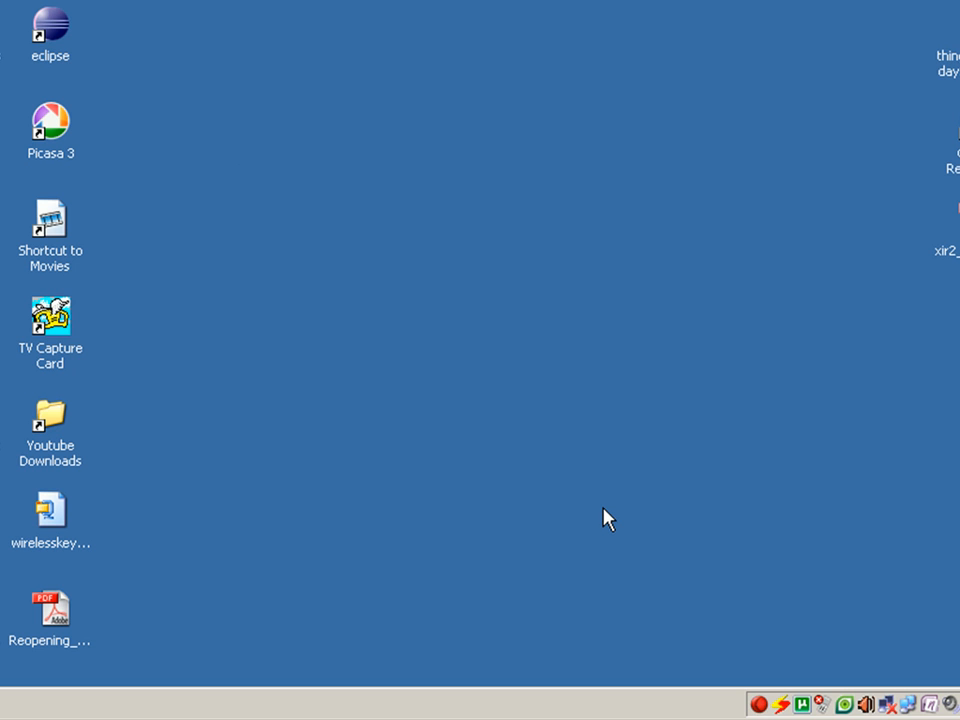
mouse_move(408, 560)
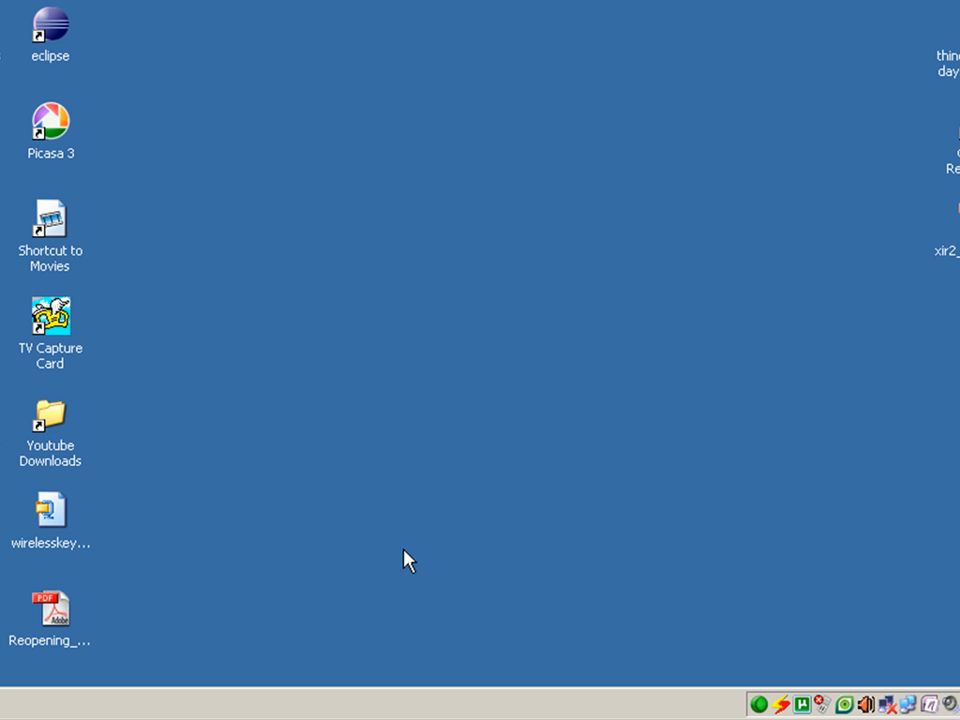
mouse_move(172, 512)
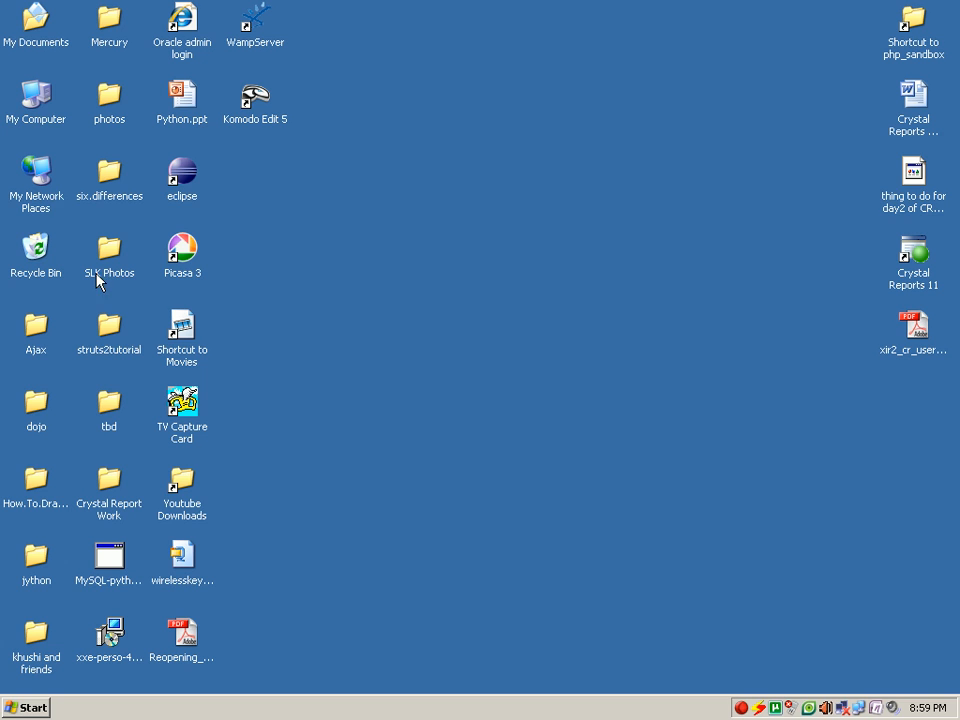
Browse from My Computer into the C: drive and highlight the hsqldb folder
double_click(36, 96)
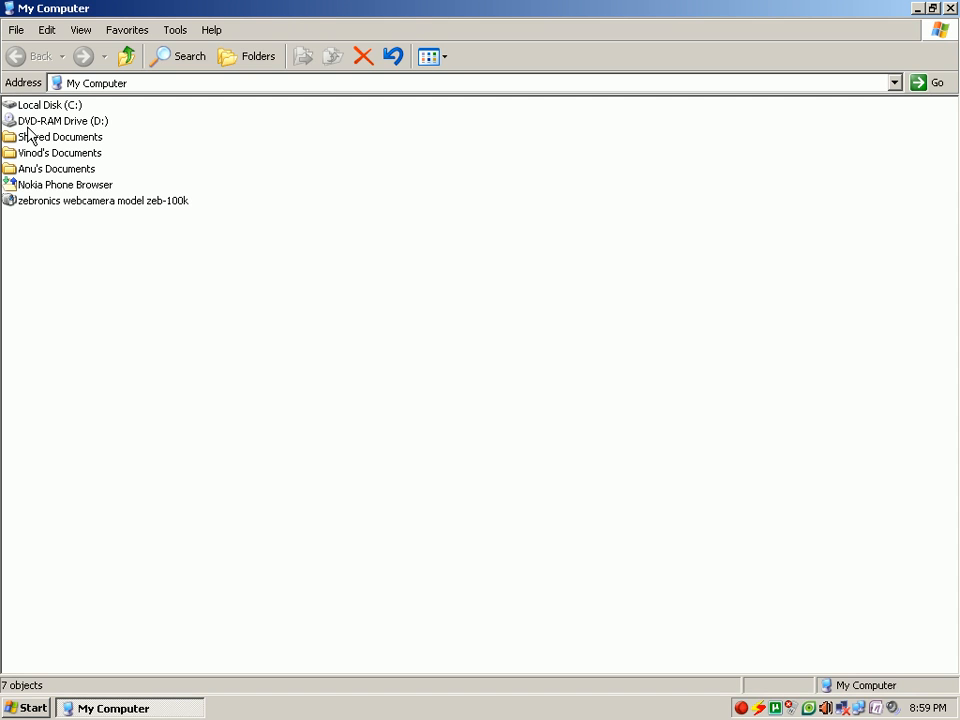
double_click(48, 104)
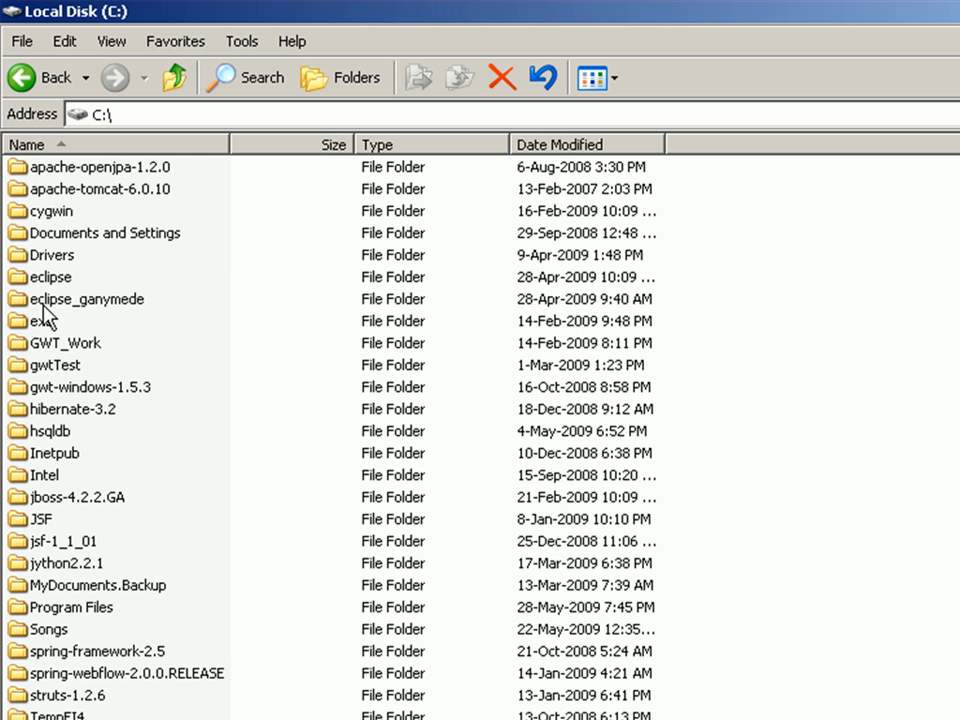
left_click(52, 432)
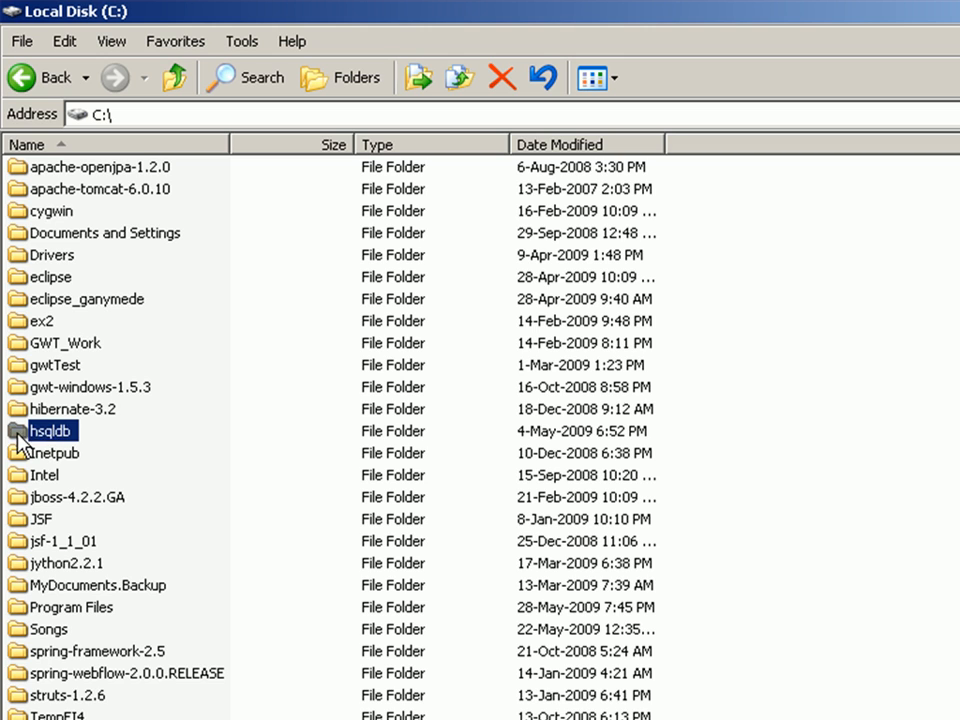
Open C:\hsqldb\data\vindb.script in TextPad and highlight the SA create-user line
double_click(52, 432)
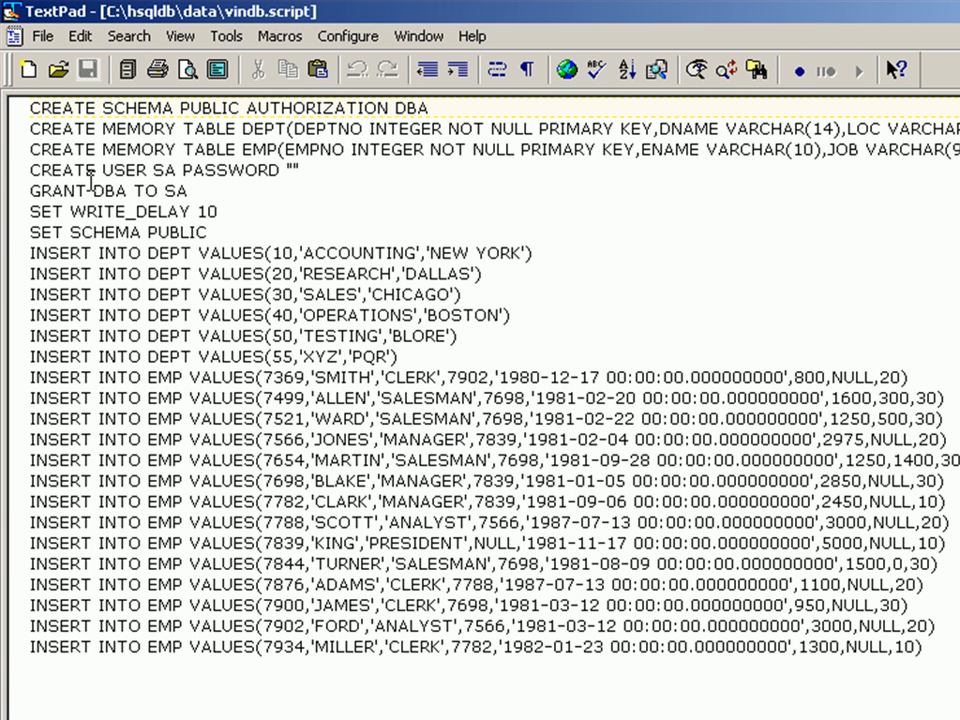
mouse_move(138, 170)
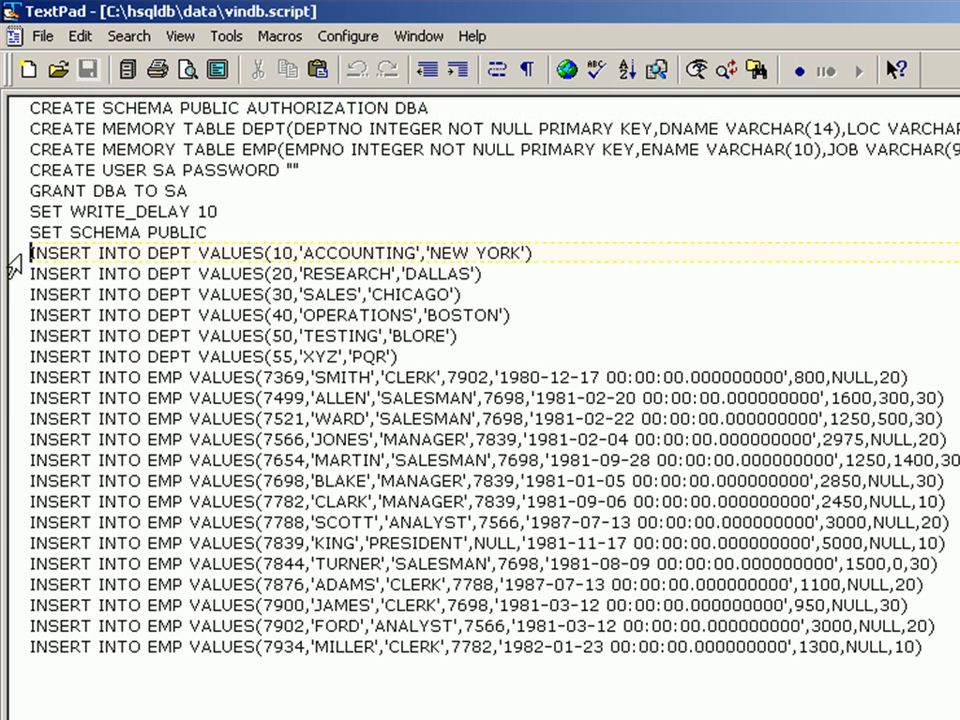
left_click_drag(40, 252, 910, 376)
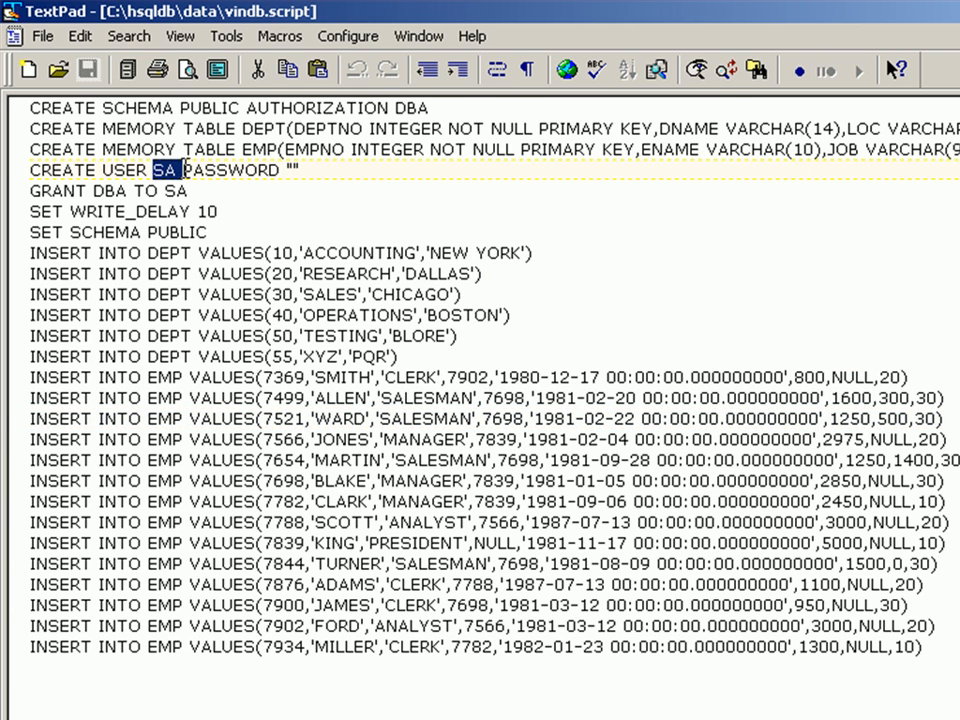
mouse_move(280, 172)
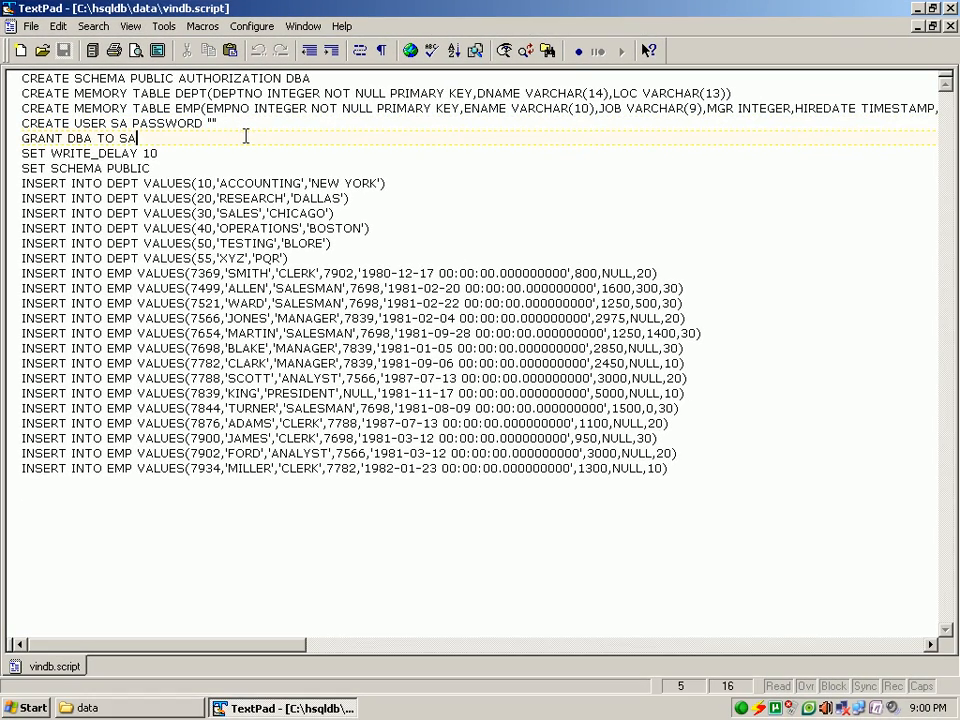
Open start.cmd from C:\hsqldb in TextPad and highlight the org.hsqldb.Server class in its java command
left_click(90, 708)
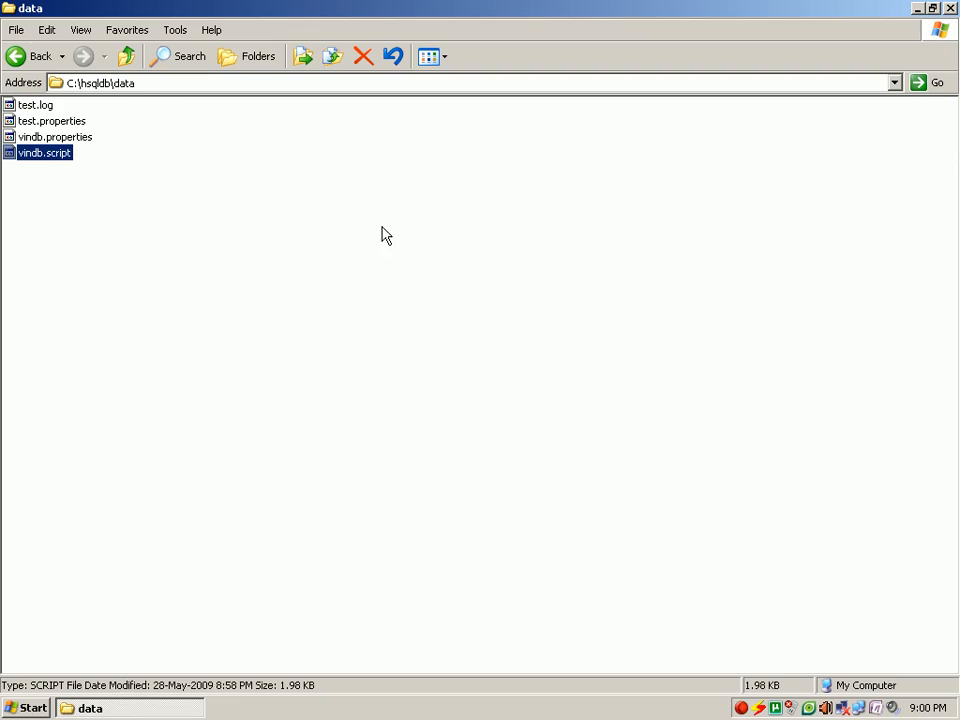
left_click(126, 56)
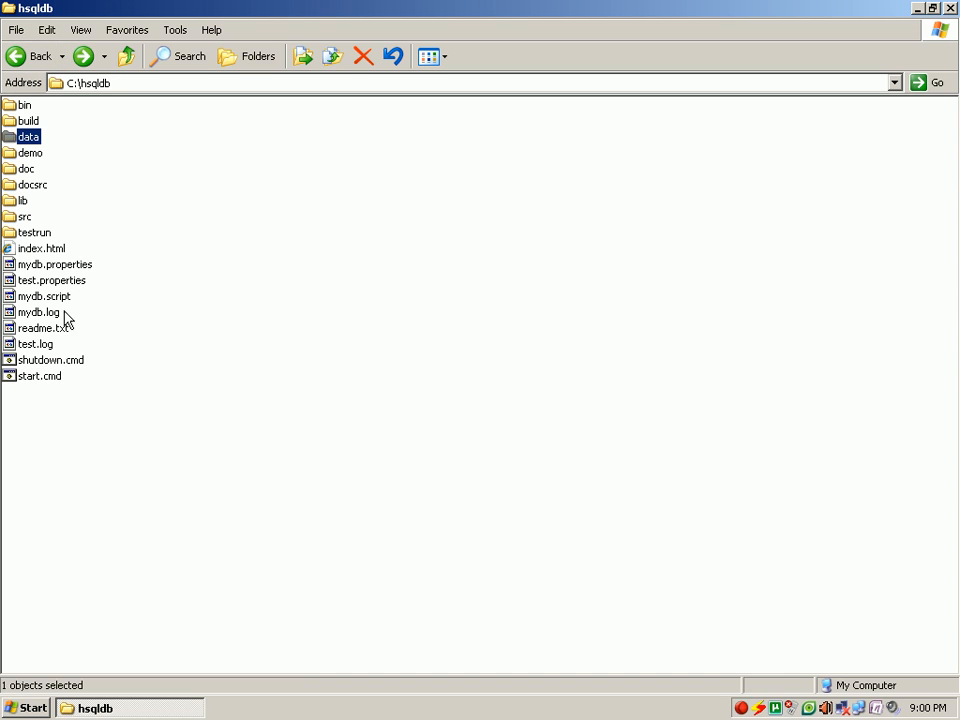
left_click(40, 512)
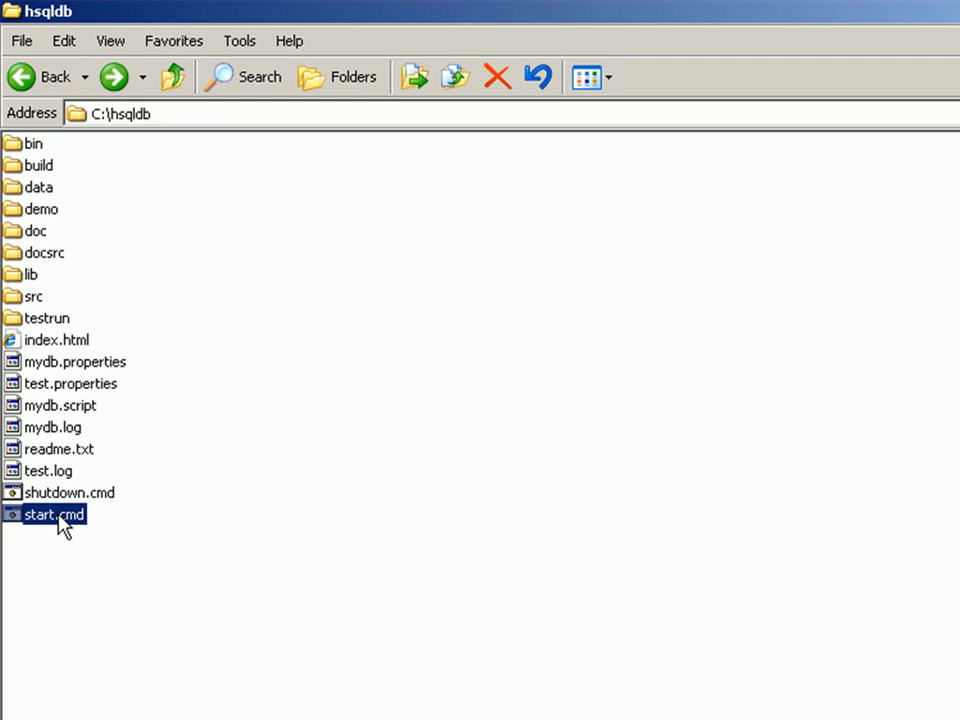
right_click(52, 514)
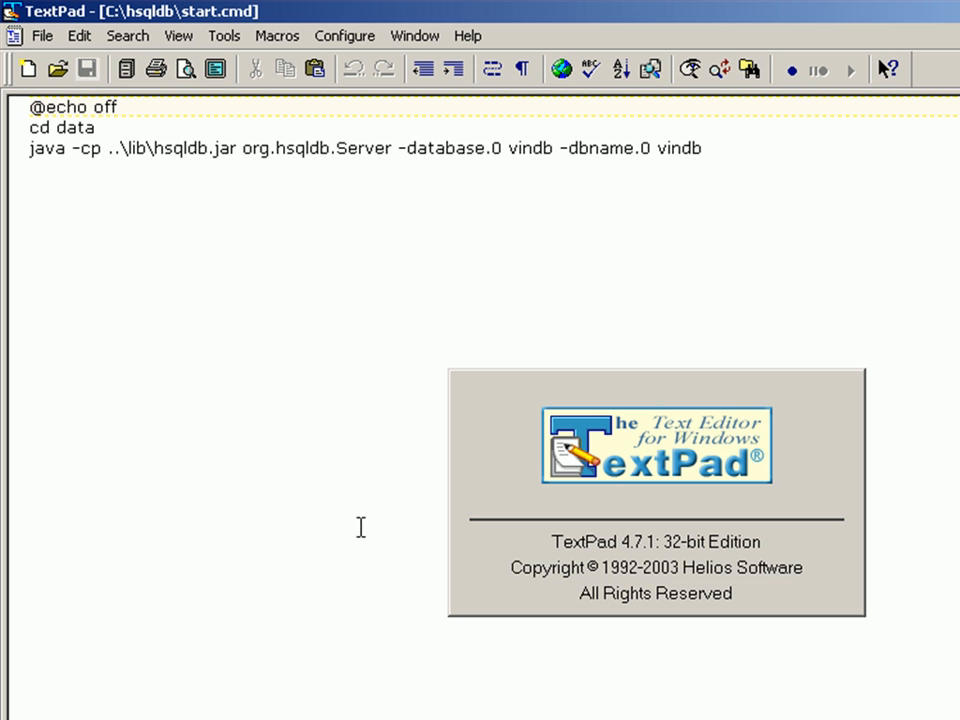
double_click(44, 148)
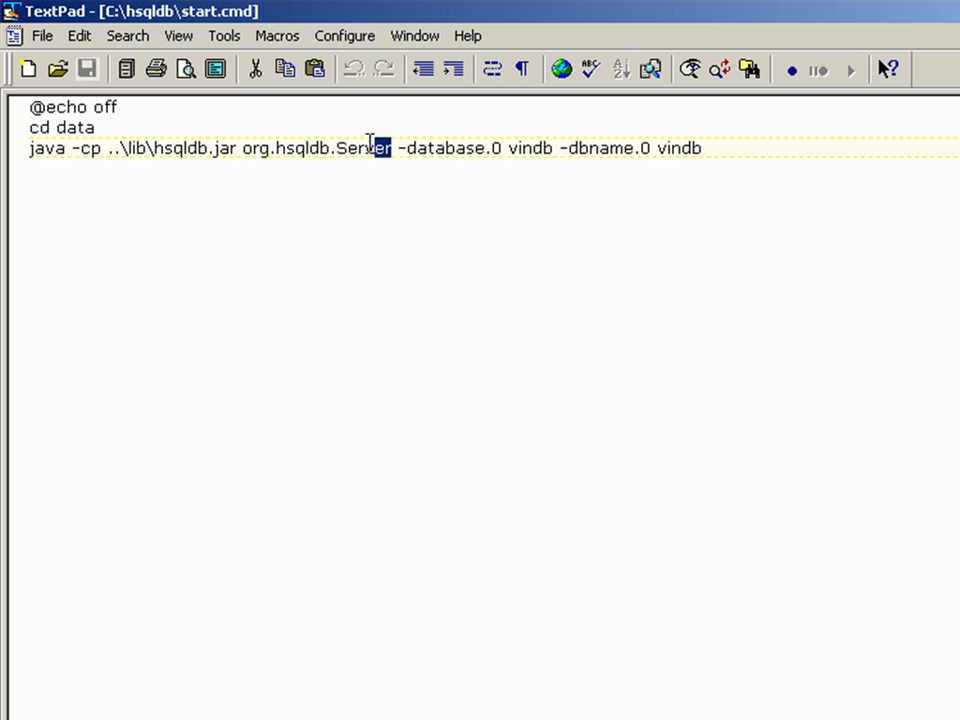
double_click(512, 144)
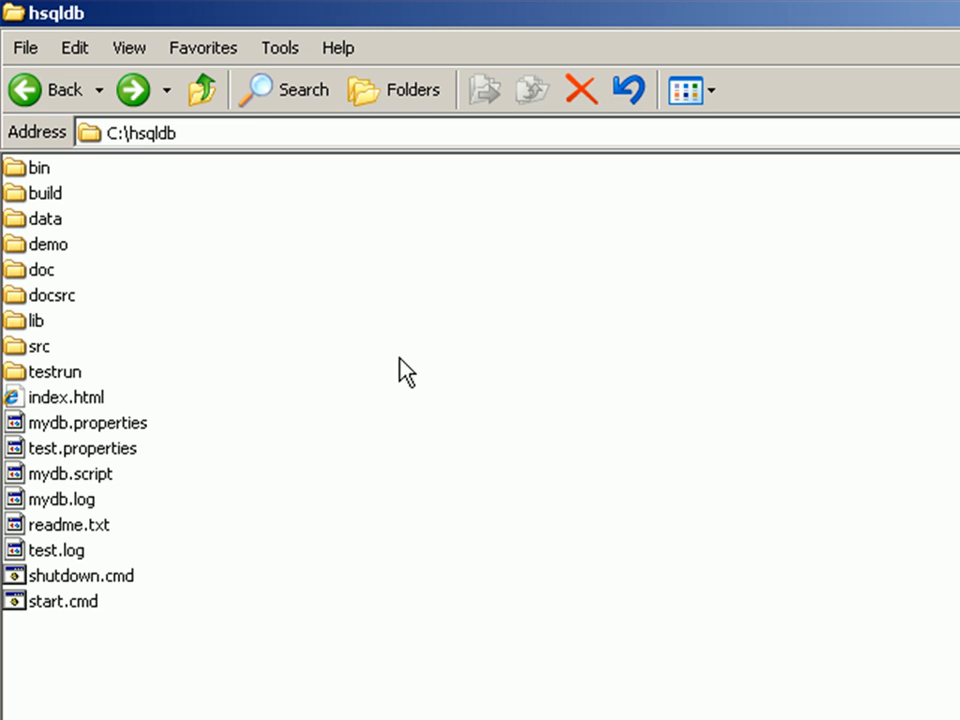
mouse_move(58, 204)
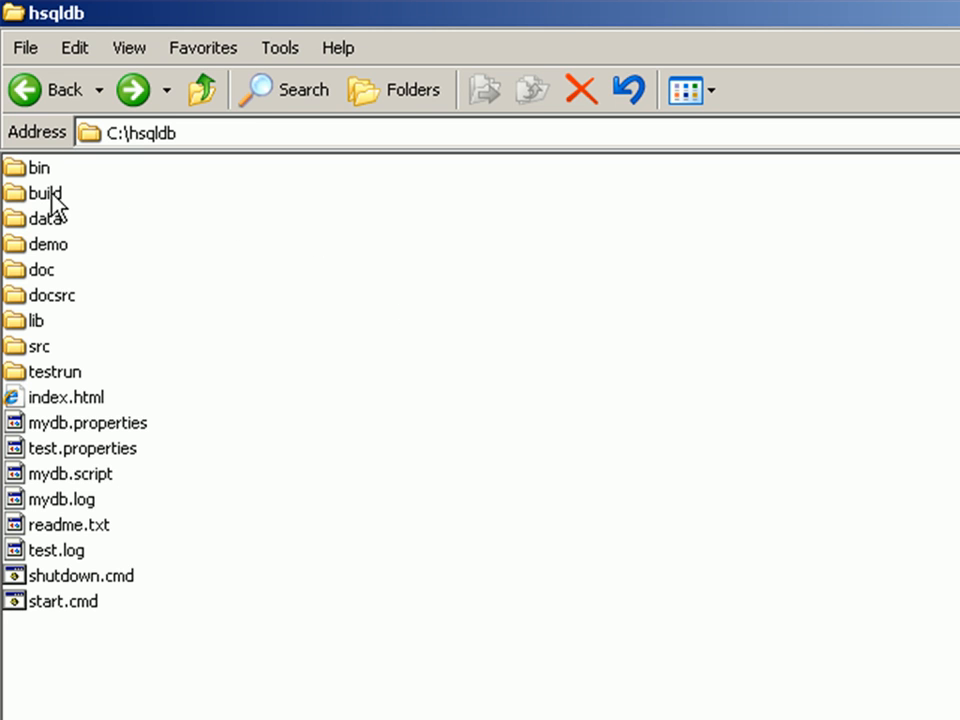
mouse_move(32, 330)
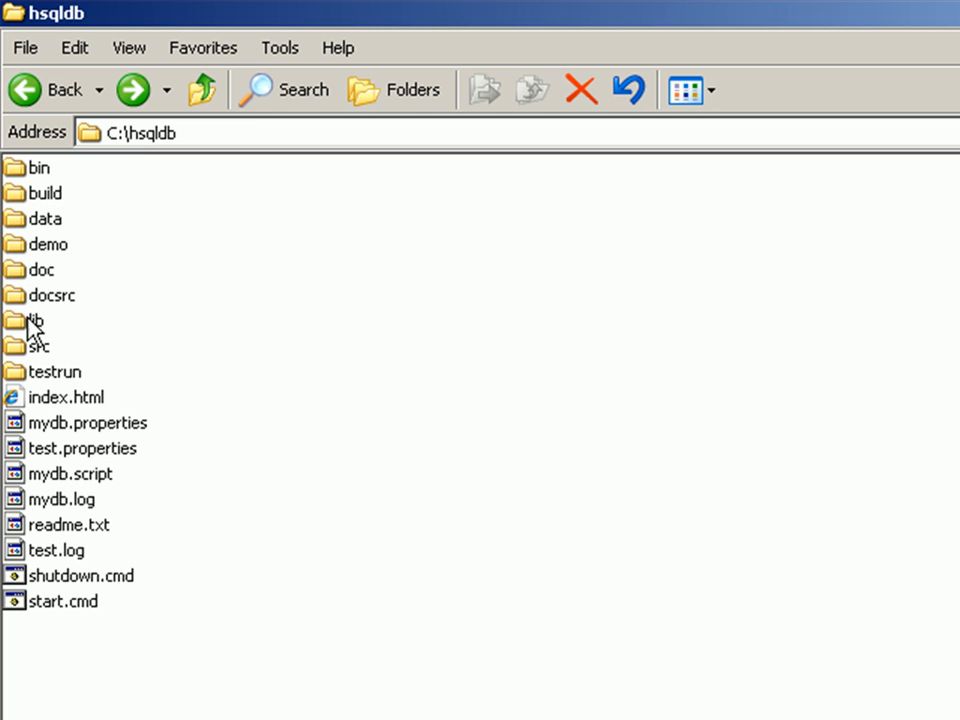
Open the lib folder holding hsqldb.jar and copy its C:\hsqldb\lib path
double_click(36, 320)
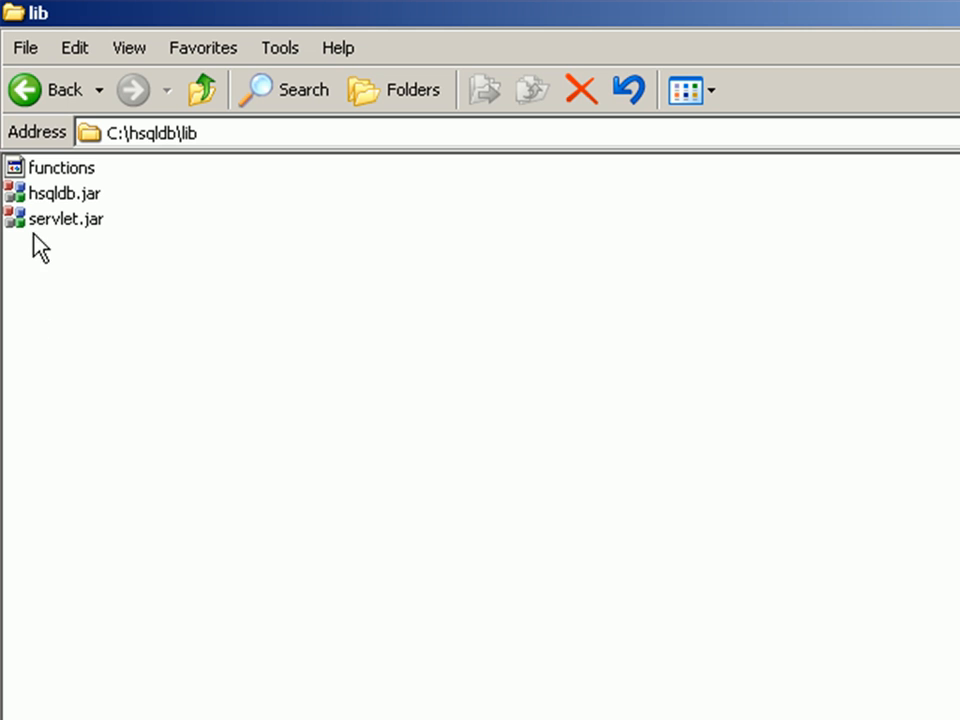
left_click(62, 192)
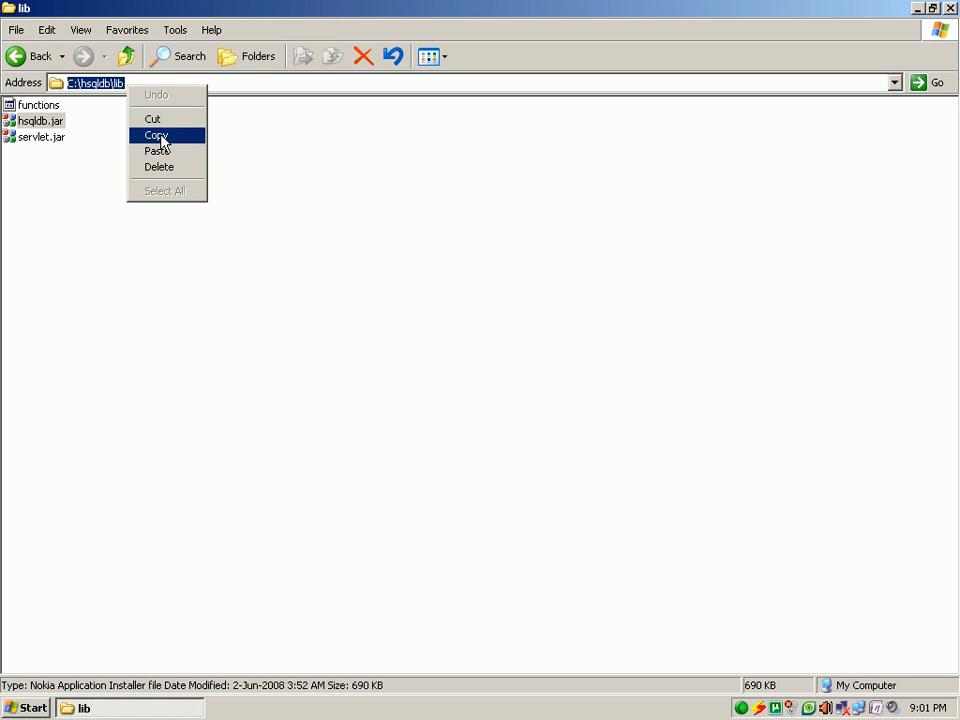
left_click(156, 136)
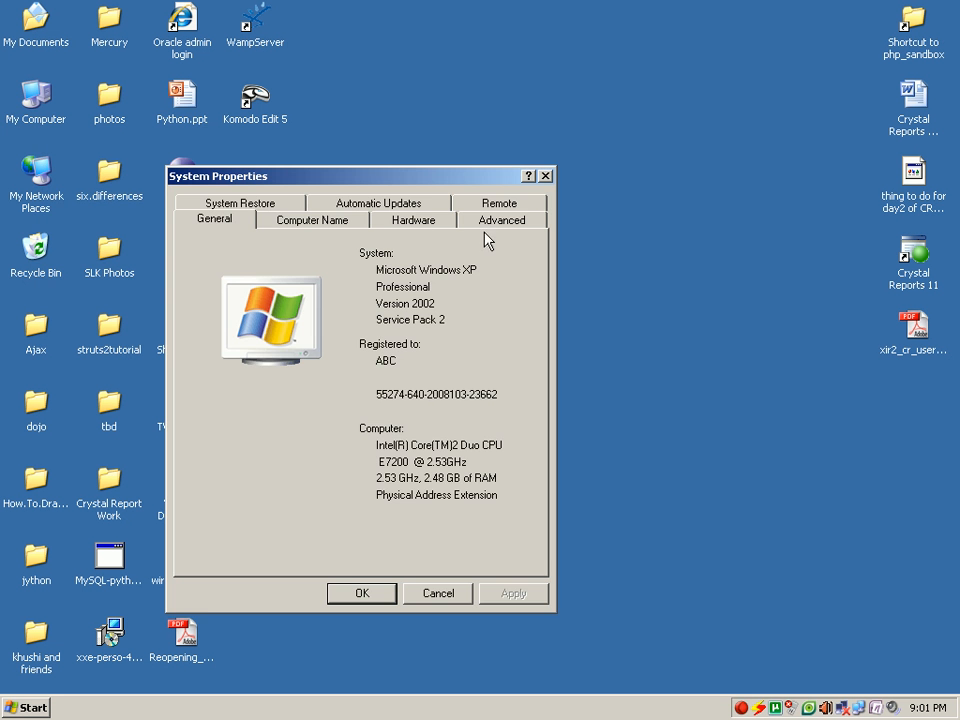
Show the Environment Variables list from the Advanced system settings
left_click(500, 220)
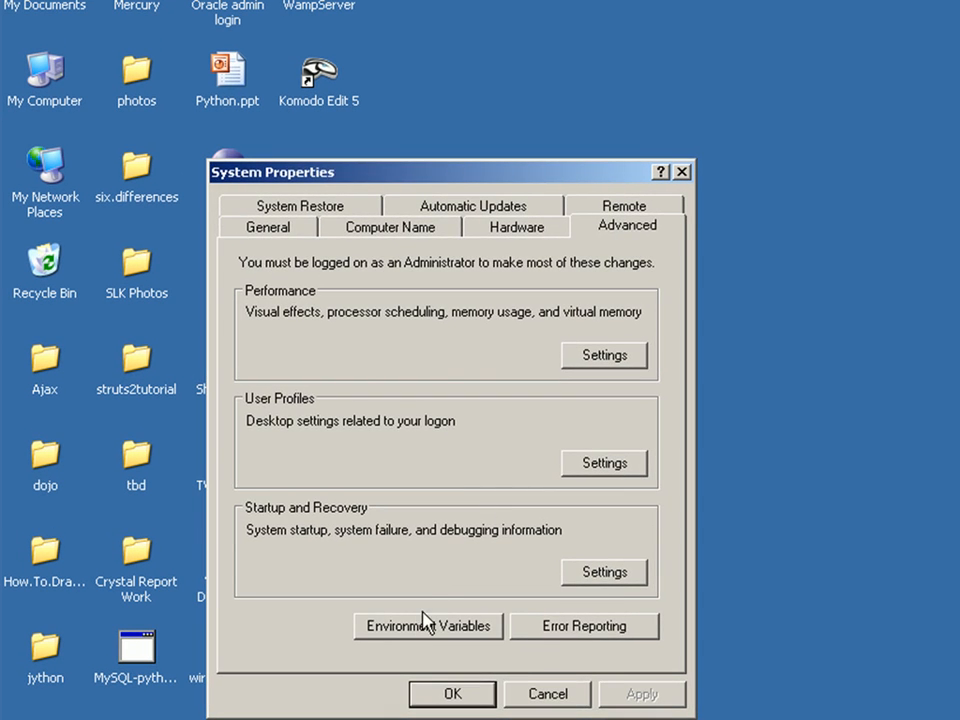
left_click(428, 624)
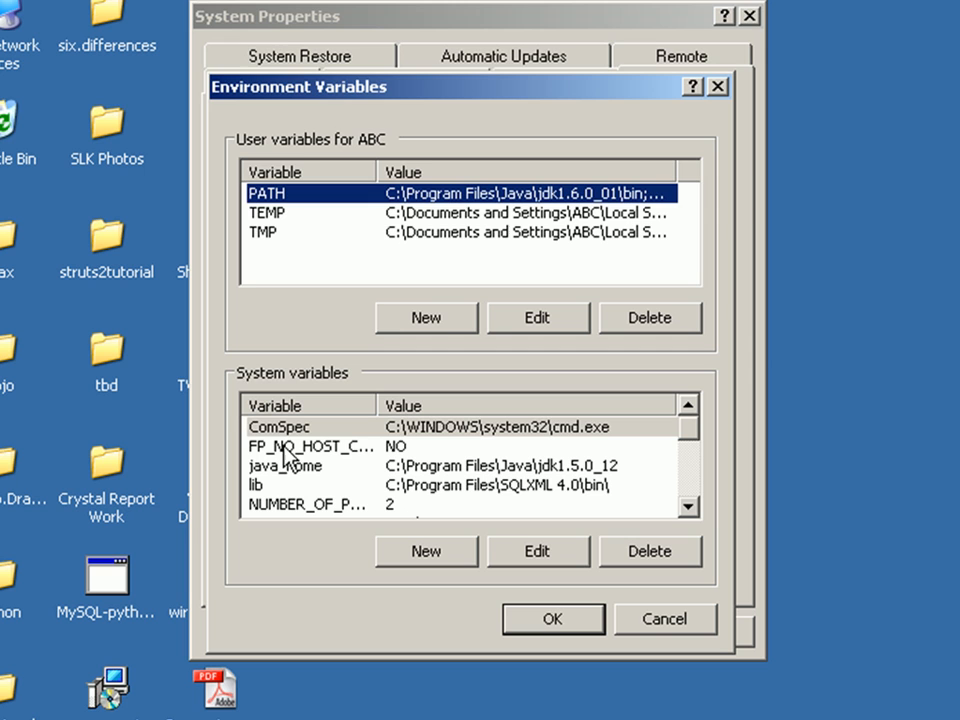
mouse_move(428, 324)
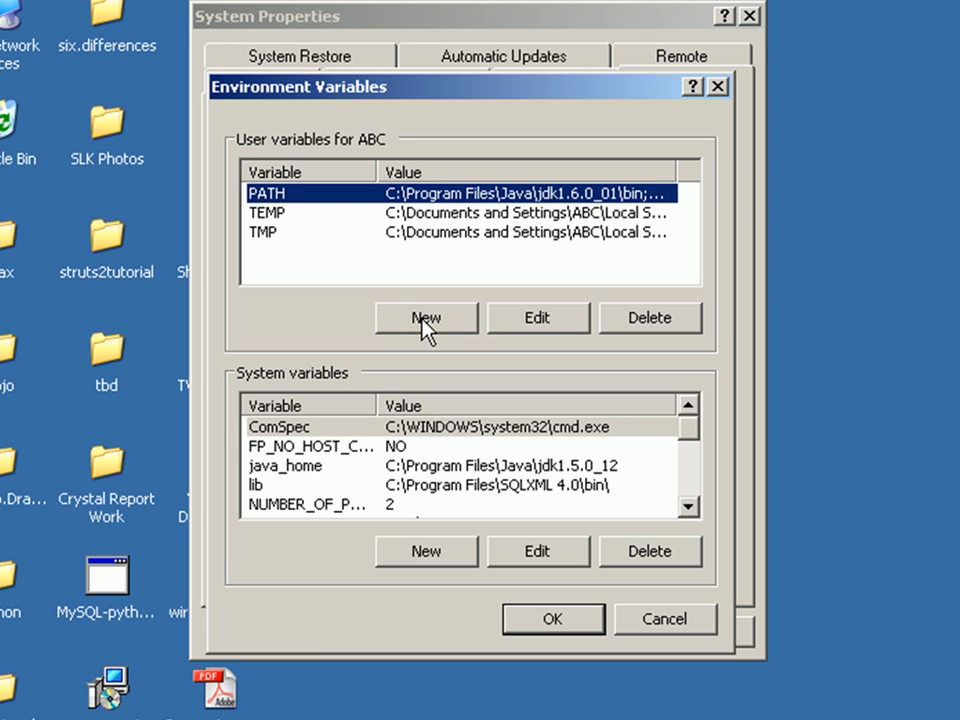
mouse_move(368, 184)
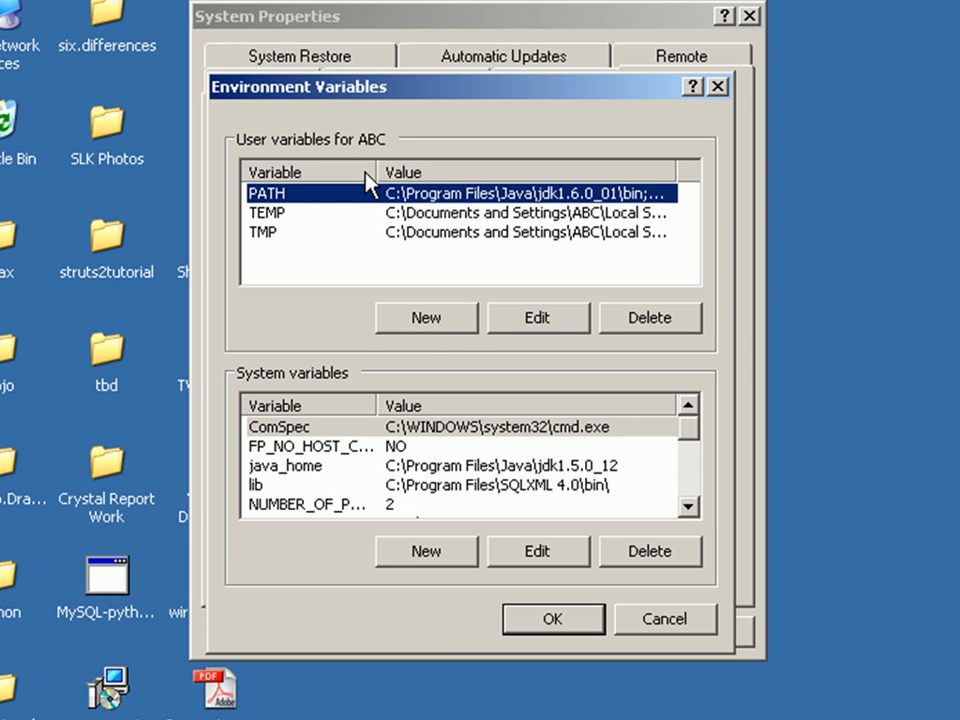
mouse_move(392, 458)
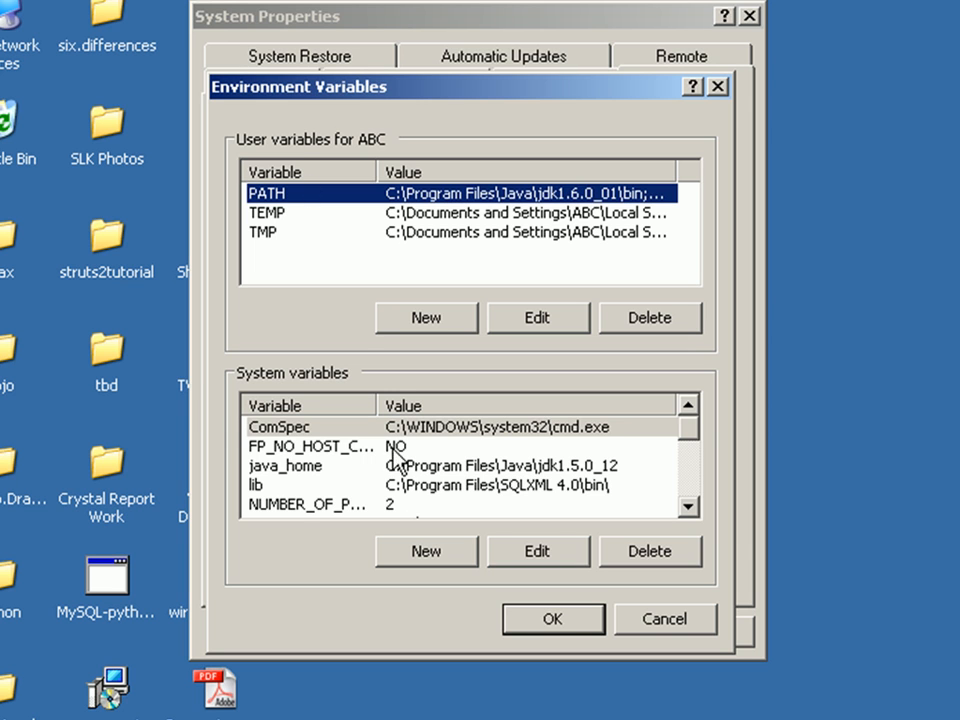
mouse_move(412, 568)
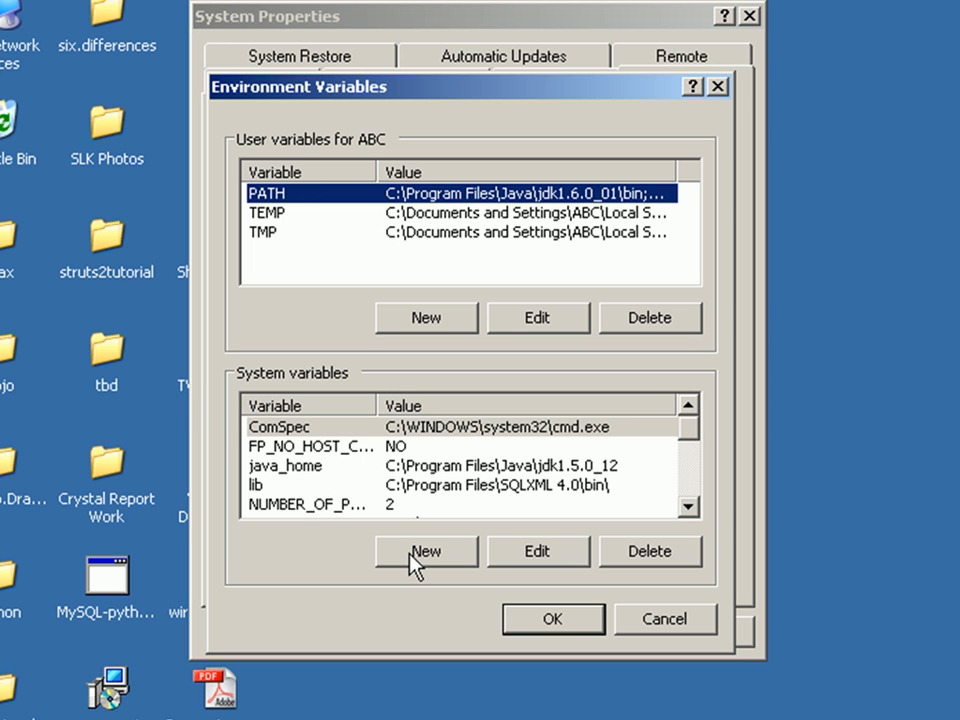
Add a new system variable CLASSPATH with value .;C:\hsqldb\lib\hsqldb.jar
left_click(424, 552)
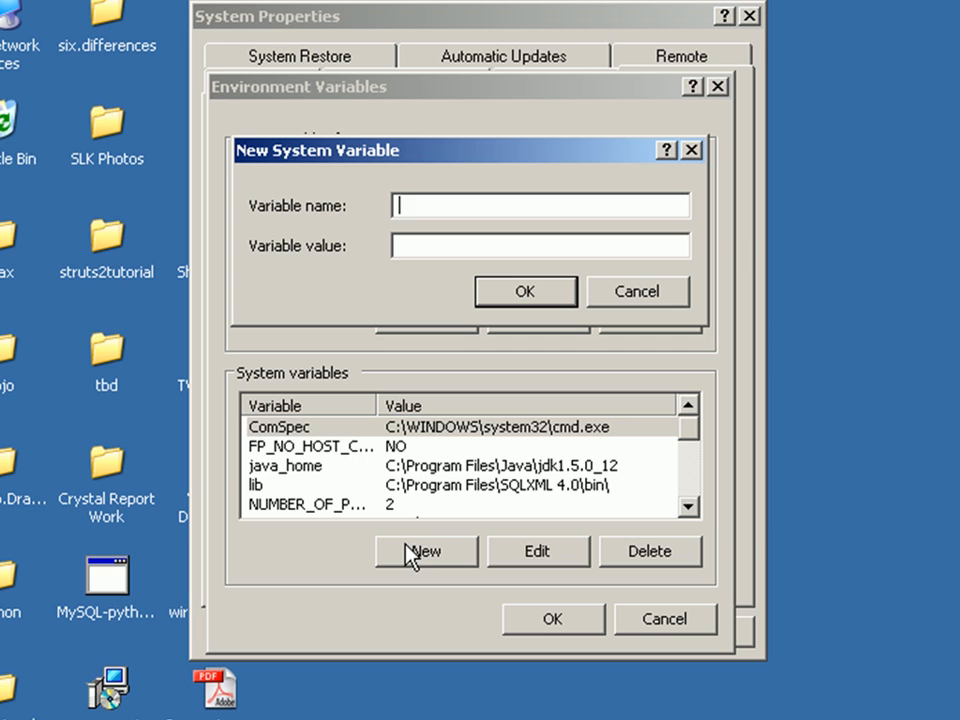
type("CLASS")
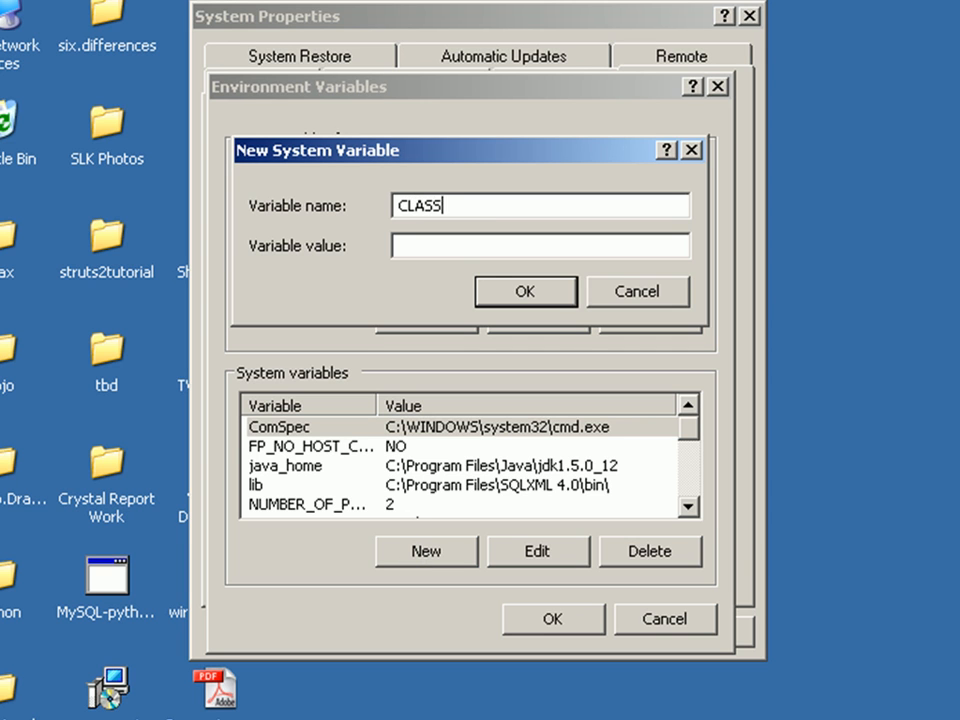
type("PATH")
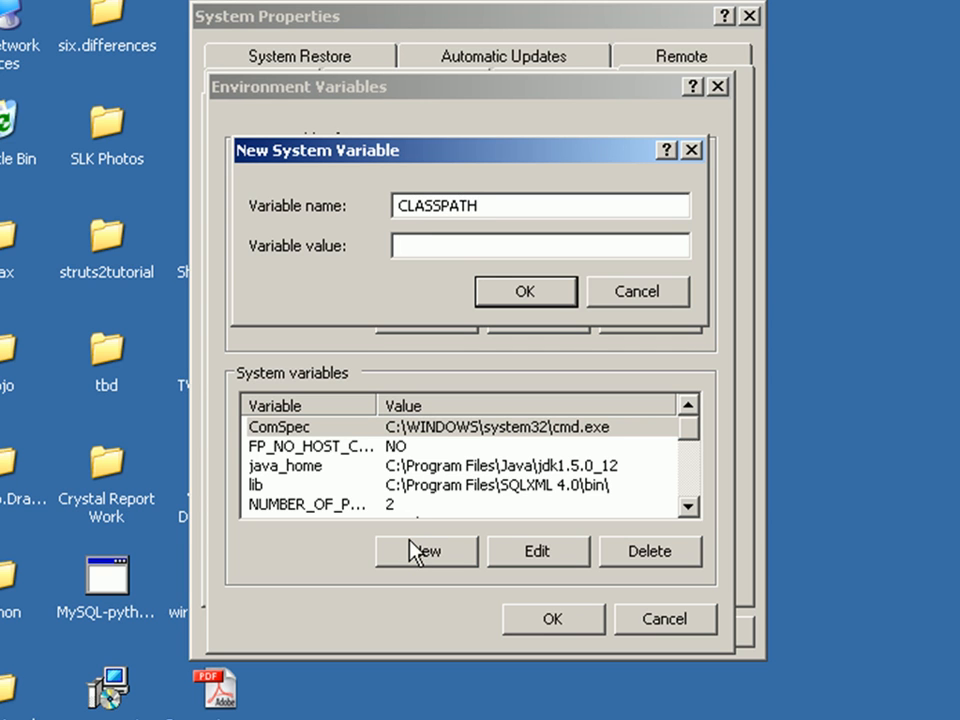
left_click(540, 244)
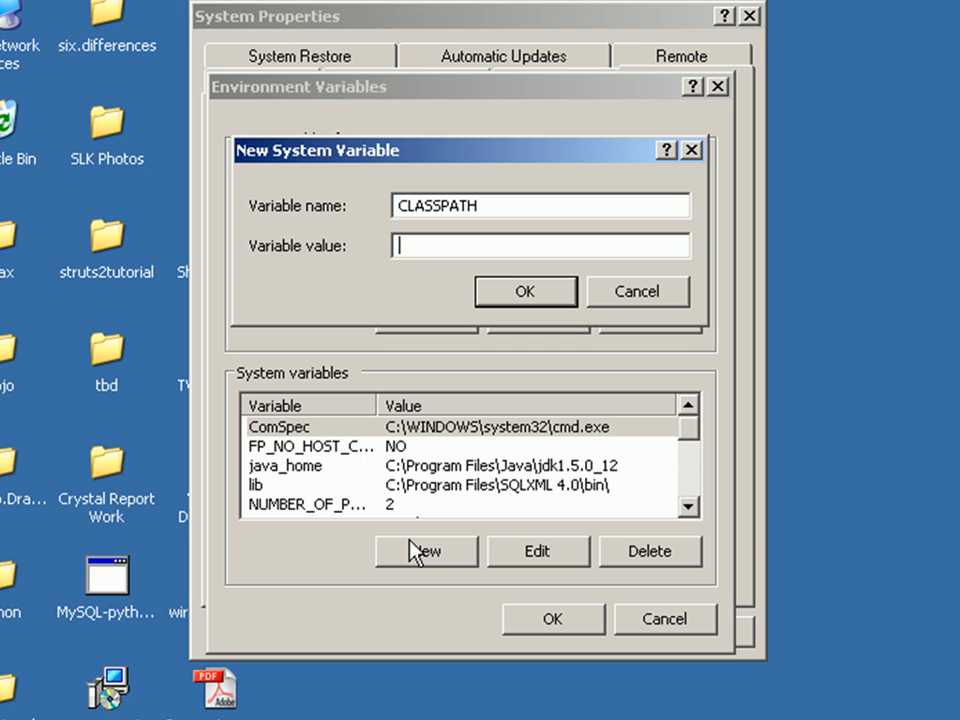
type(".;")
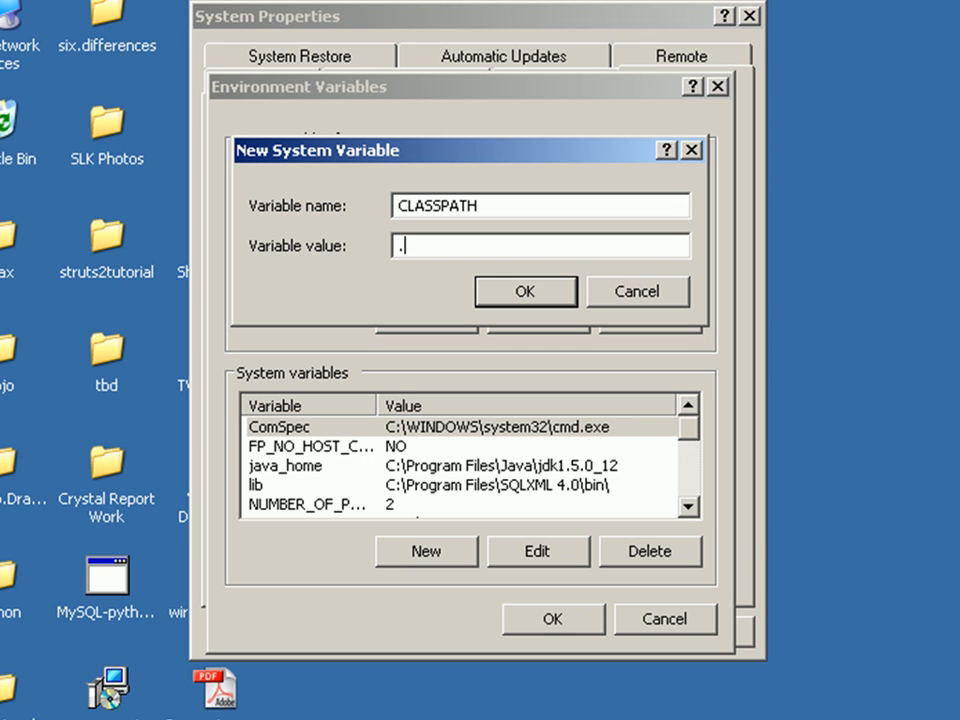
type(";")
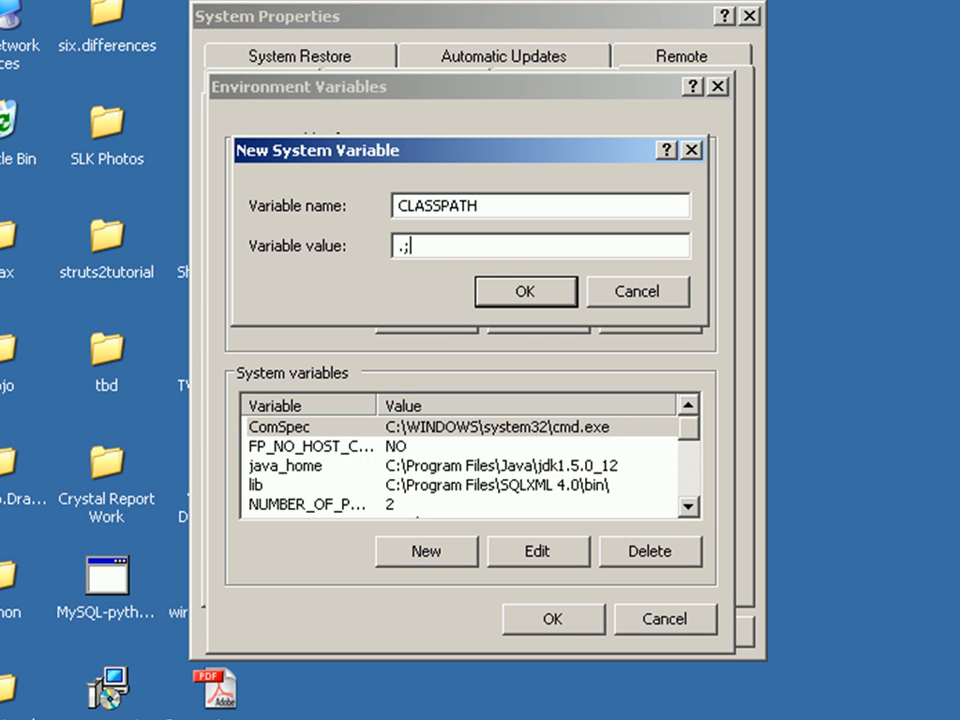
type("C:\\hsqldb\\lib")
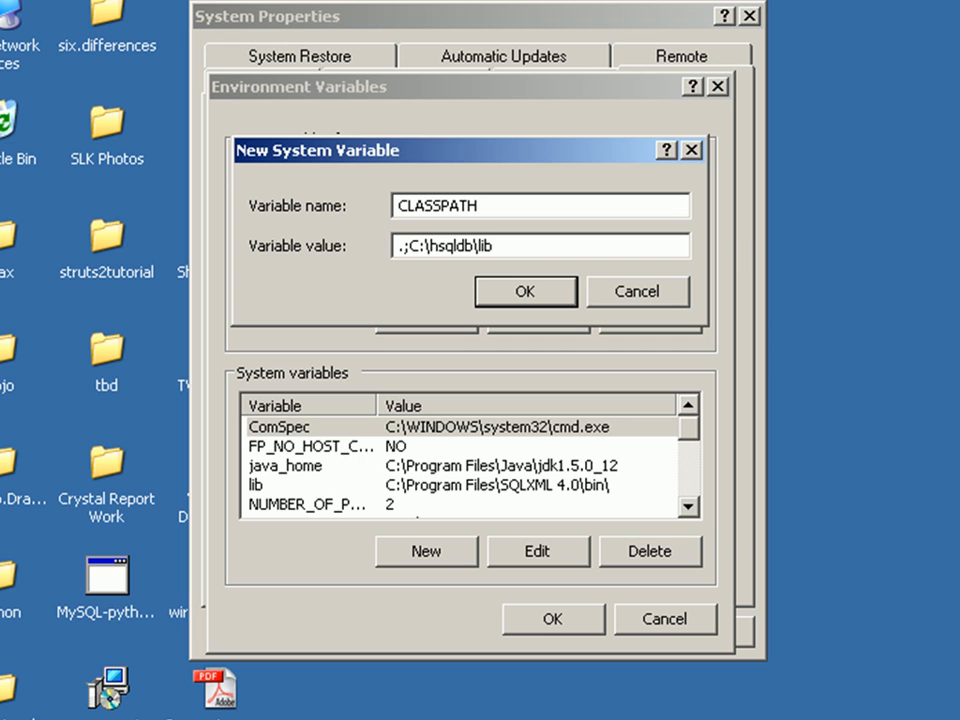
type("\\hsql")
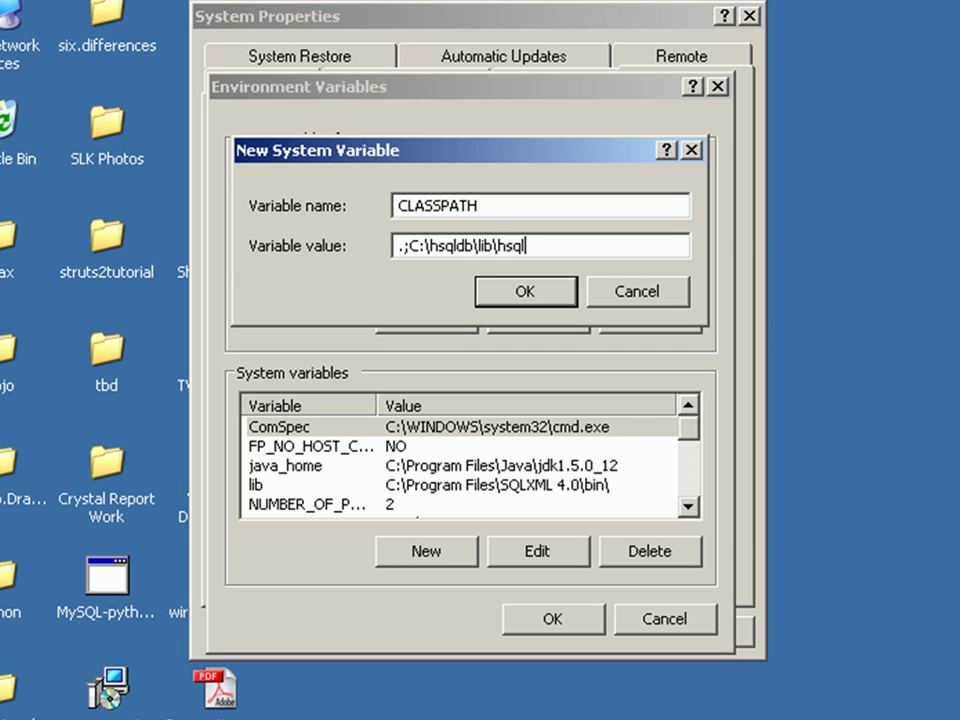
type("db.jar")
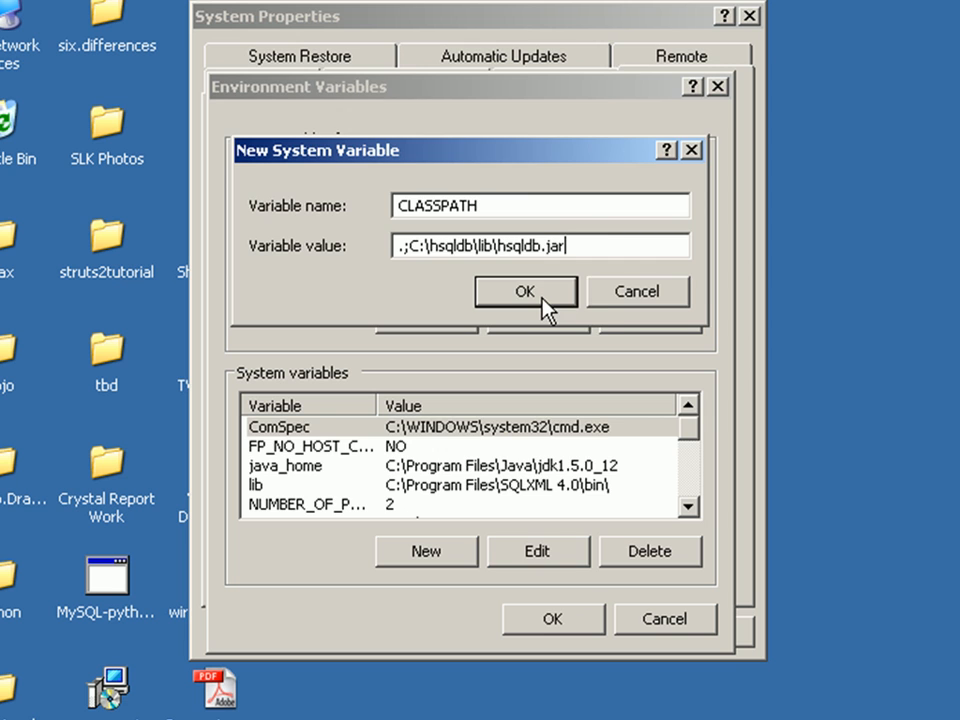
left_click(524, 292)
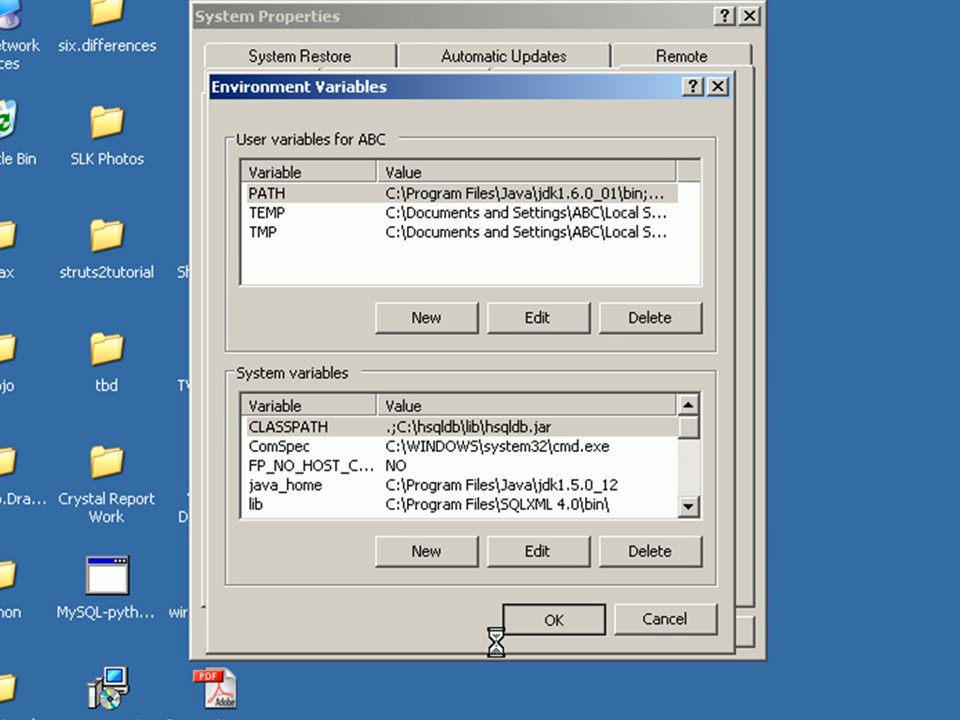
Confirm the environment changes, close System Properties and reopen My Computer
left_click(552, 620)
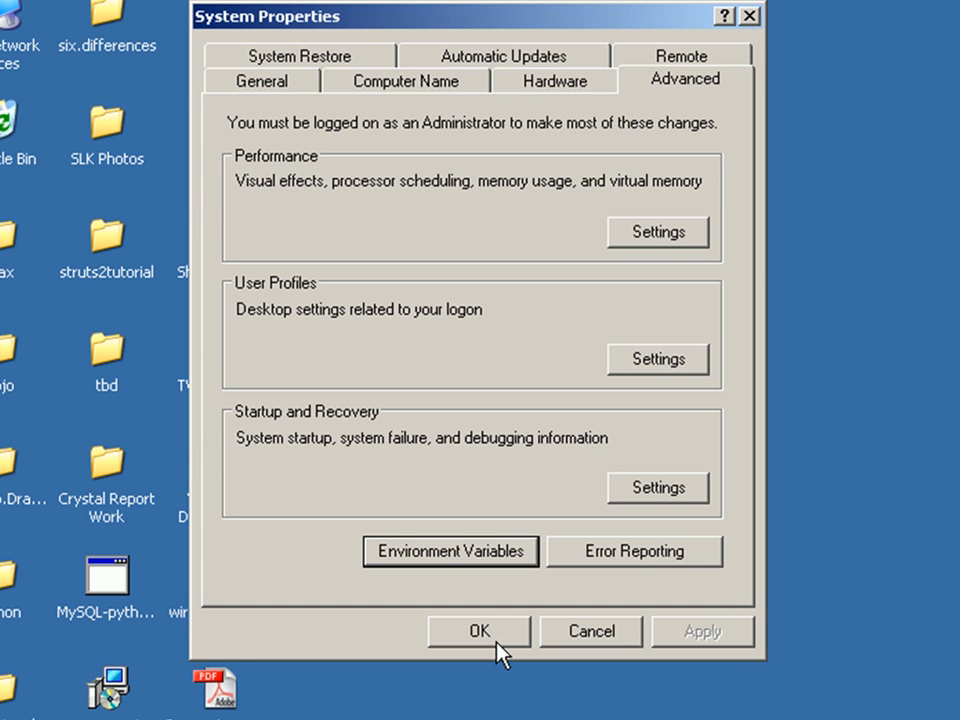
left_click(480, 632)
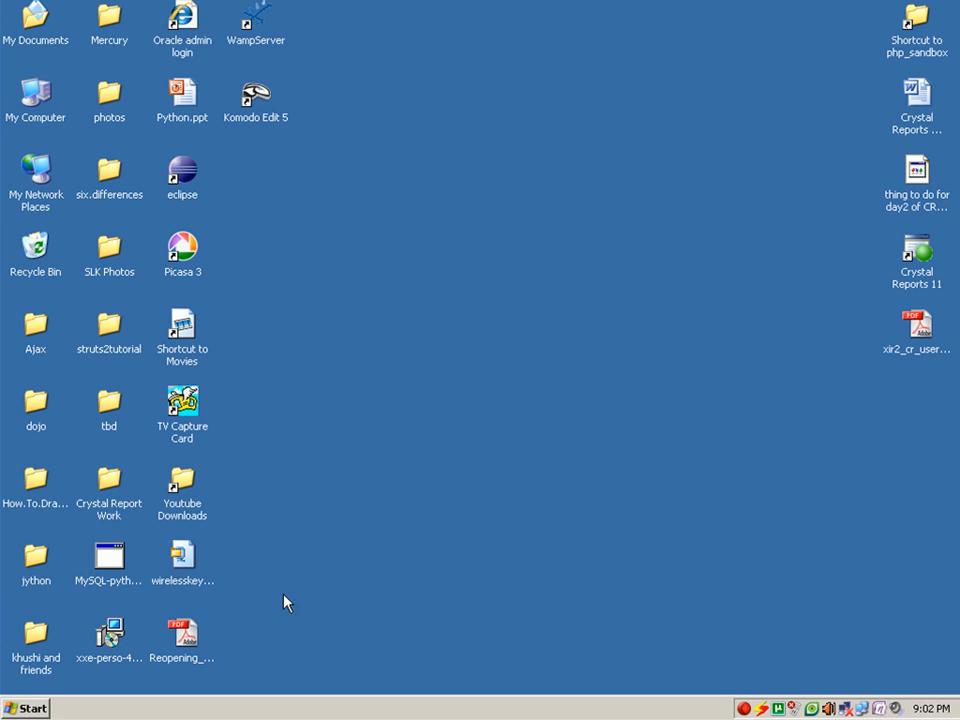
double_click(36, 94)
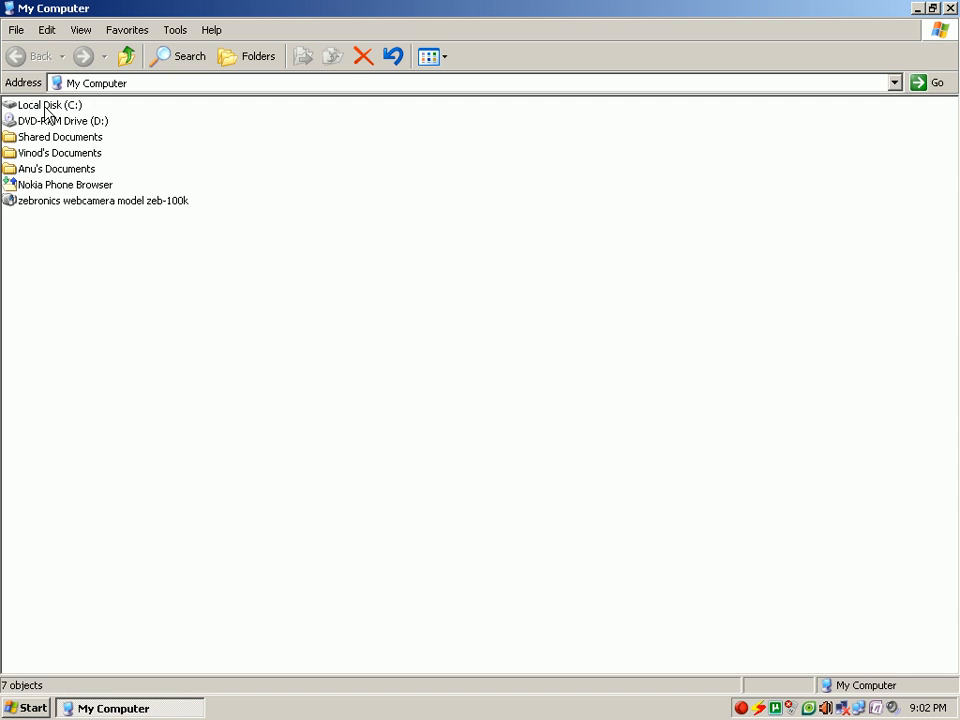
Run start.cmd from C:\hsqldb to bring the HSQLDB server online and minimize its console
double_click(44, 104)
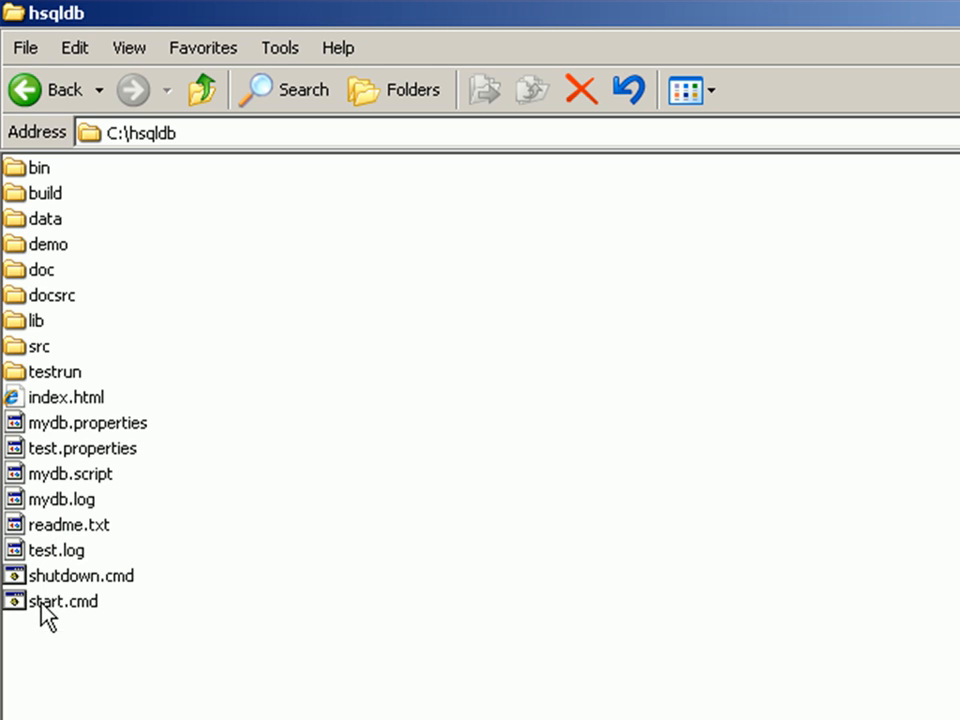
double_click(64, 600)
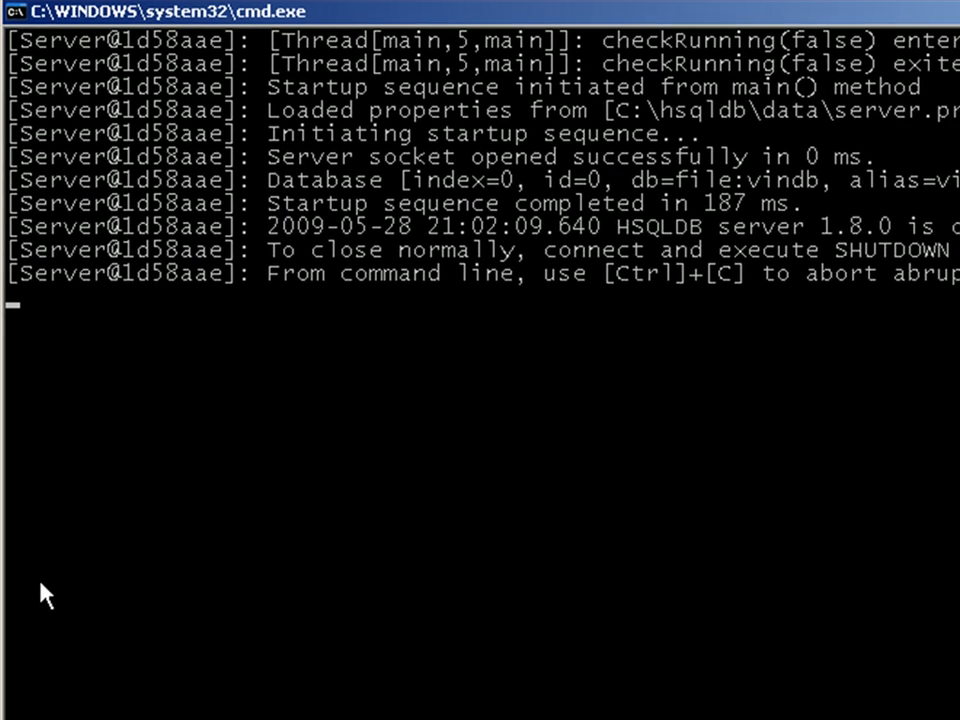
left_click(942, 8)
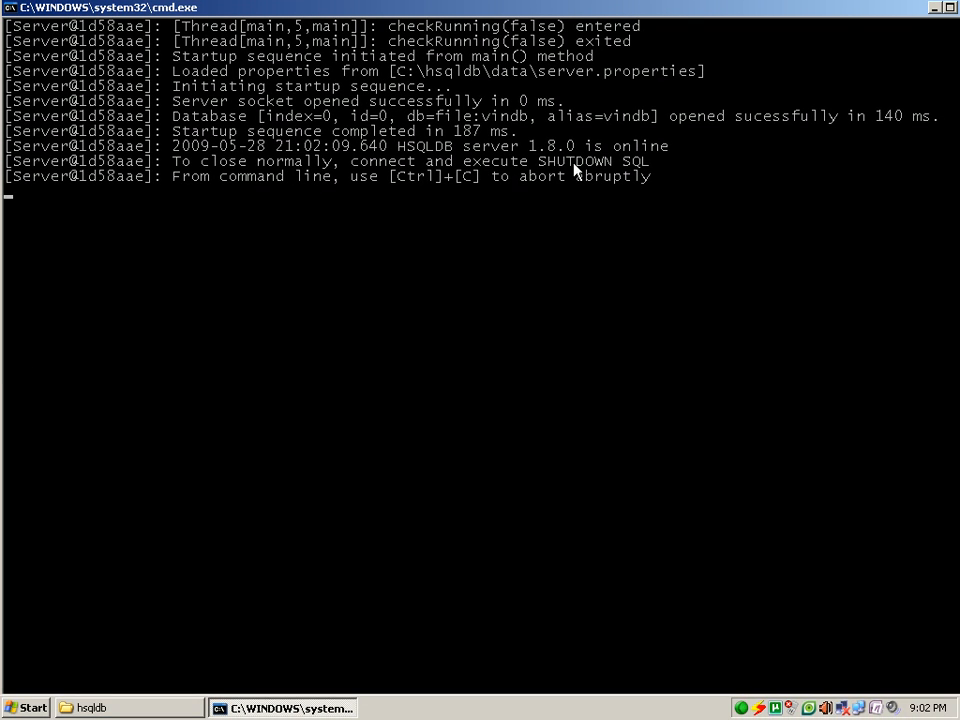
left_click(946, 8)
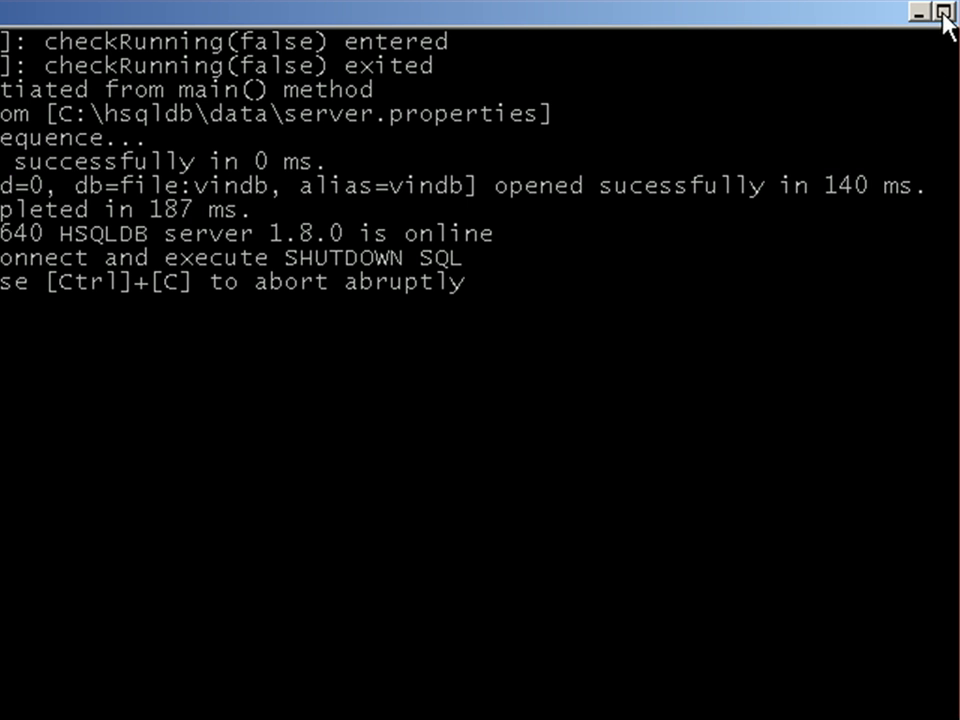
left_click(916, 12)
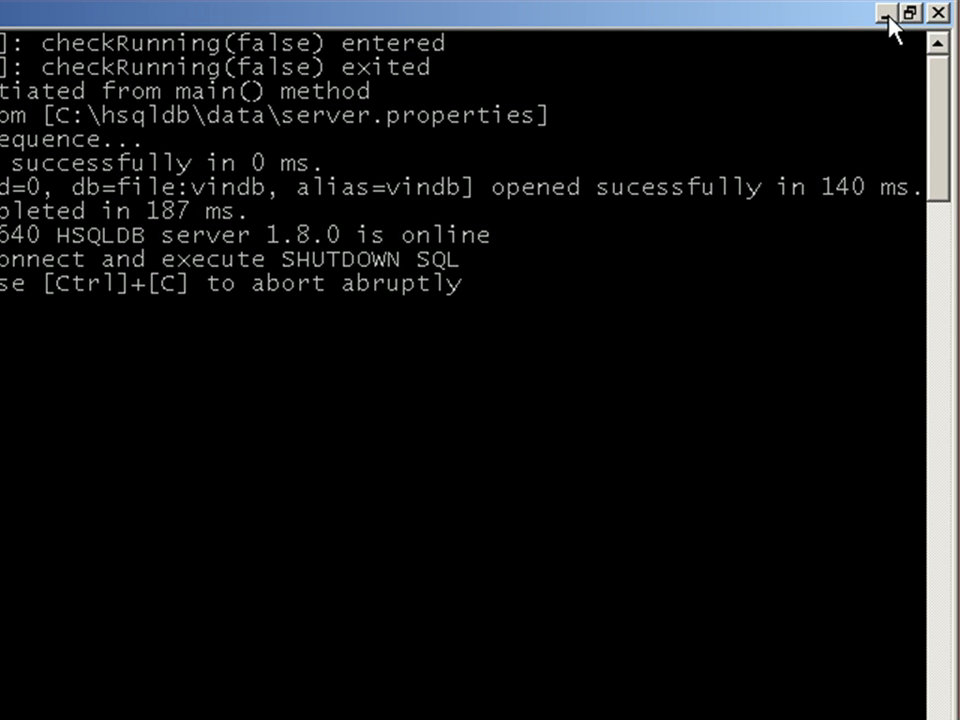
left_click(916, 12)
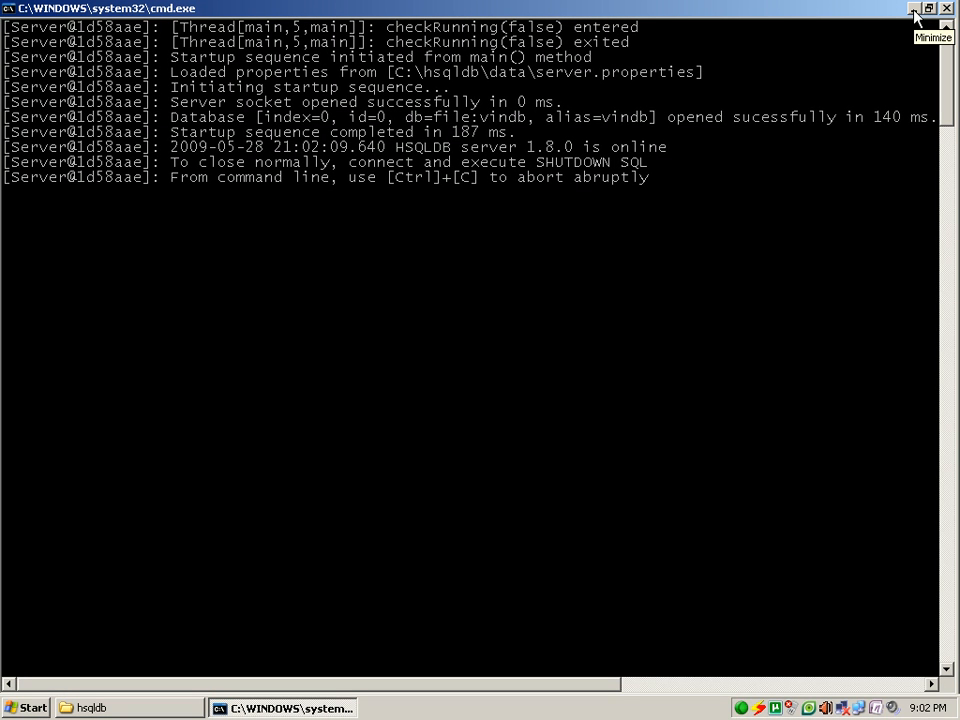
left_click(912, 8)
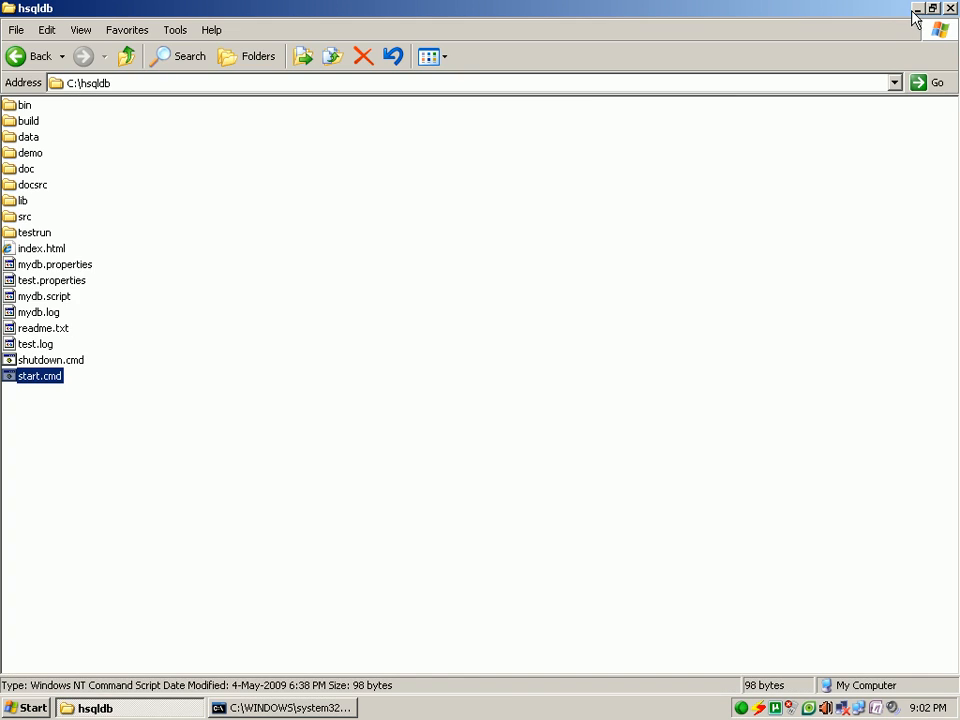
mouse_move(76, 364)
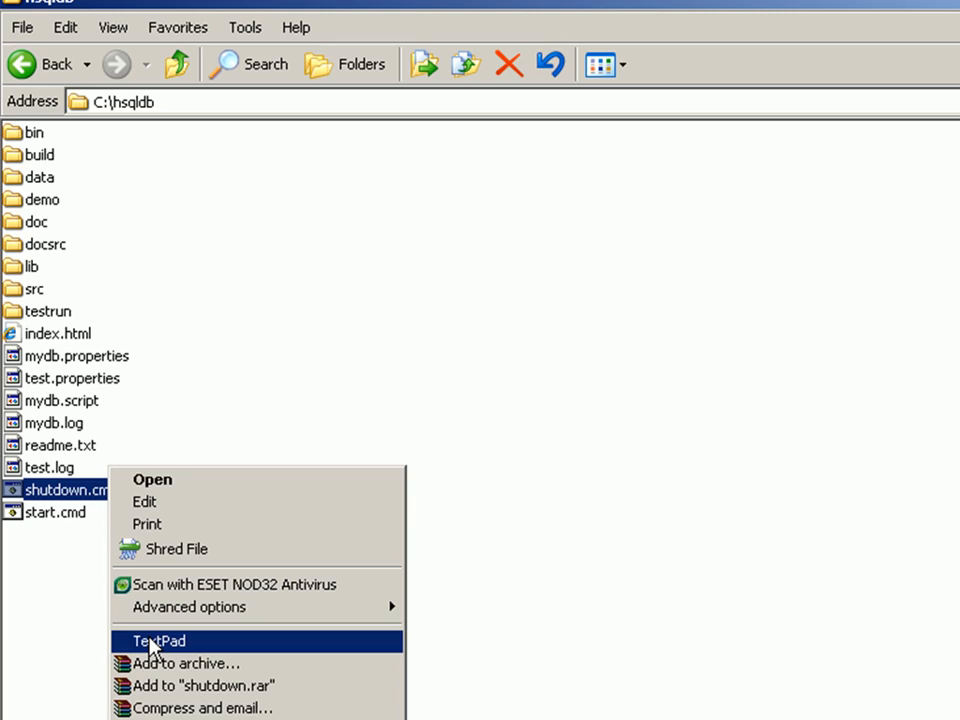
View shutdown.cmd's ShutdownServer command in TextPad and return to the desktop
left_click(158, 640)
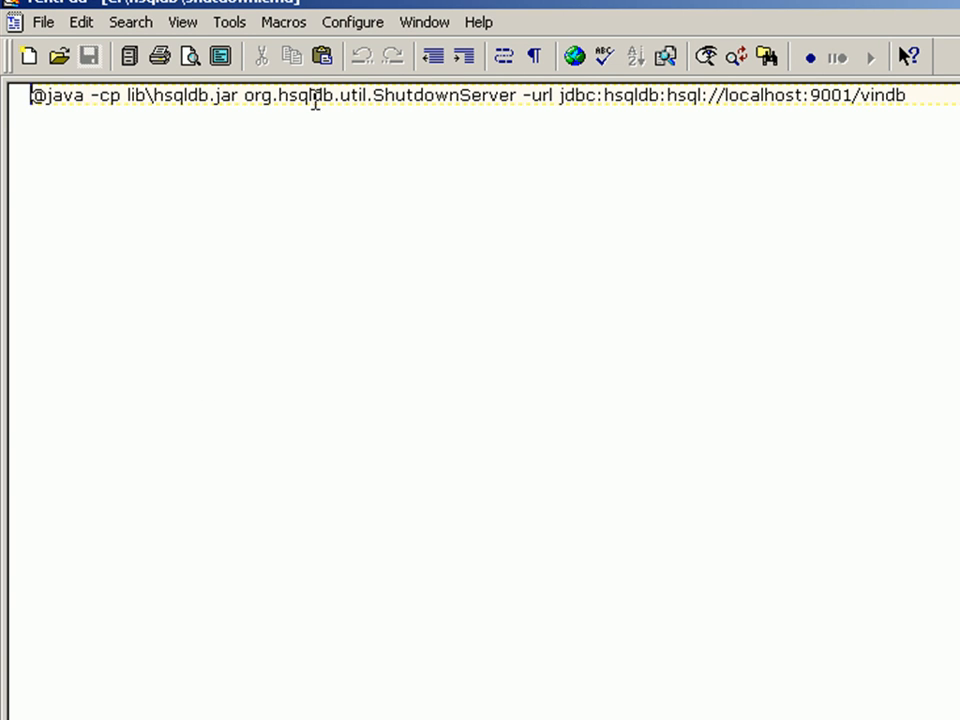
double_click(376, 86)
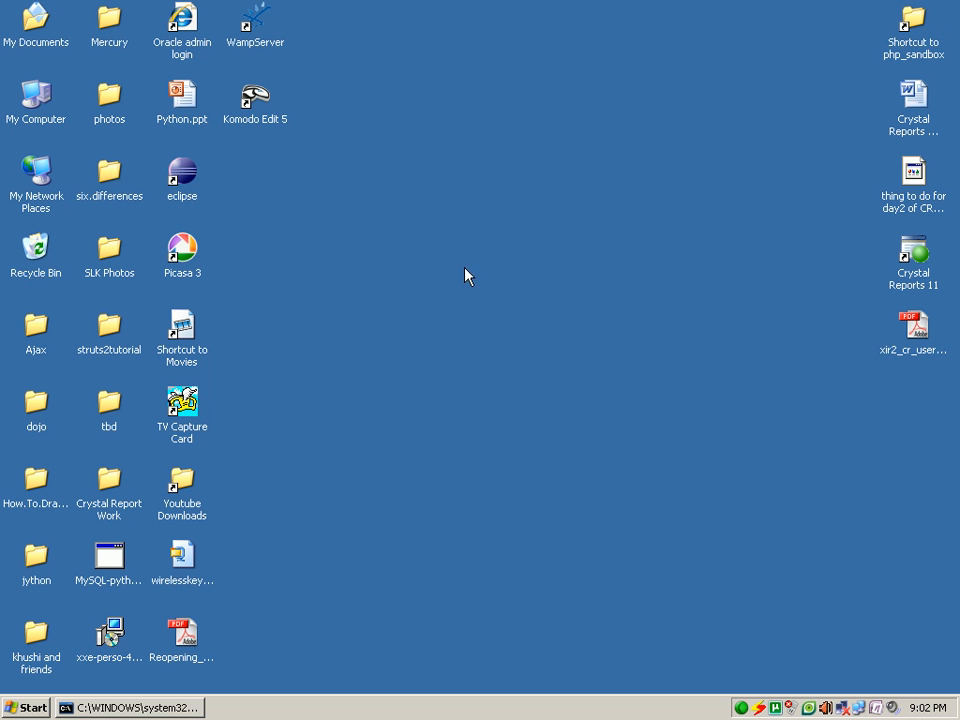
mouse_move(176, 708)
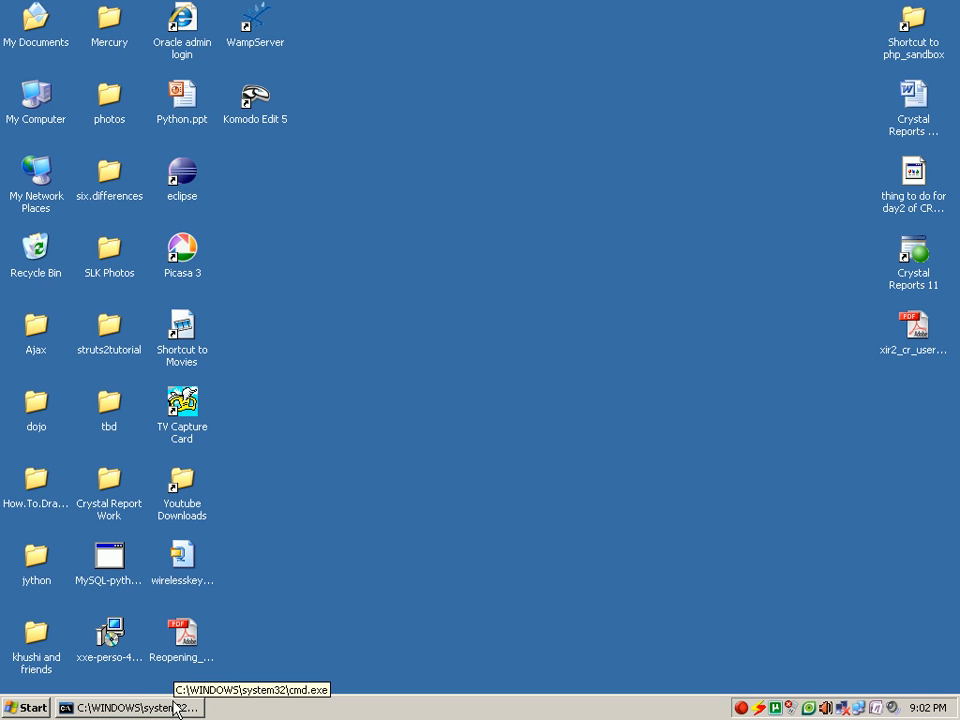
Start a new blank report and expand Create New Connection in the Database Expert
left_click(24, 708)
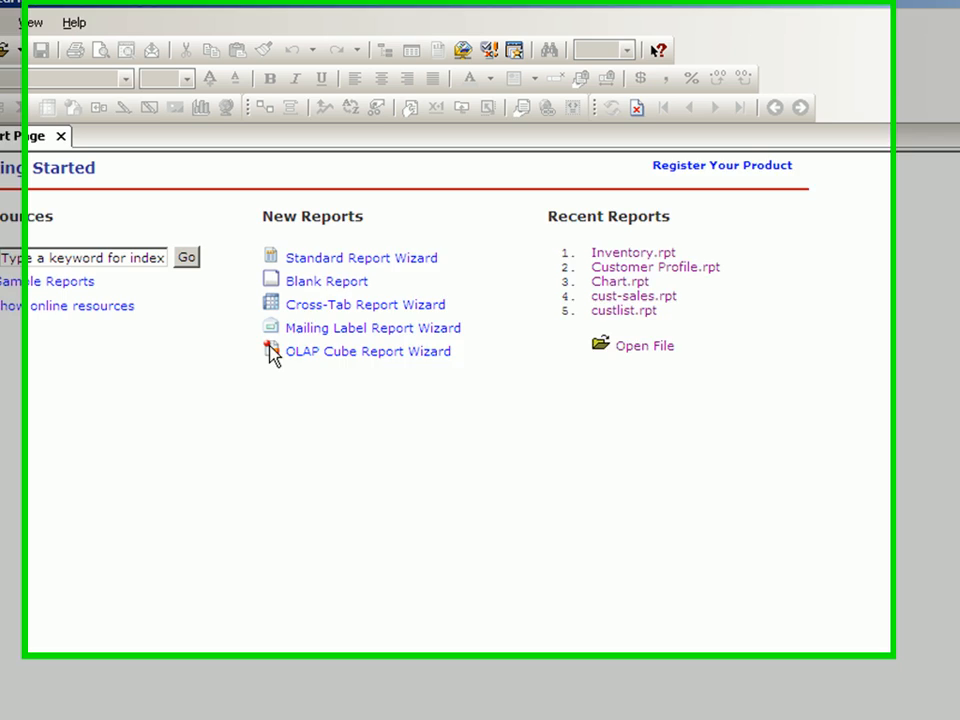
left_click(328, 280)
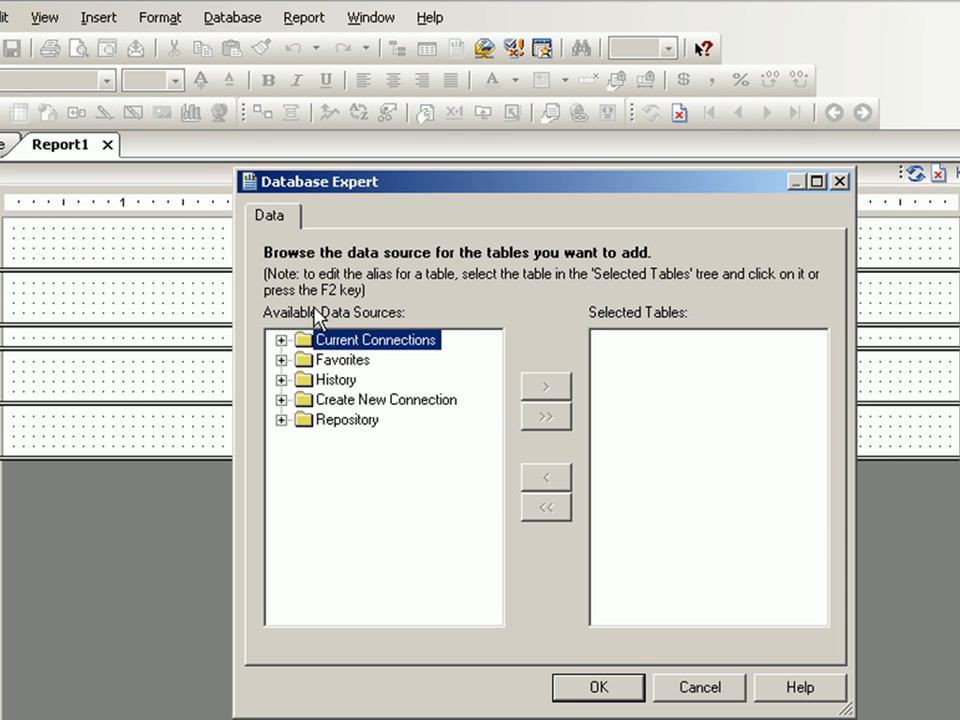
double_click(384, 400)
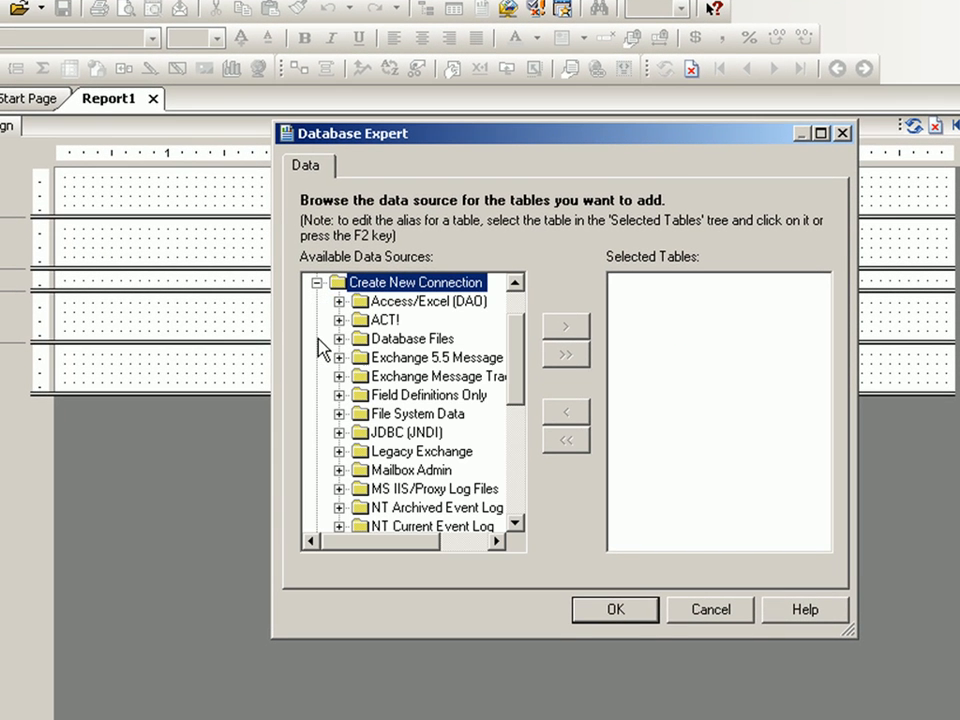
mouse_move(390, 324)
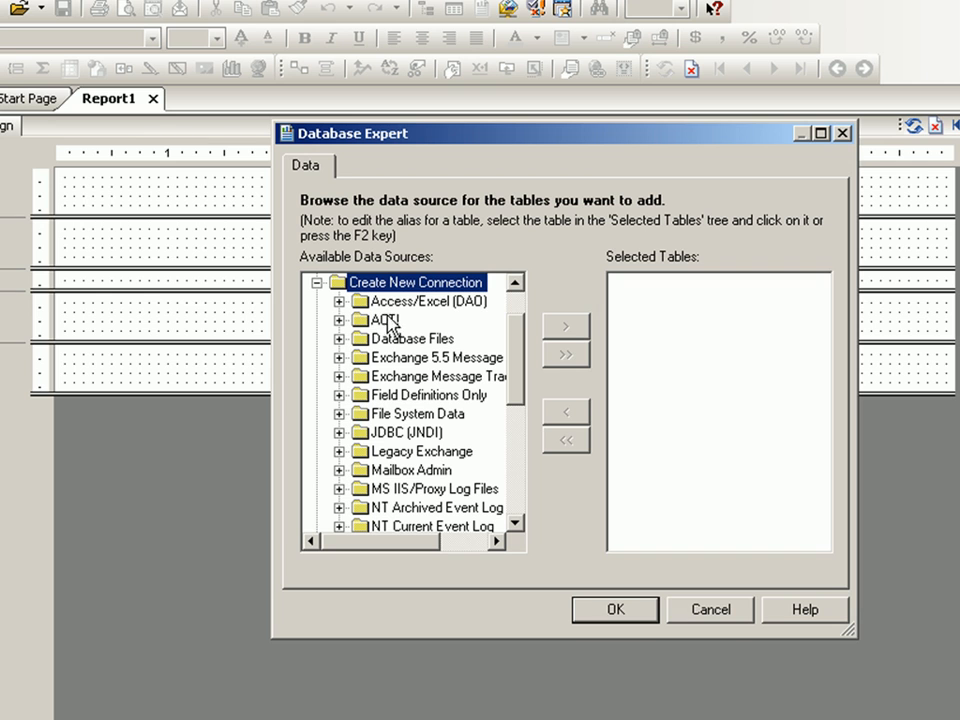
mouse_move(388, 360)
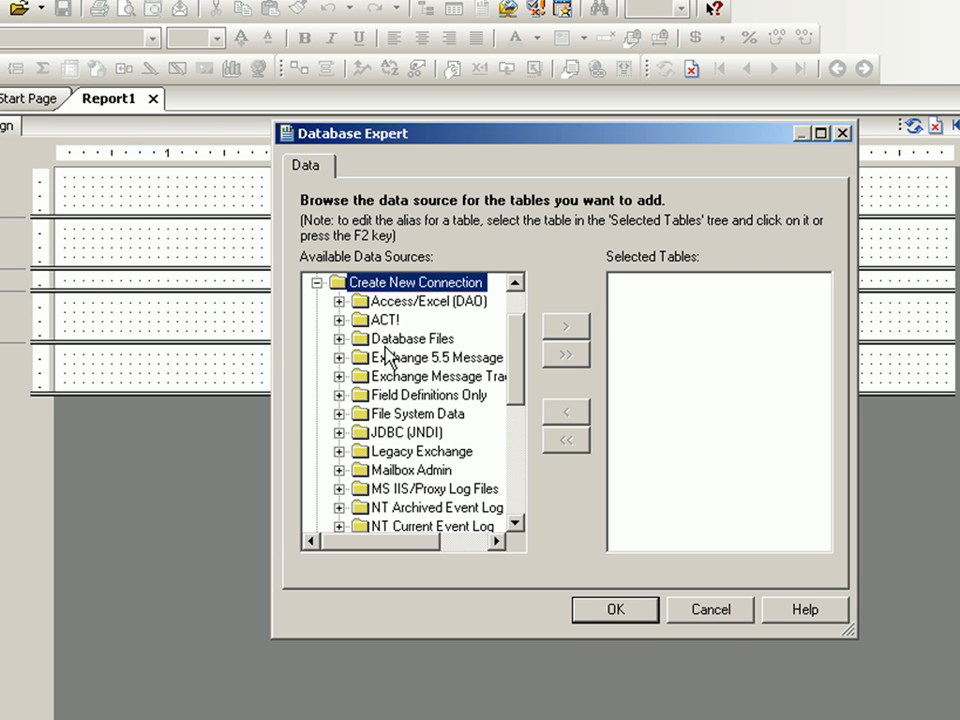
mouse_move(452, 348)
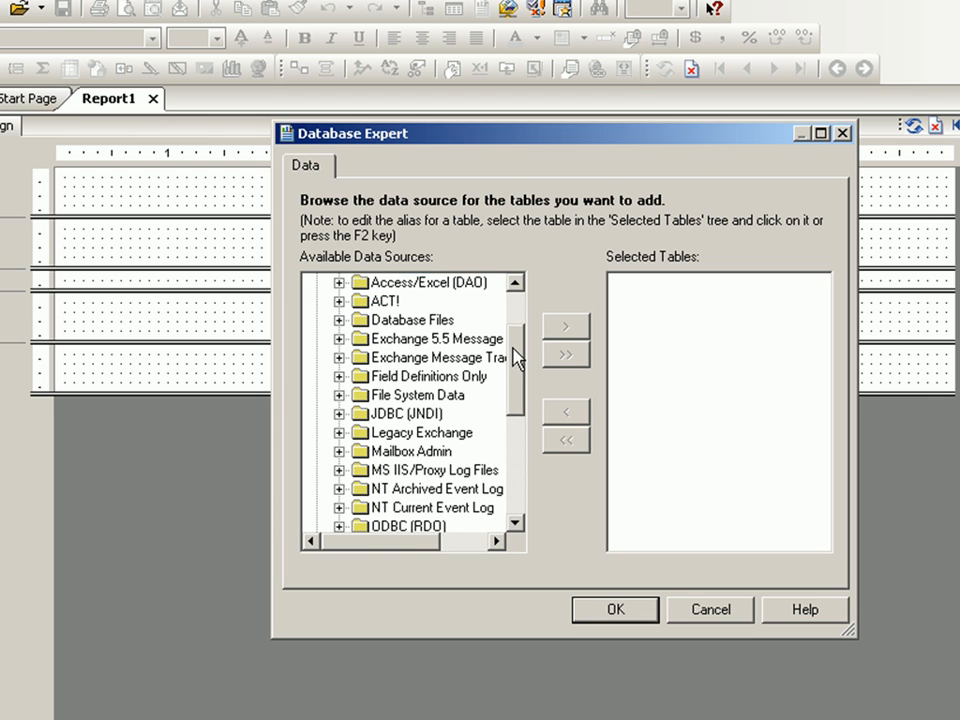
Locate and choose the JDBC (JNDI) data source among the available sources
scroll("down", 3)
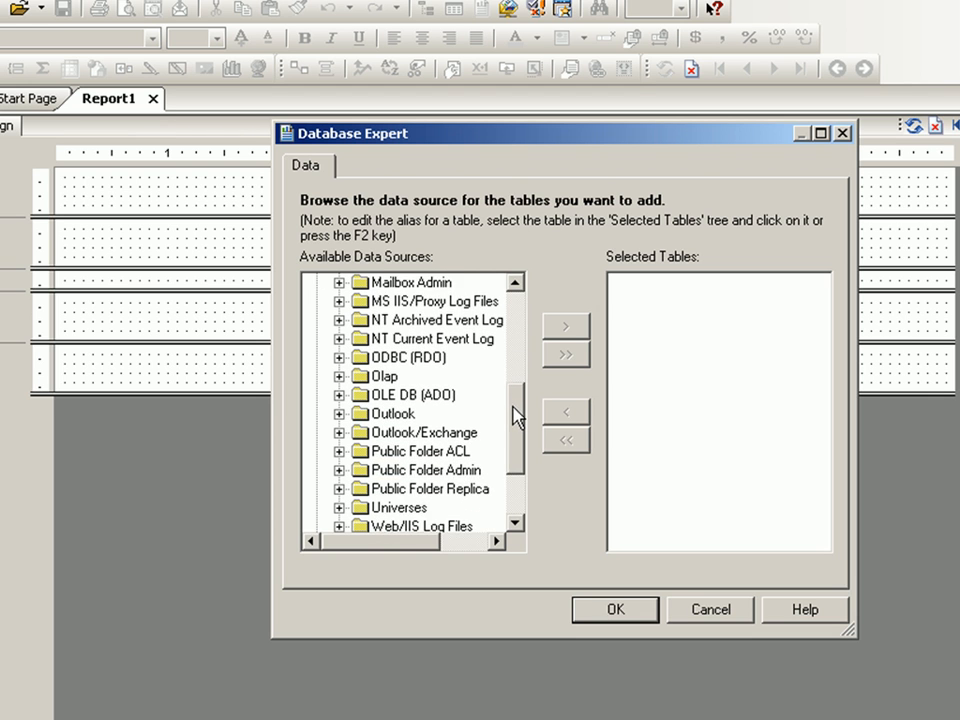
scroll("up", 3)
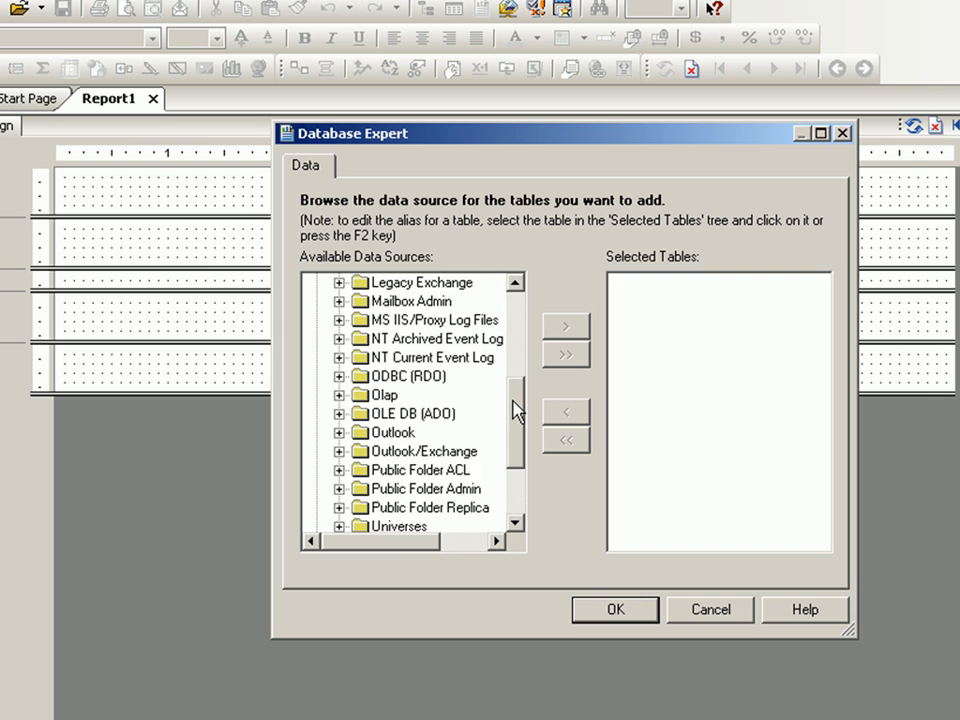
scroll("down", 3)
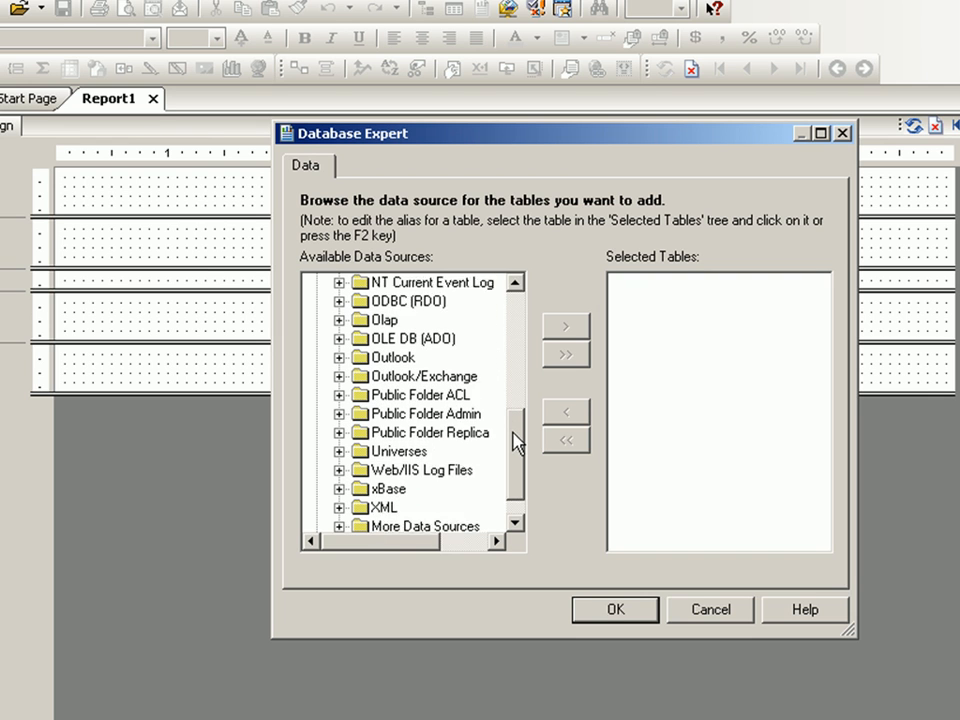
scroll("down", 3)
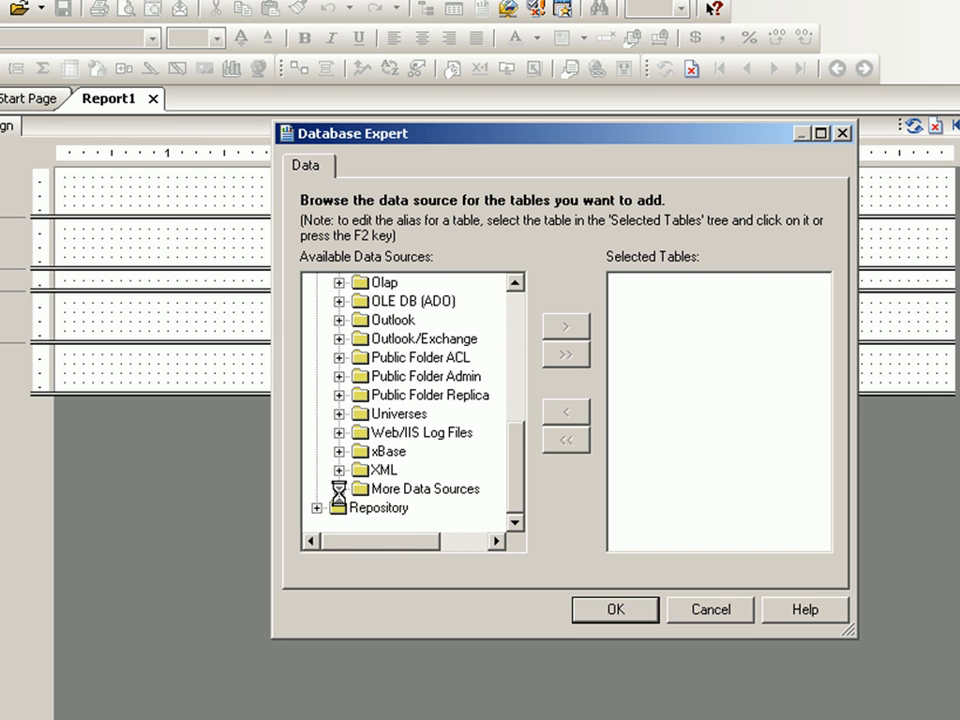
scroll("up", 3)
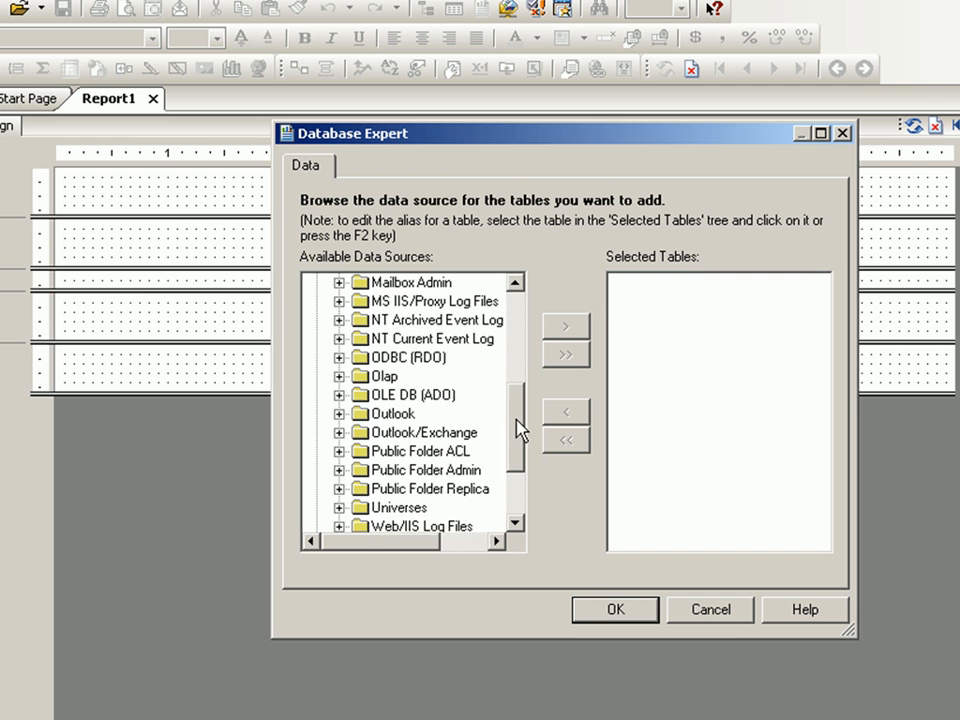
scroll("up", 3)
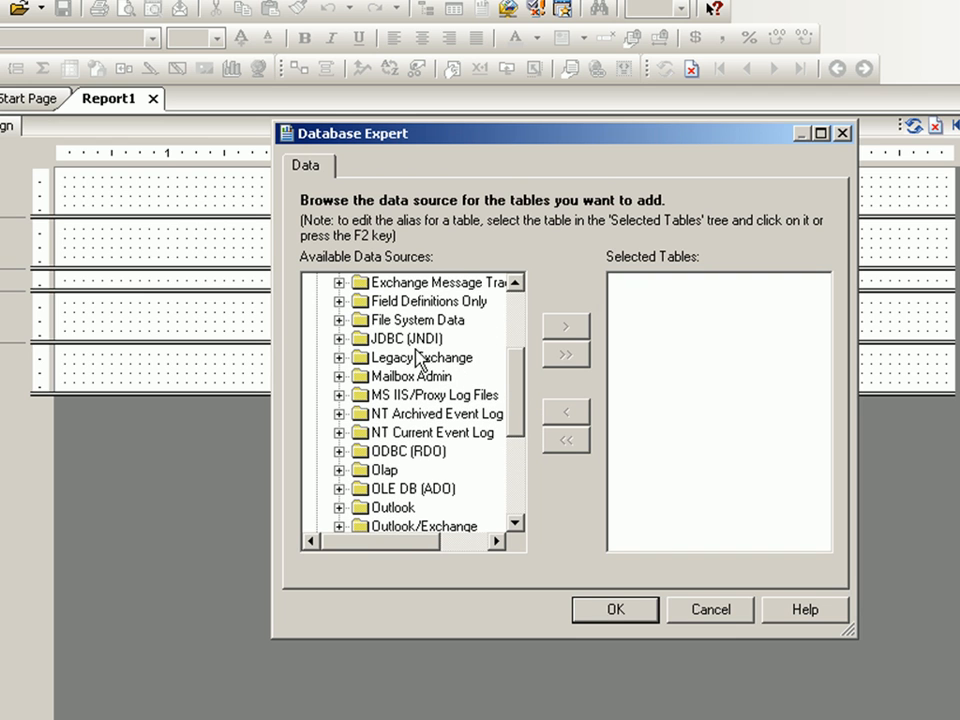
left_click(400, 338)
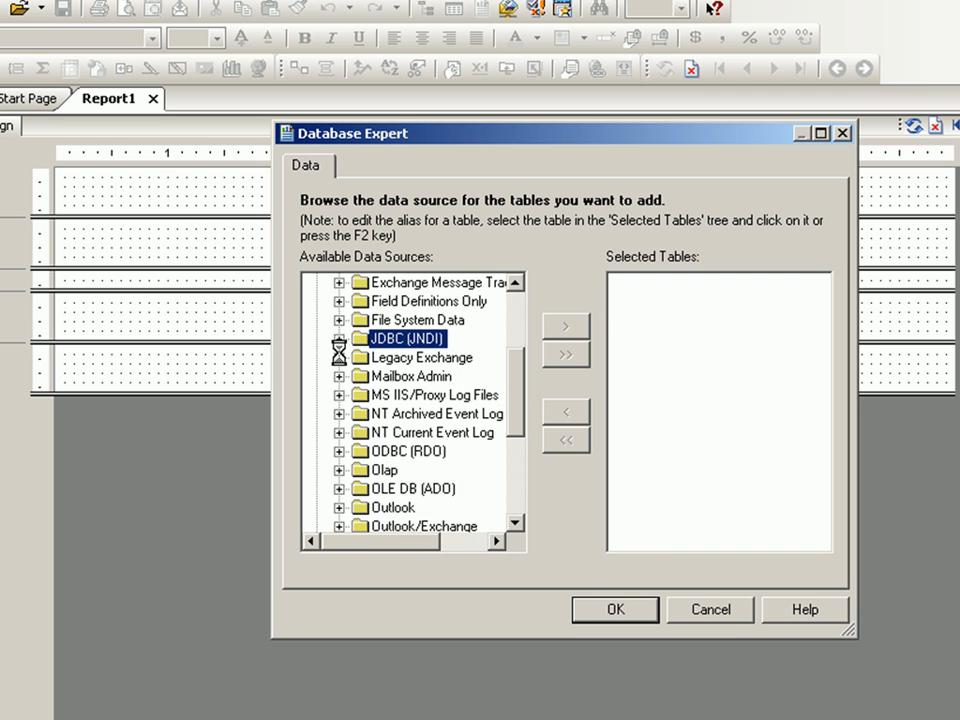
Enter the JDBC connection URL jdbc:hsqldb:hsql://localhost:9001/vindb
double_click(404, 338)
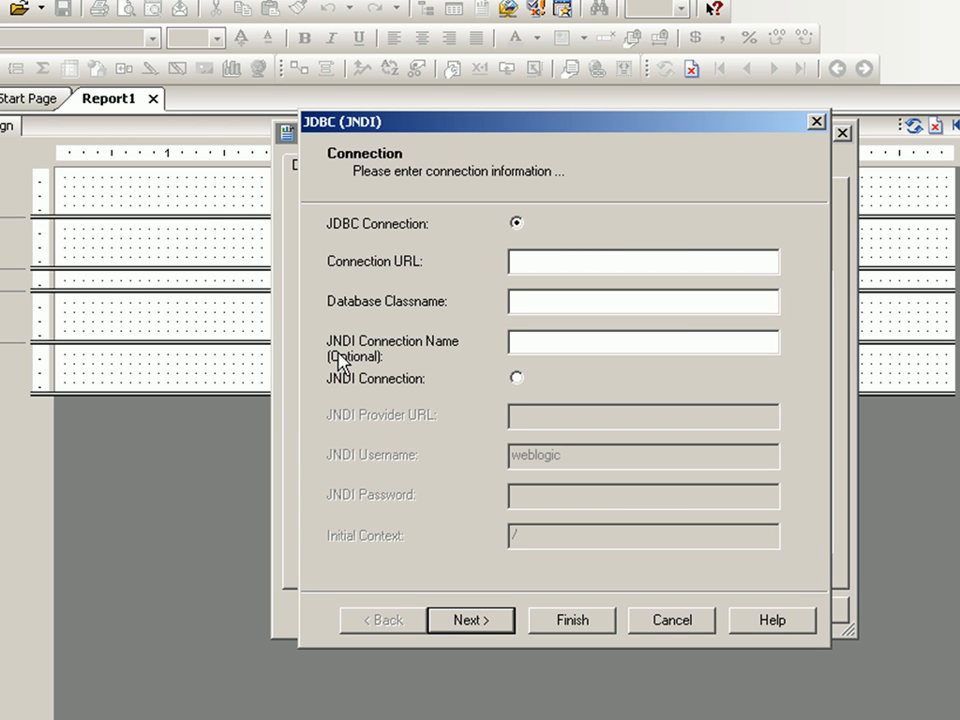
left_click(644, 260)
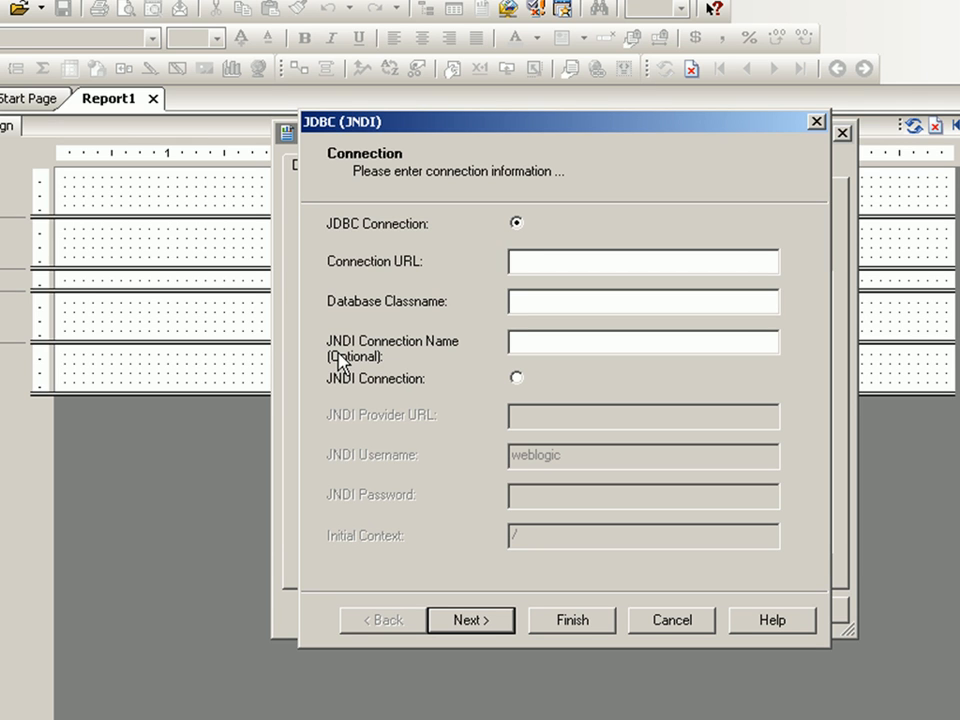
type("jdbc:")
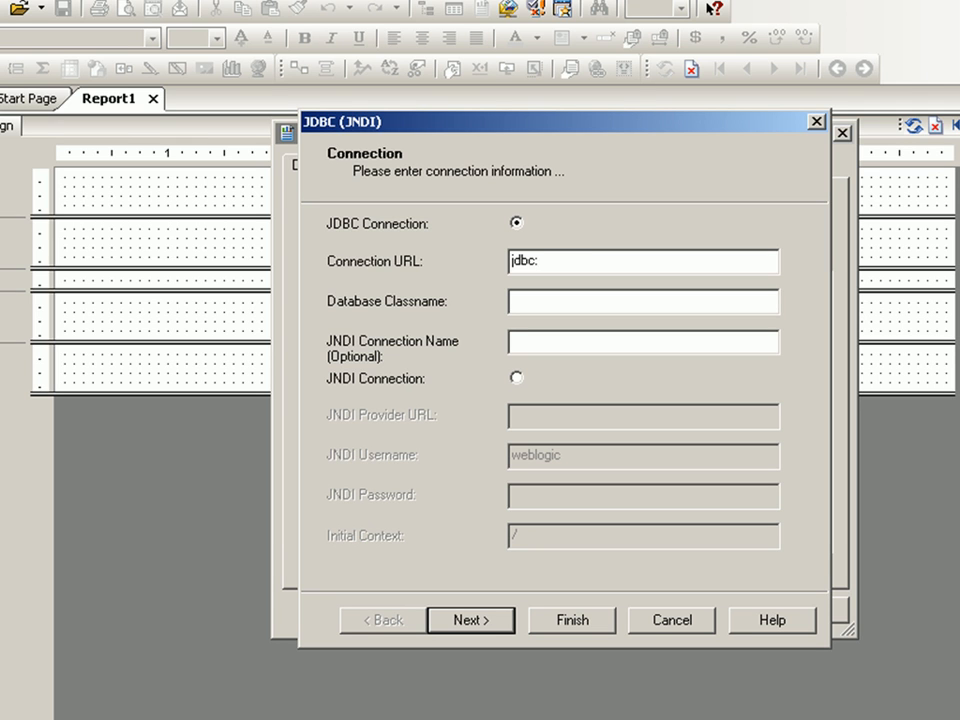
type("hsqldb:hsql")
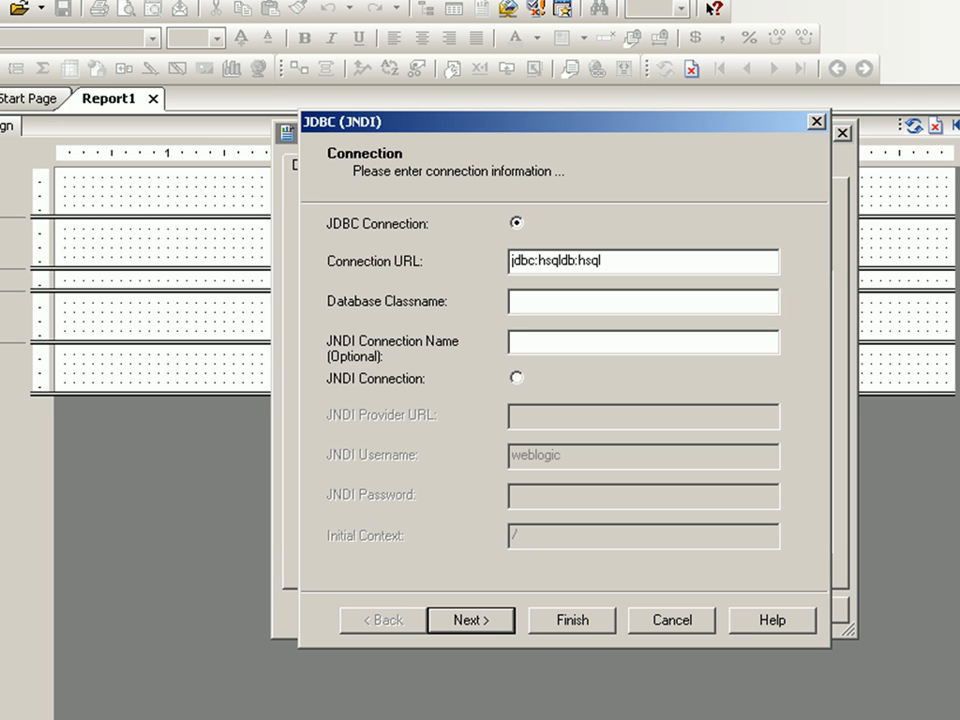
type("://localhost:")
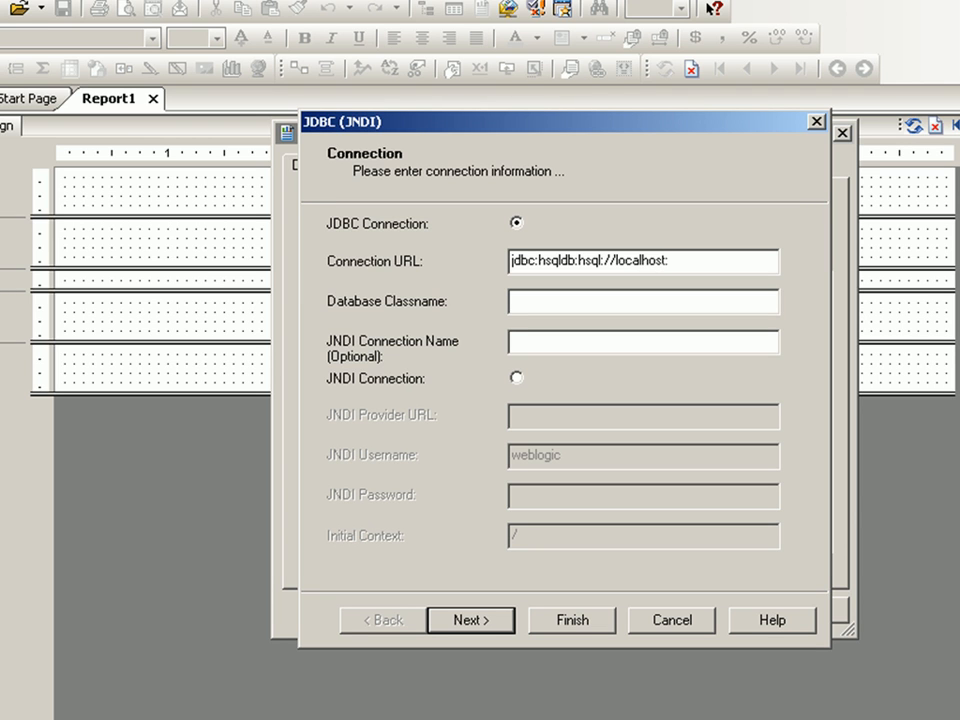
type("9")
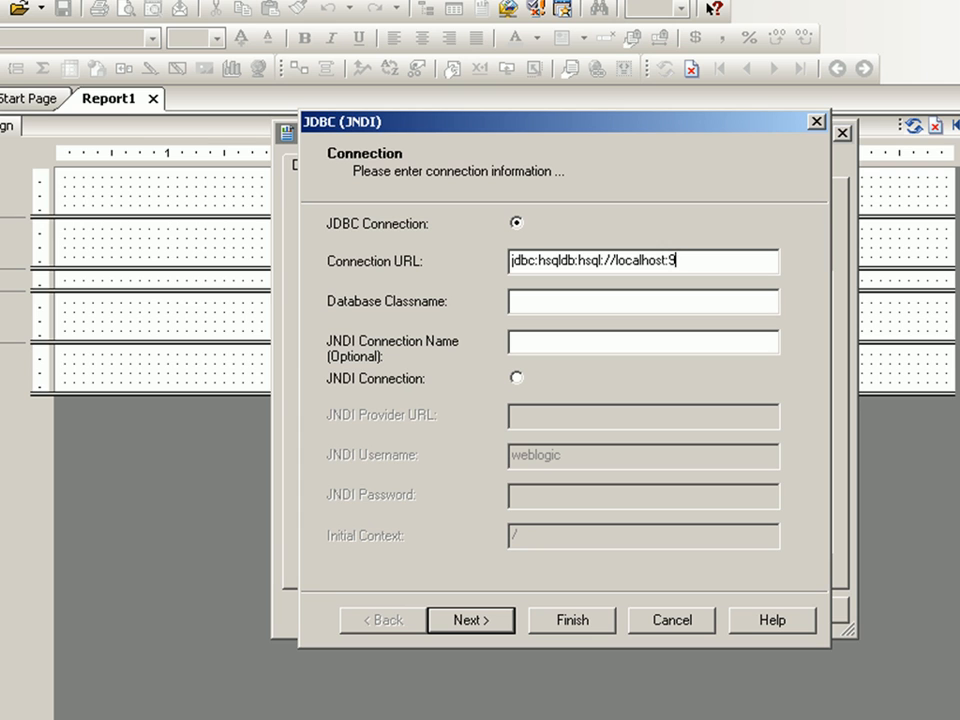
type("001")
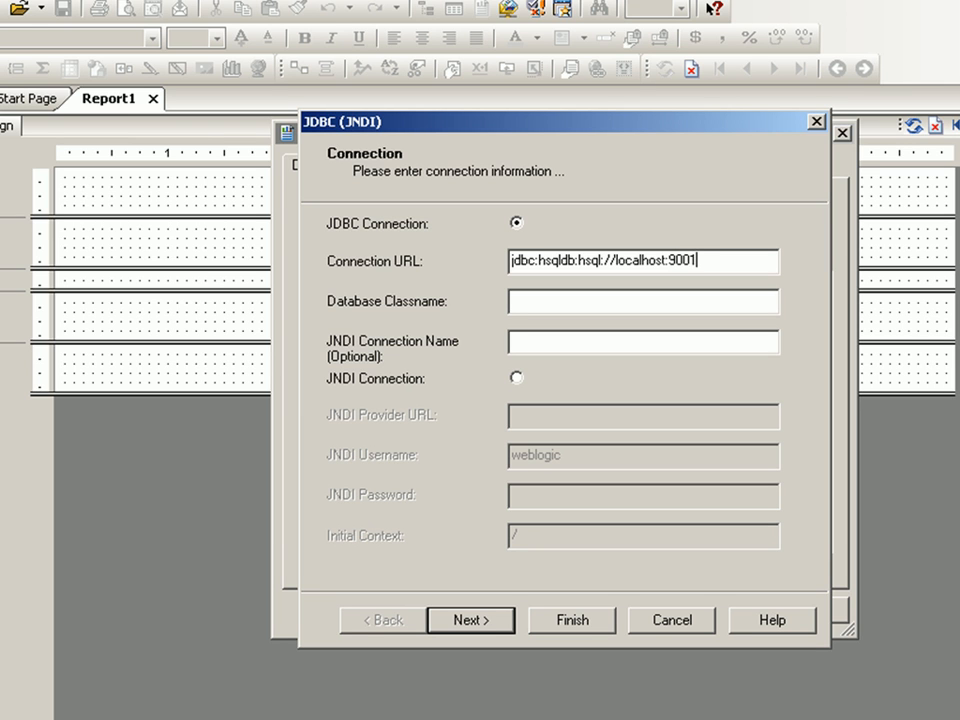
type("/vindo")
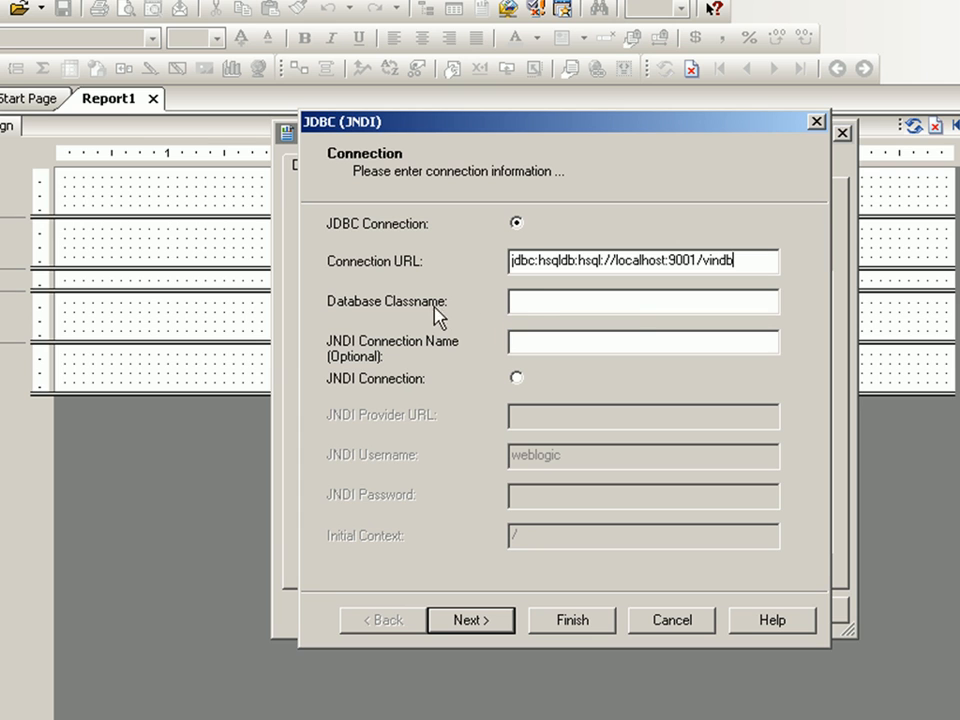
Enter the database classname org.hsqldb.jdbcDriver
left_click(642, 300)
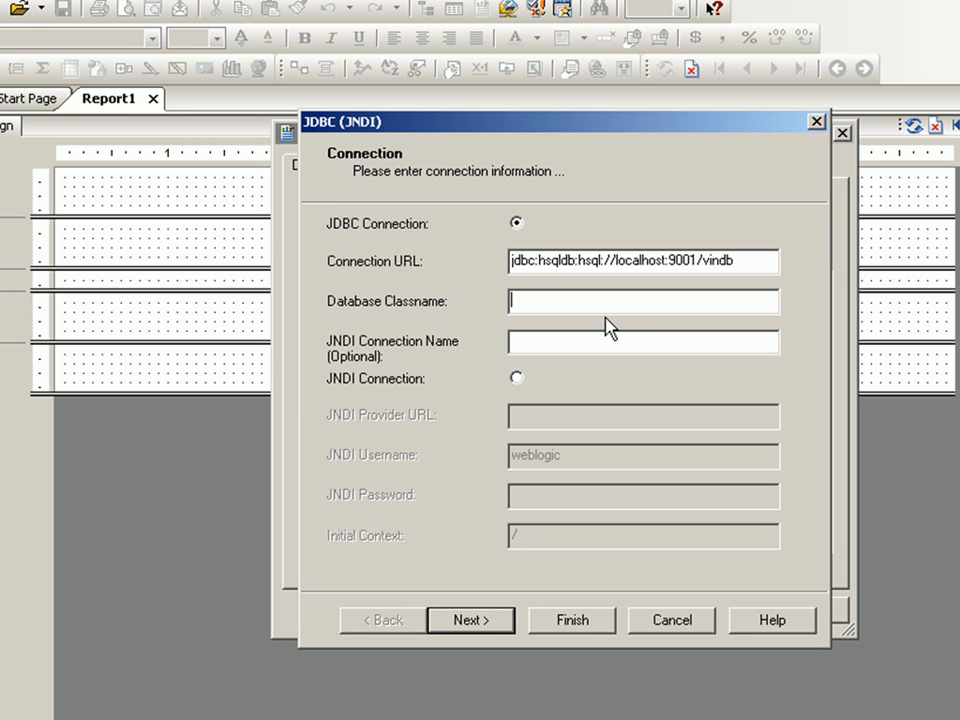
type("or")
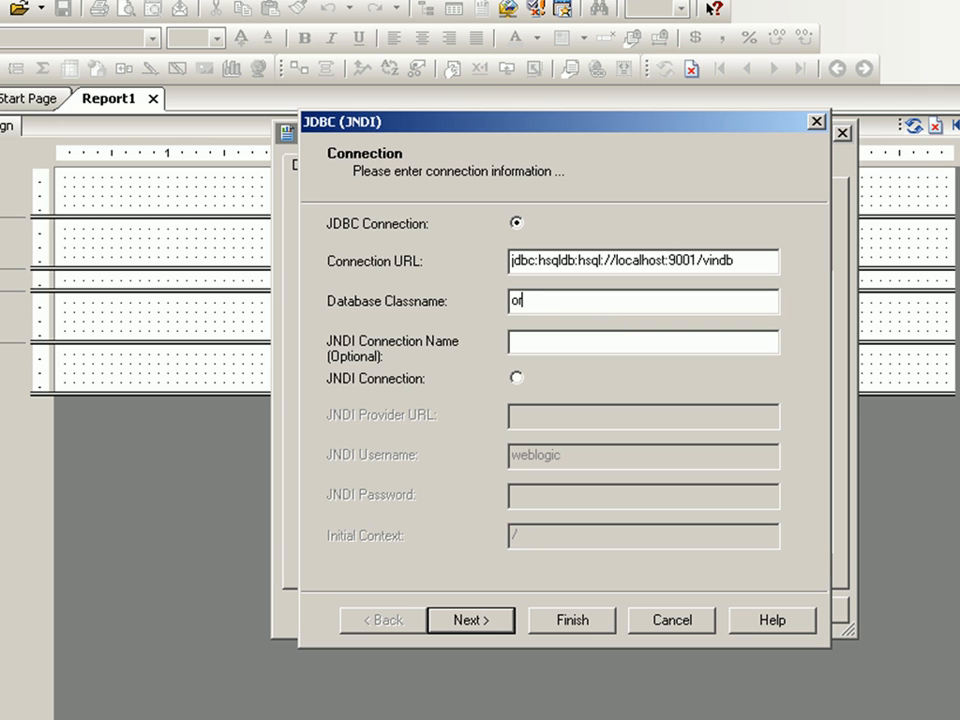
type("rg.h")
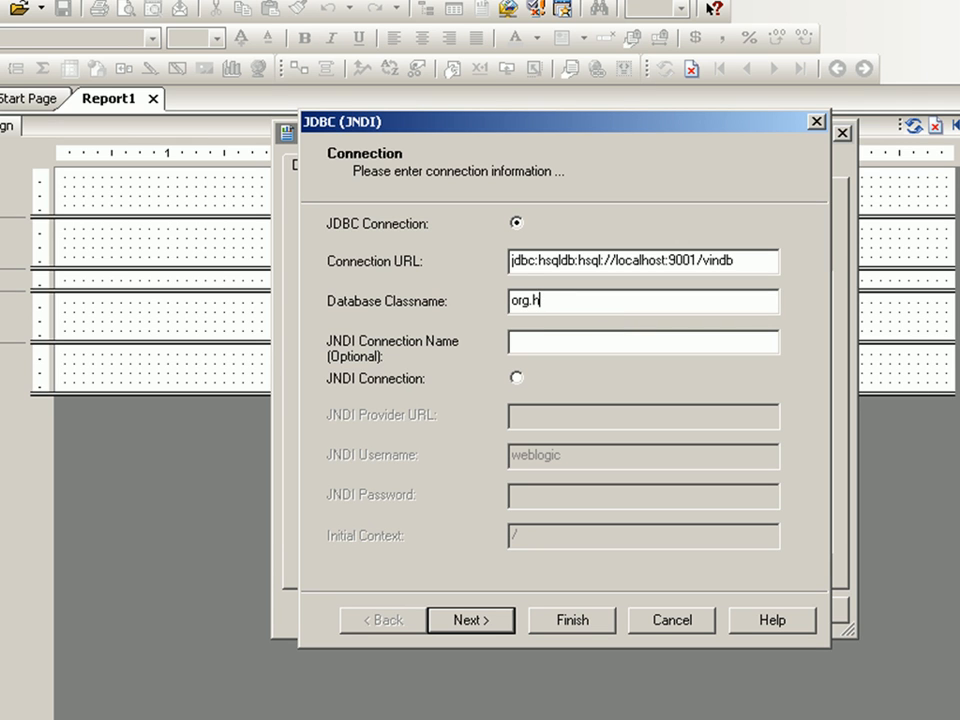
type("sqldb.")
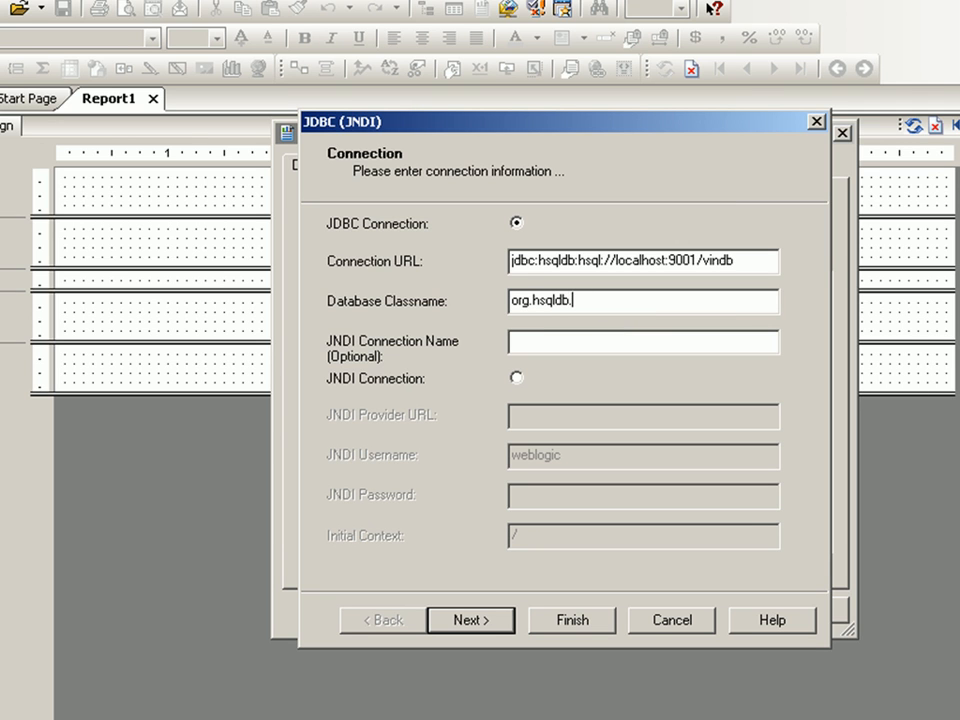
type("jdbcDriver")
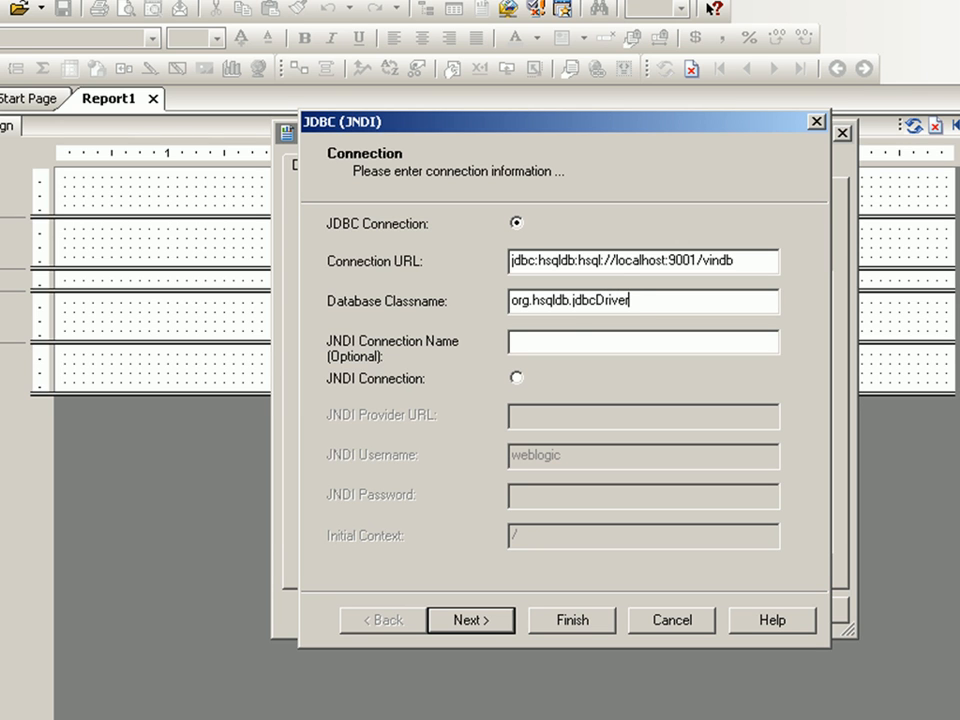
mouse_move(568, 306)
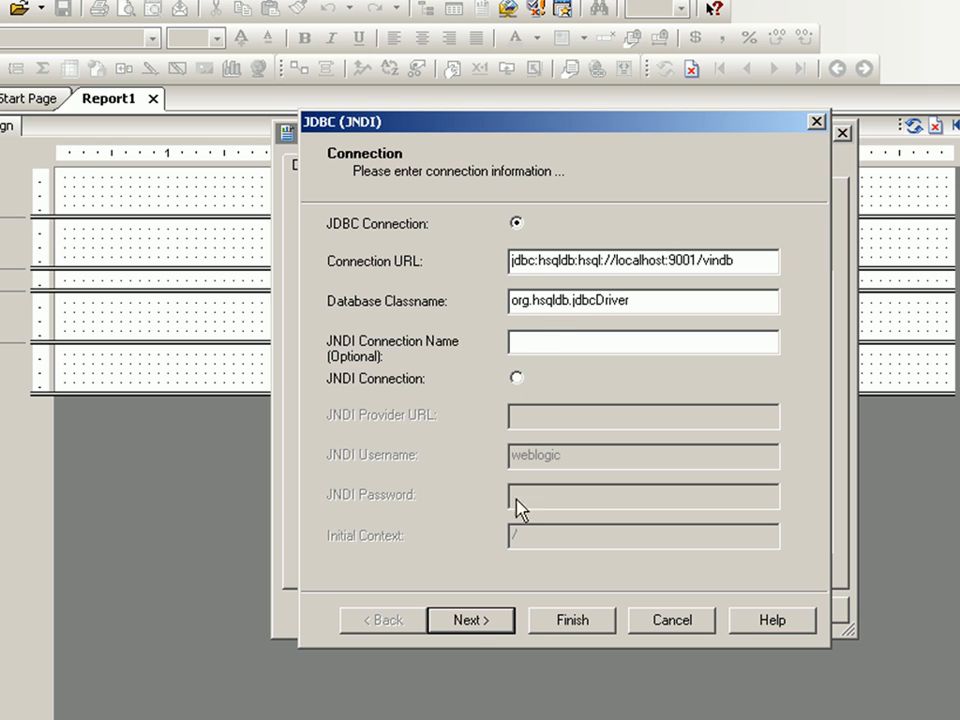
Log in with user ID sa and finish creating the HSQLDB connection
left_click(470, 620)
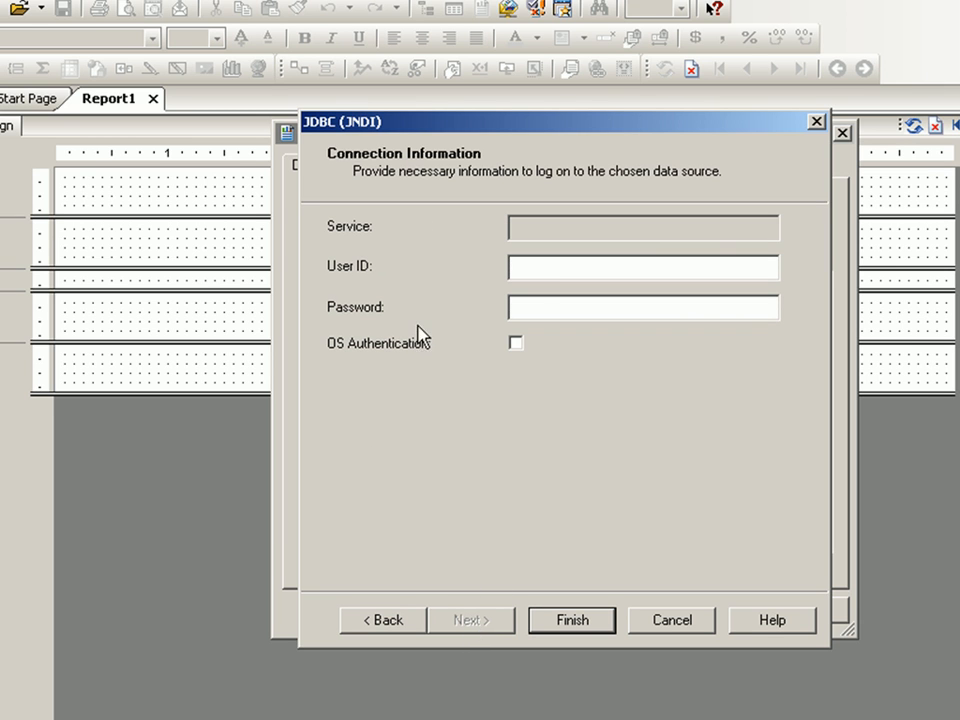
type("sa")
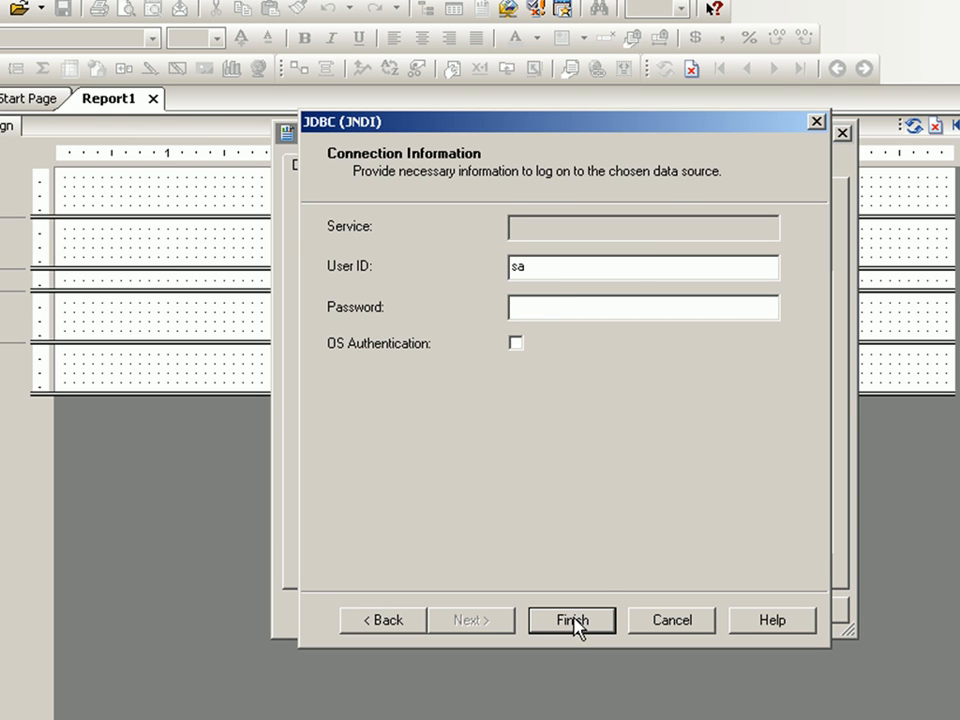
left_click(572, 620)
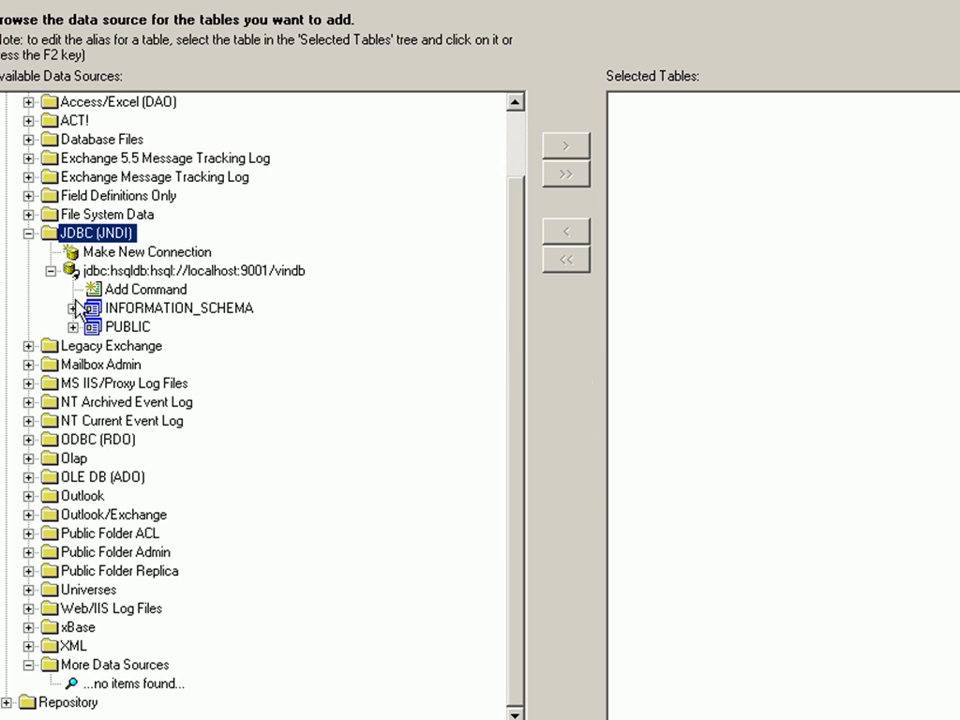
Add the DEPT and EMP tables from the PUBLIC schema to the report
left_click(74, 328)
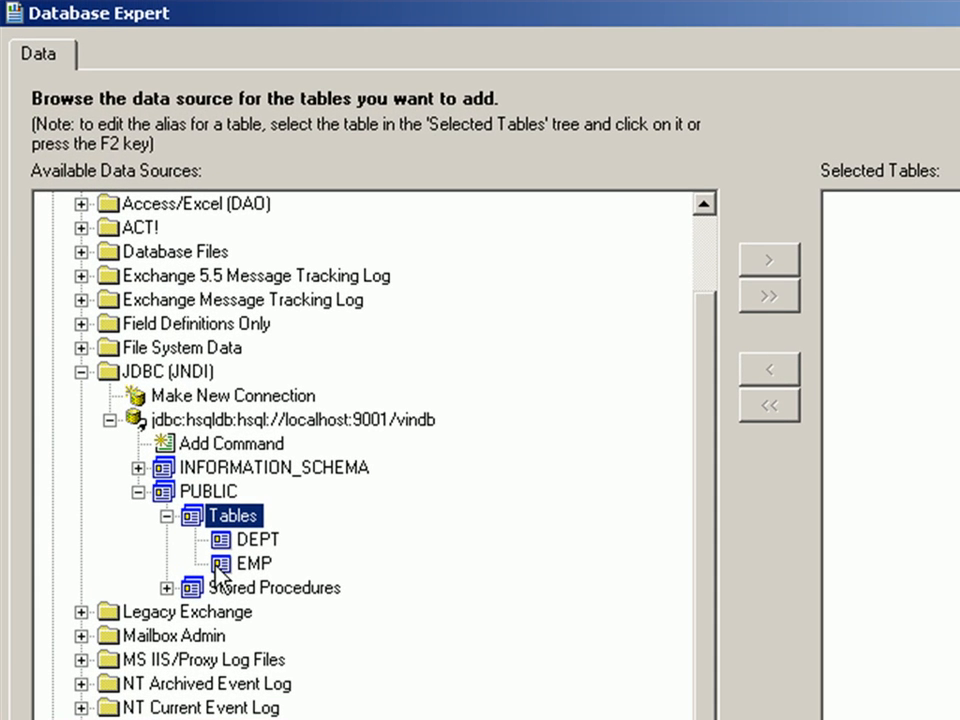
left_click(244, 540)
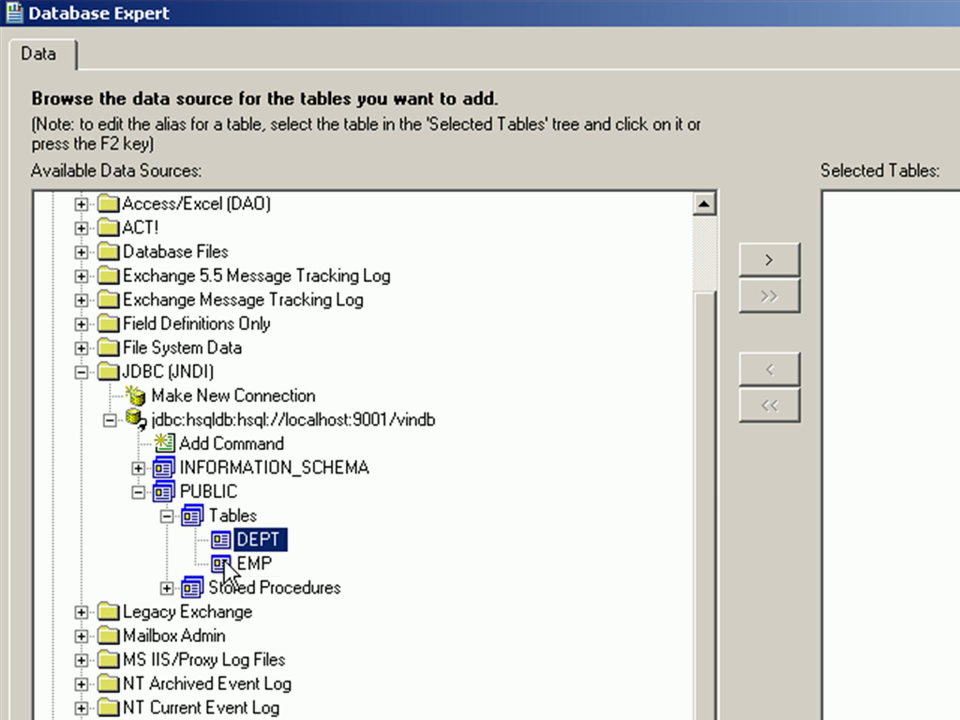
left_click(252, 564)
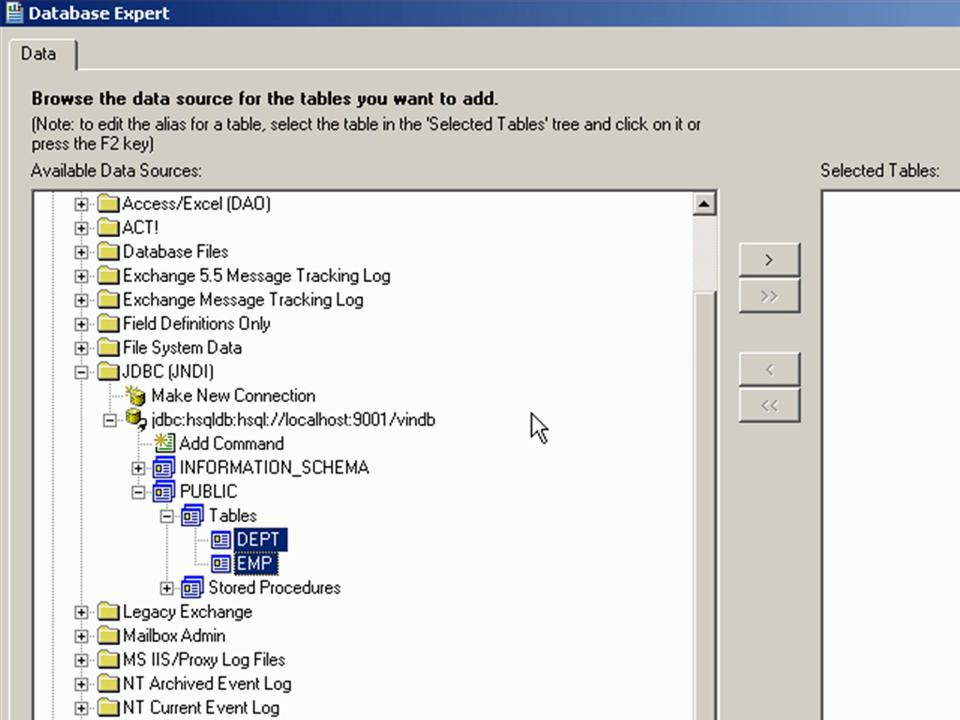
left_click(768, 260)
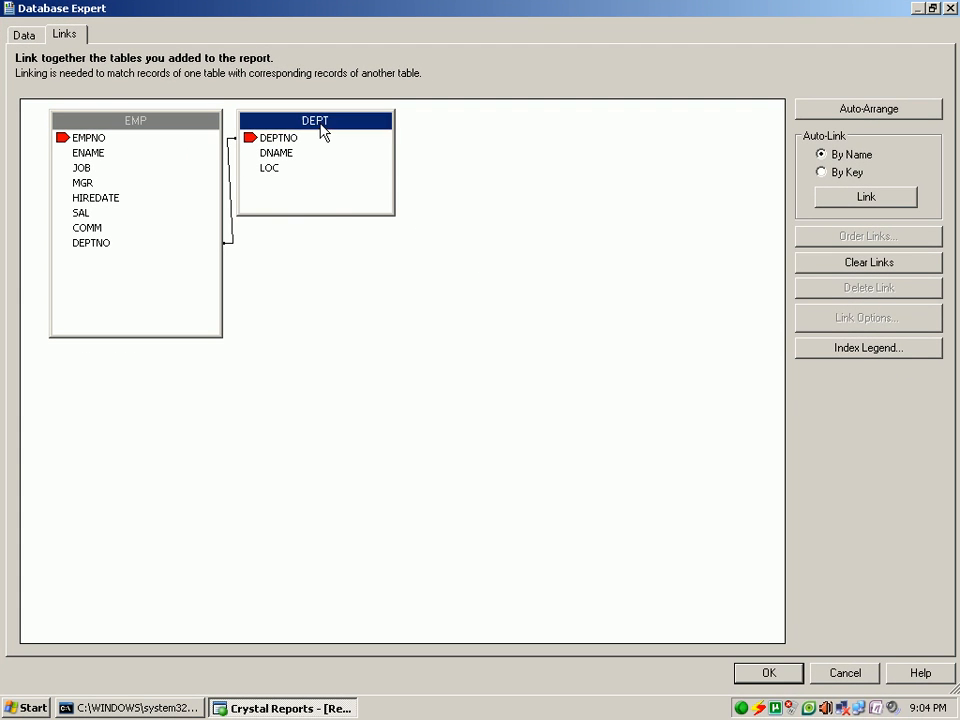
Arrange the DEPT–EMP link on DEPTNO and accept it to reach the design layout
left_click_drag(316, 120, 442, 210)
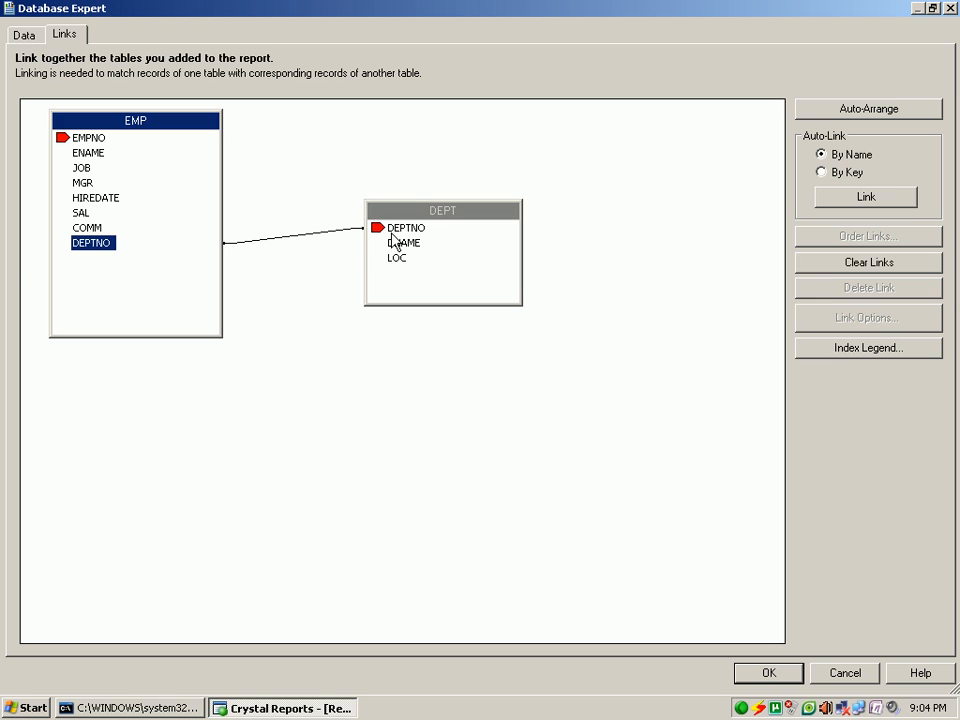
mouse_move(452, 434)
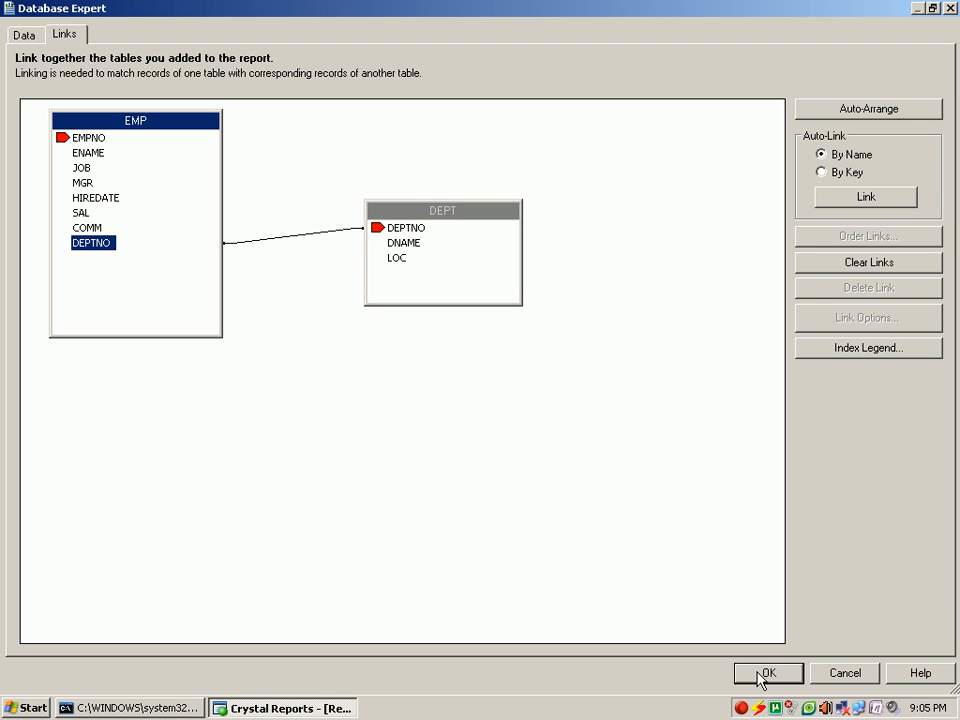
left_click(768, 672)
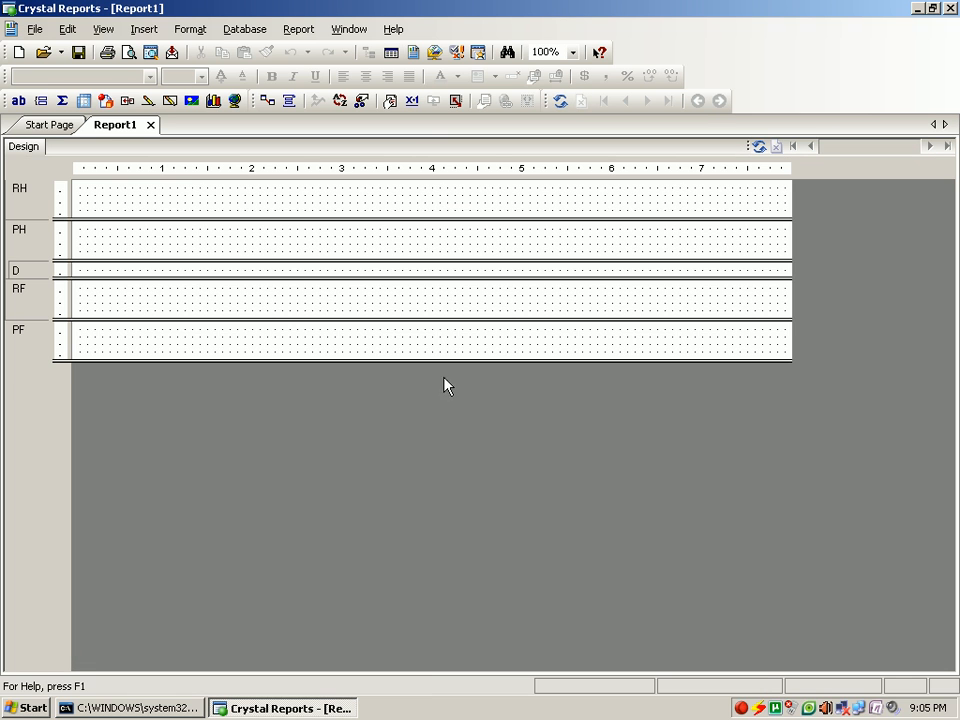
Place the DNAME and LOC fields from Field Explorer into the Details row
left_click(392, 52)
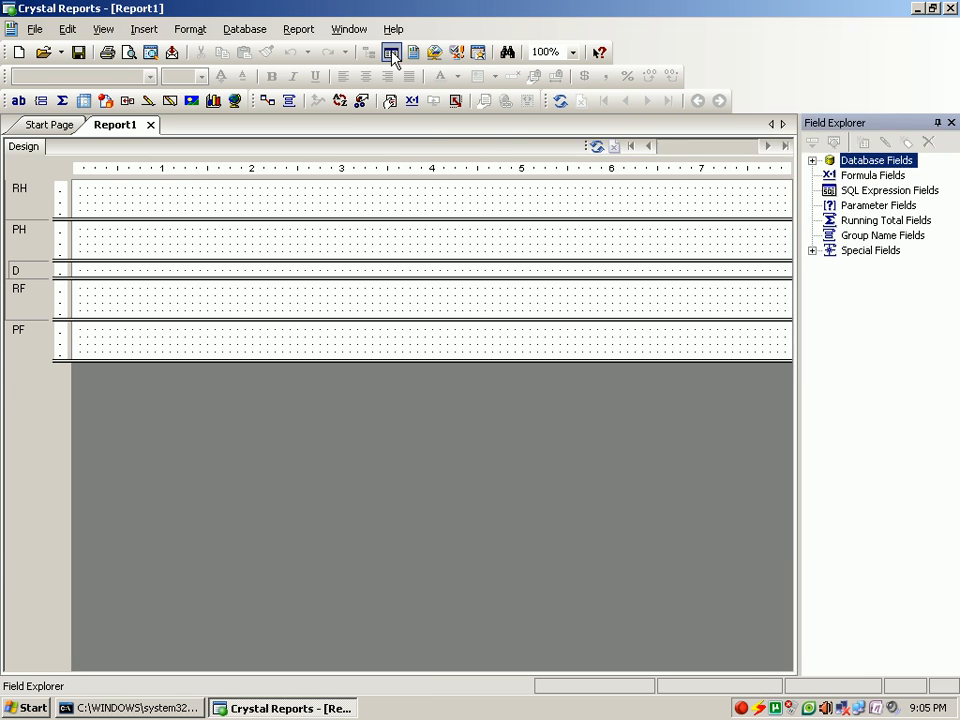
left_click(812, 160)
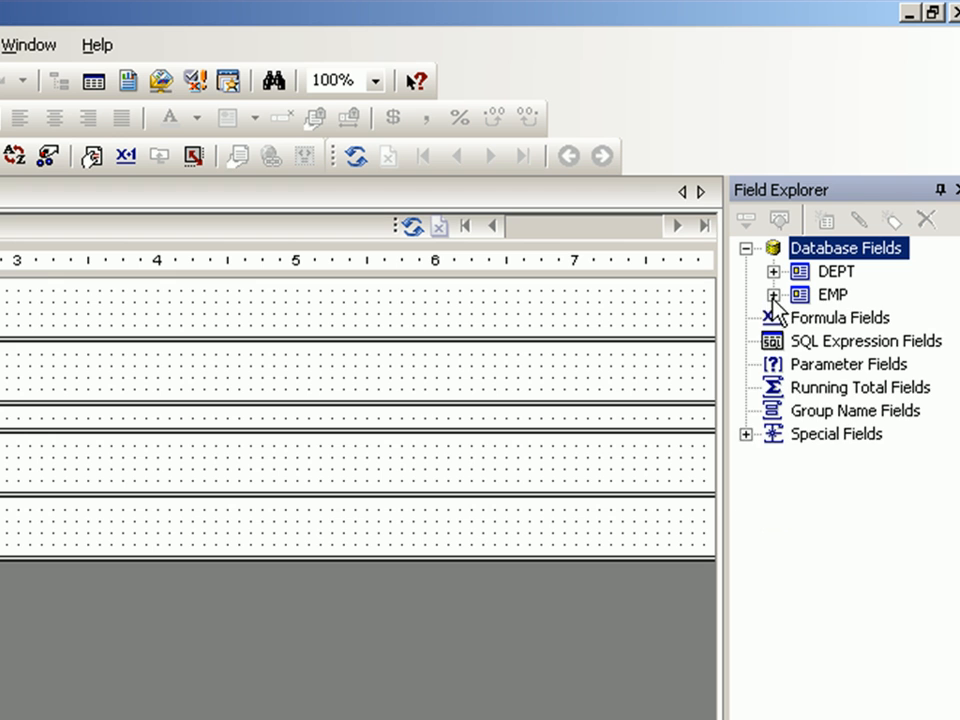
left_click(774, 294)
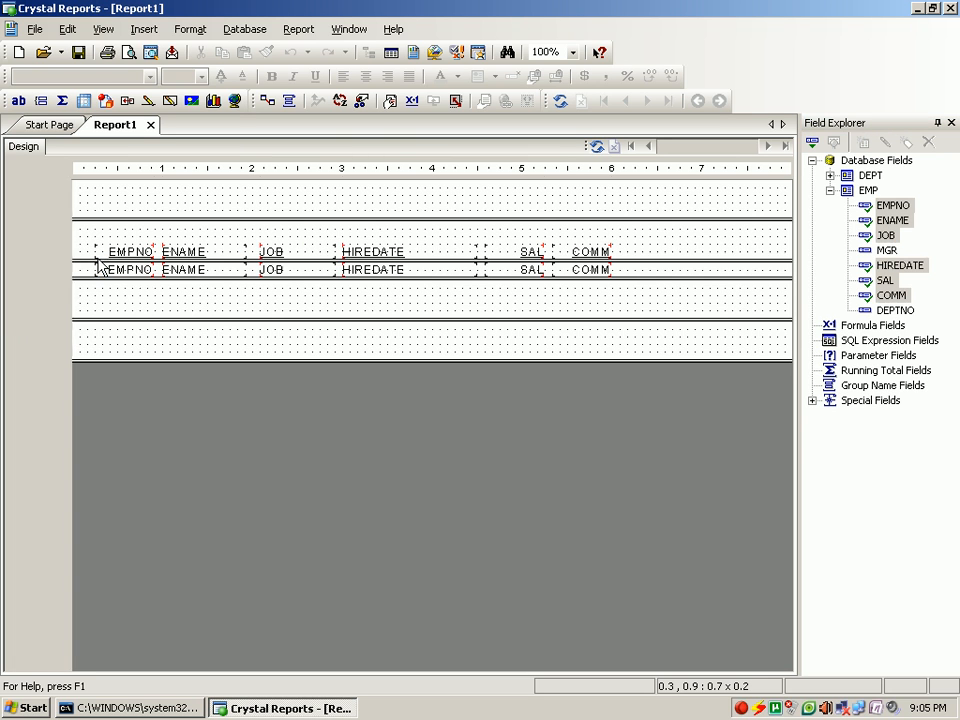
left_click(832, 176)
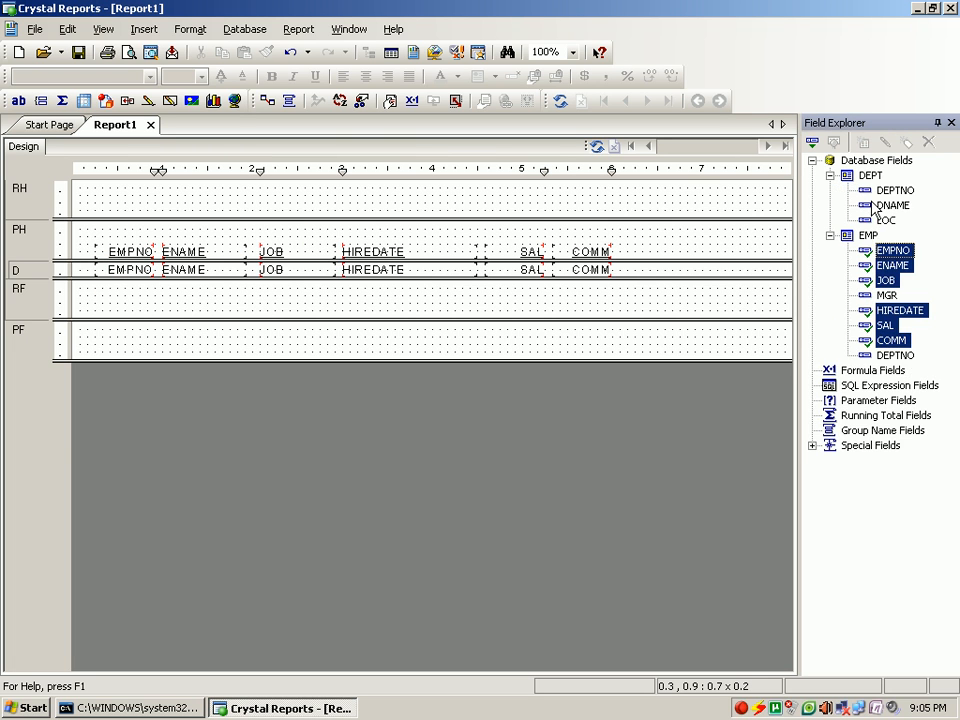
left_click(890, 204)
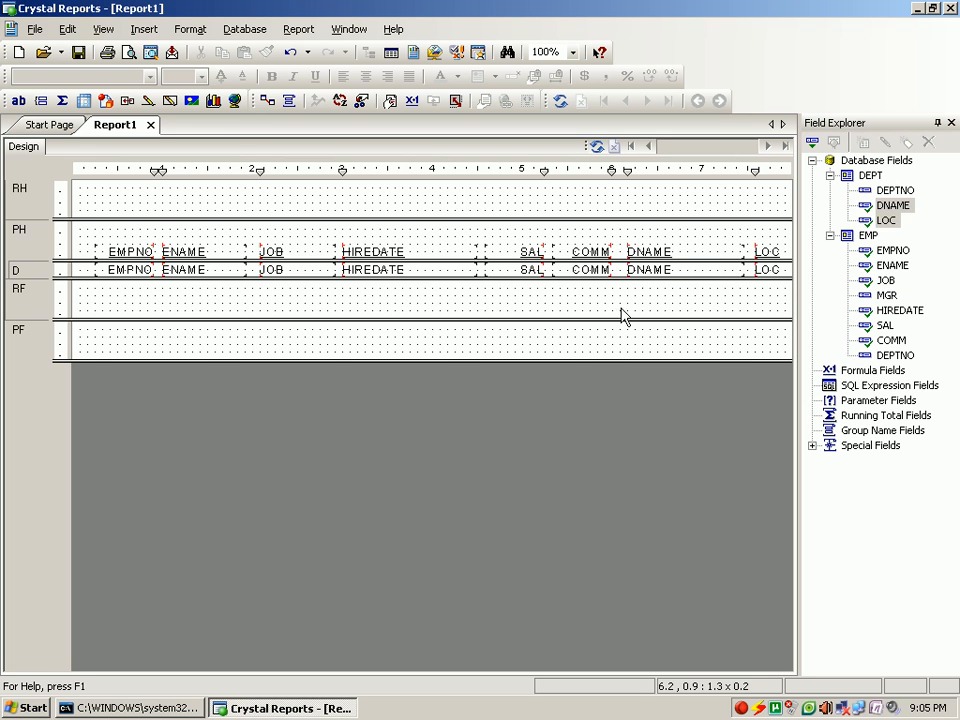
mouse_move(500, 226)
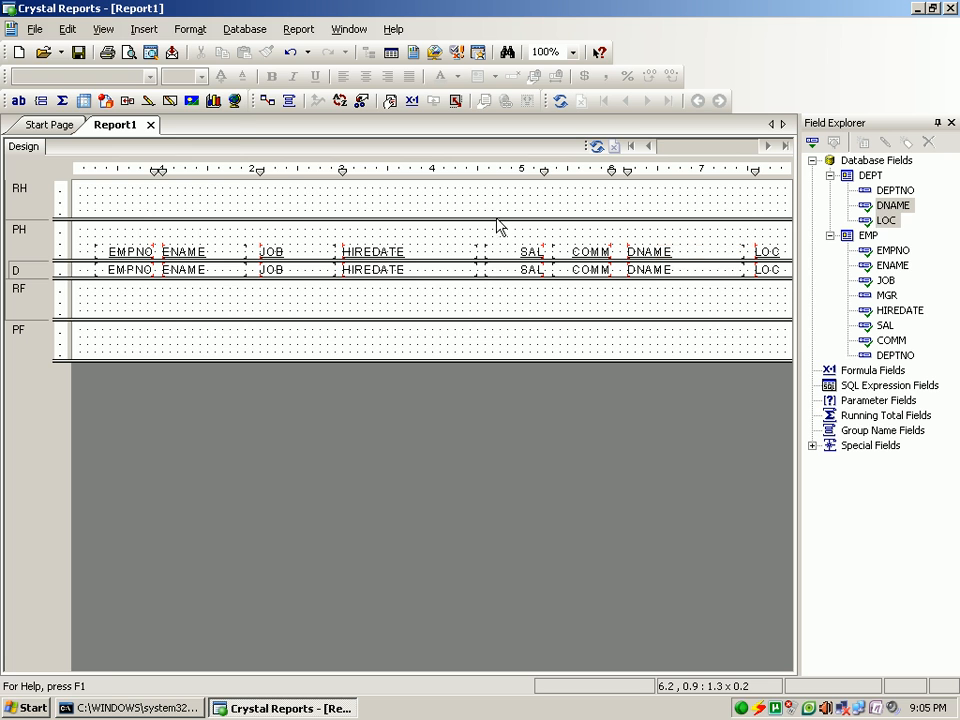
Set the page orientation to Landscape in Page Setup so the wider row fits
left_click(34, 28)
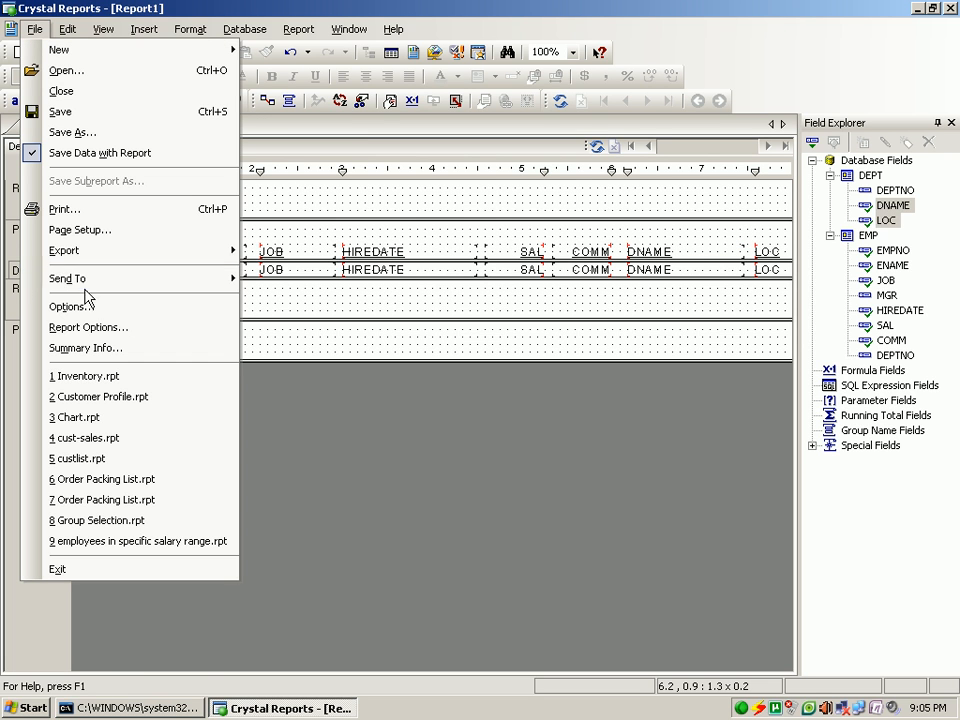
left_click(80, 228)
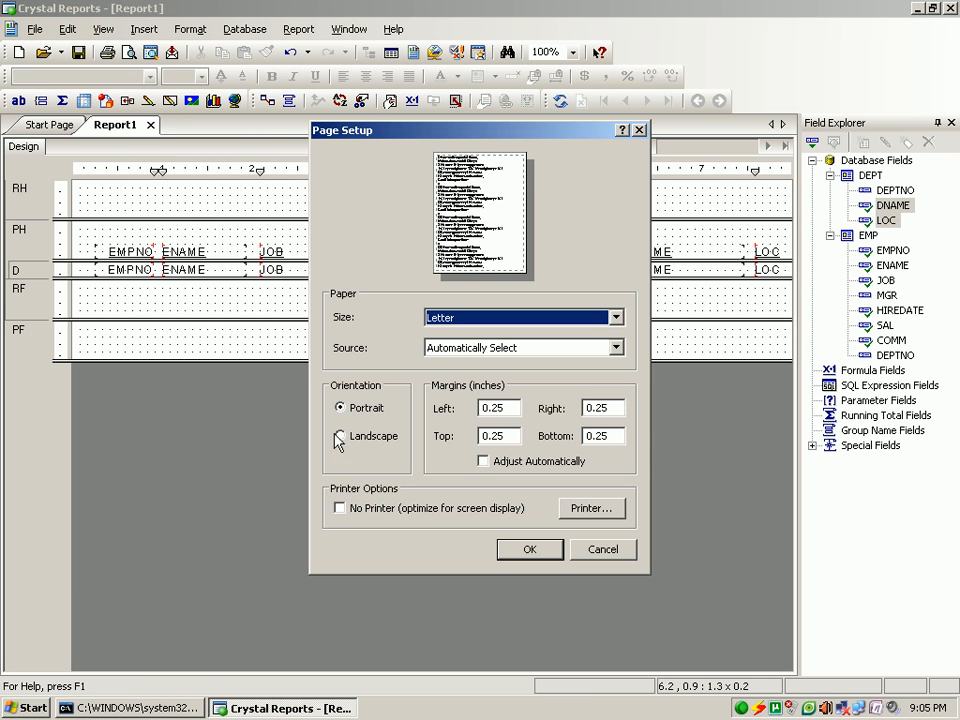
left_click(530, 548)
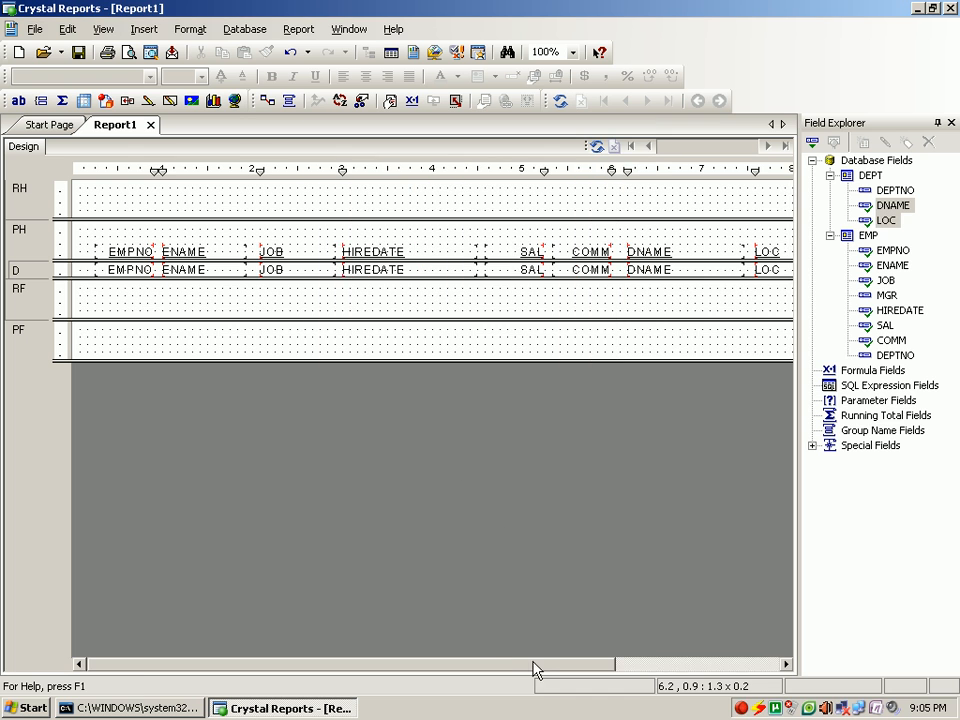
scroll("right", 3)
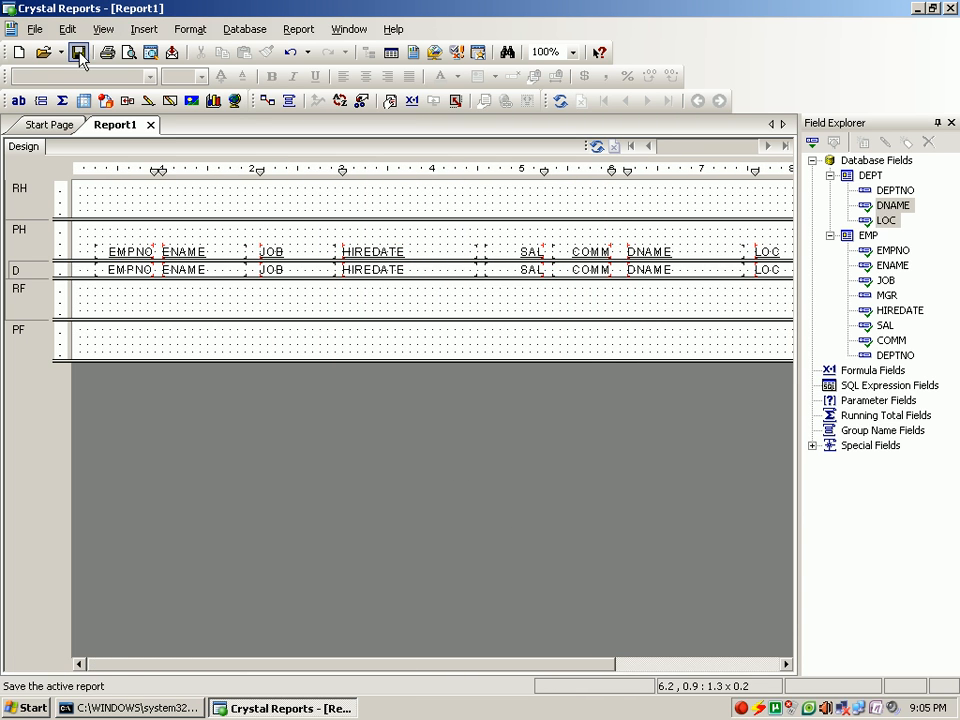
Preview the employee rows with DNAME and LOC, then return to the Design layout
left_click(128, 52)
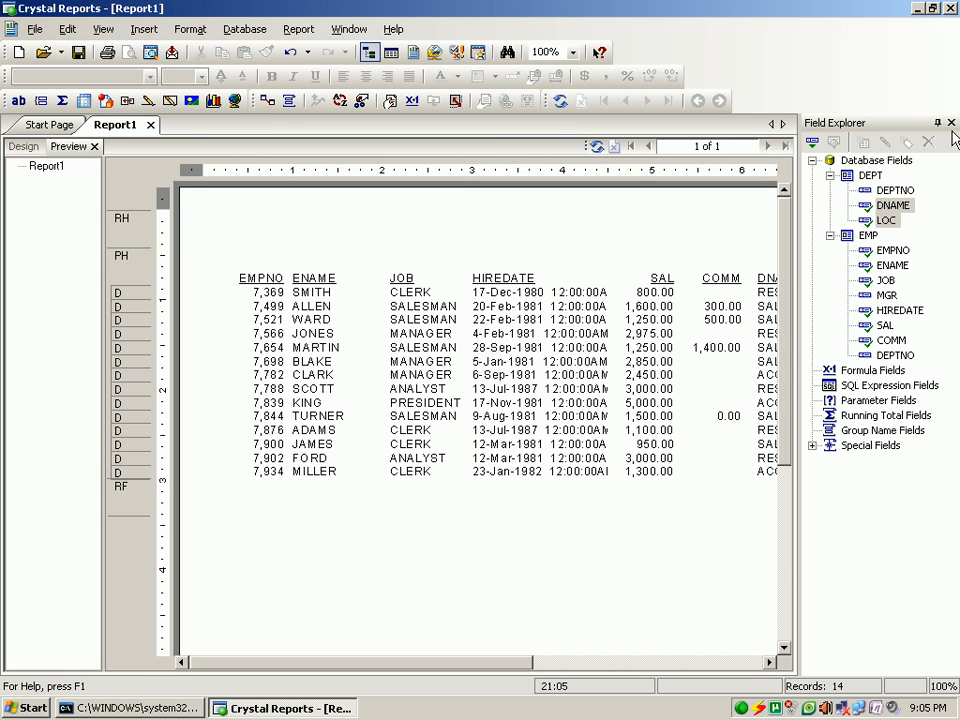
left_click(950, 122)
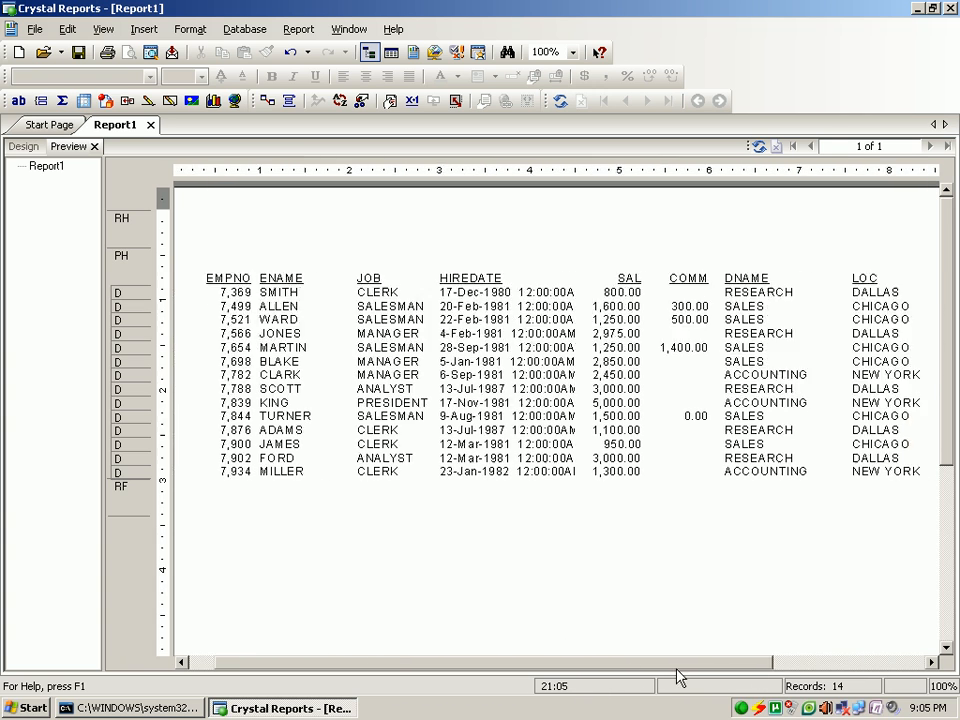
scroll("left", 3)
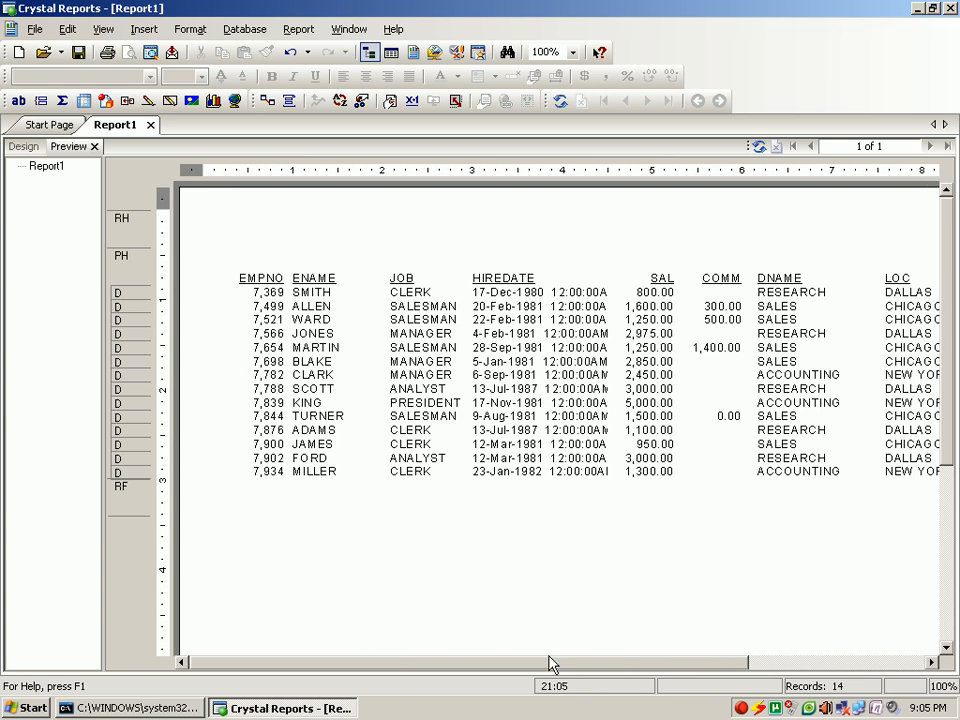
left_click(24, 146)
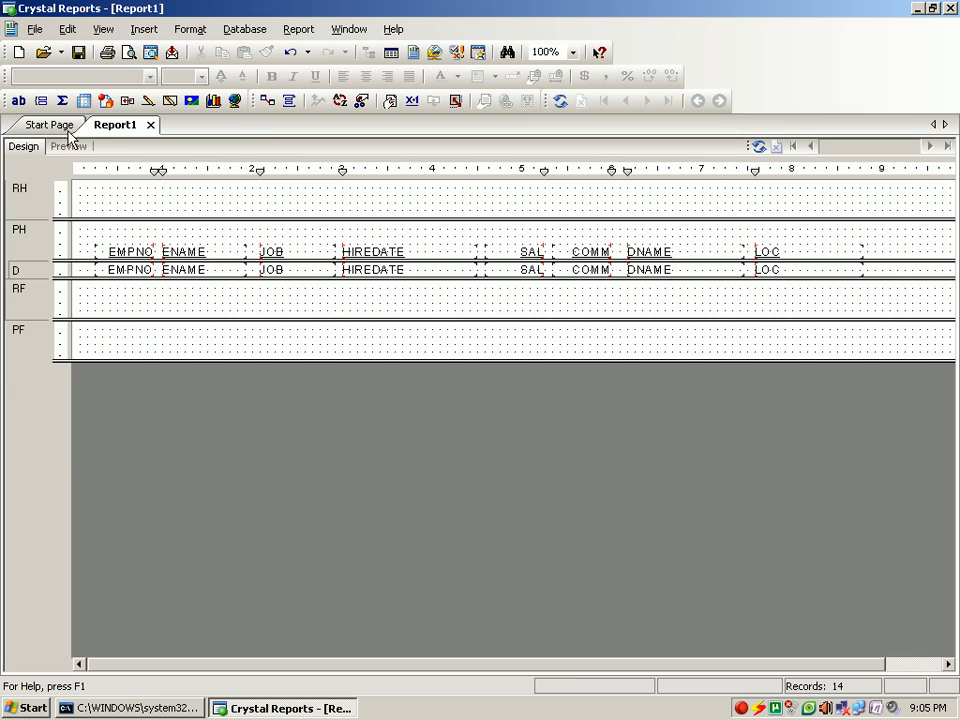
mouse_move(240, 180)
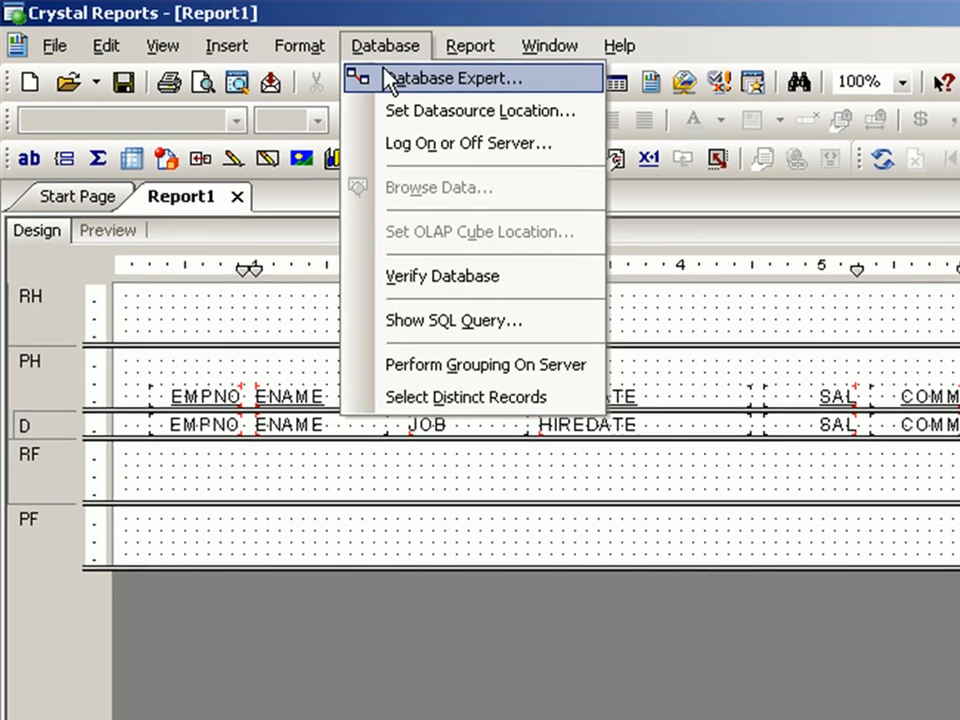
Add a second copy of the EMP table, aliased EMP_1, in the Database Expert
left_click(460, 76)
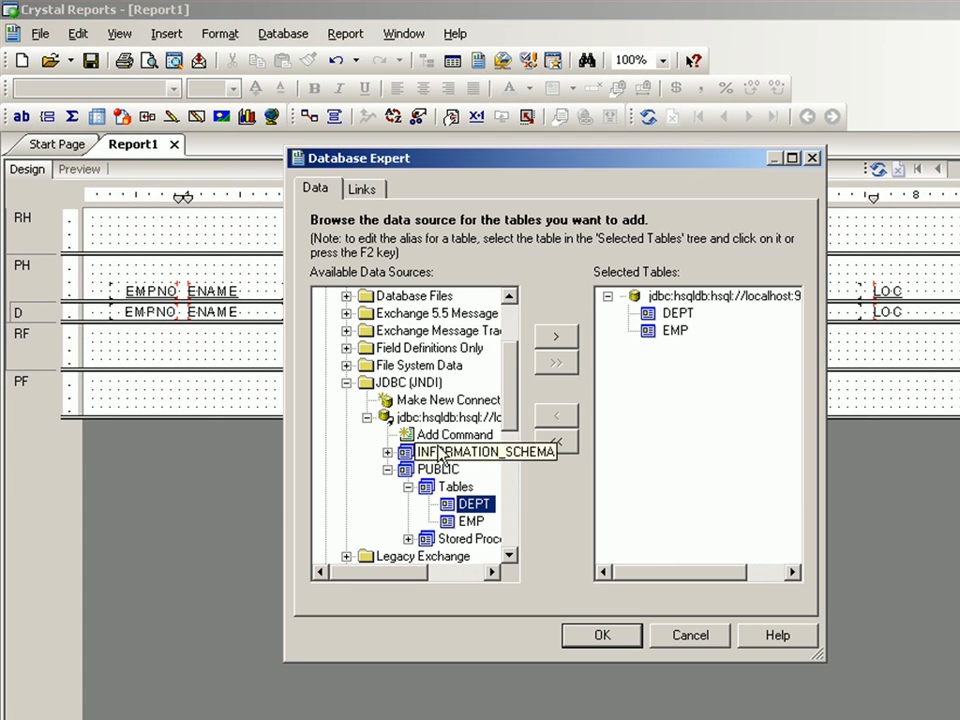
left_click(472, 520)
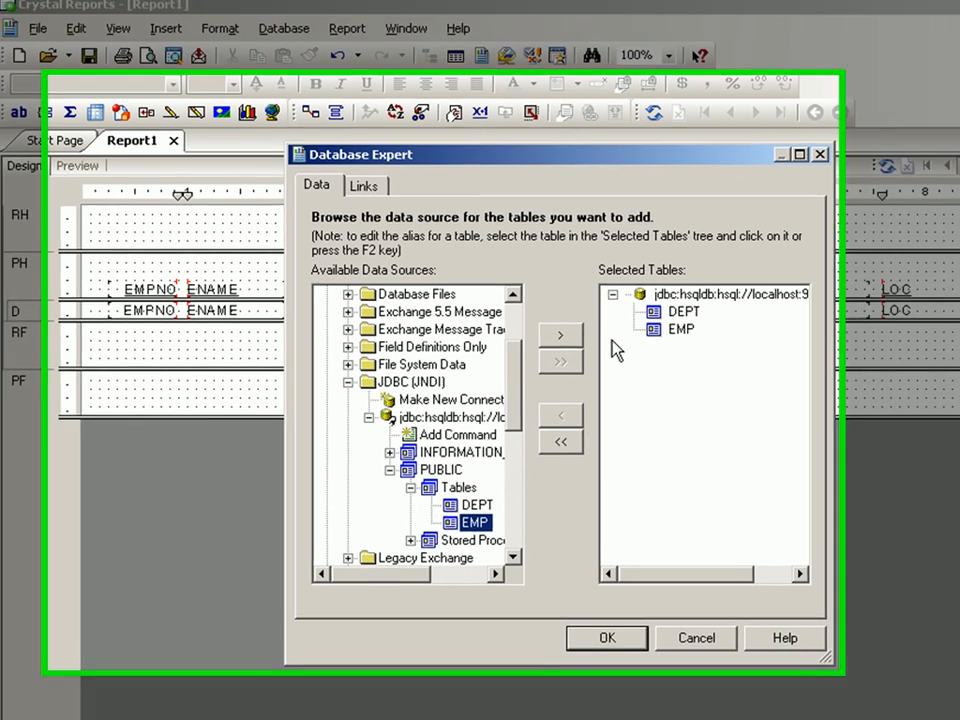
left_click(560, 334)
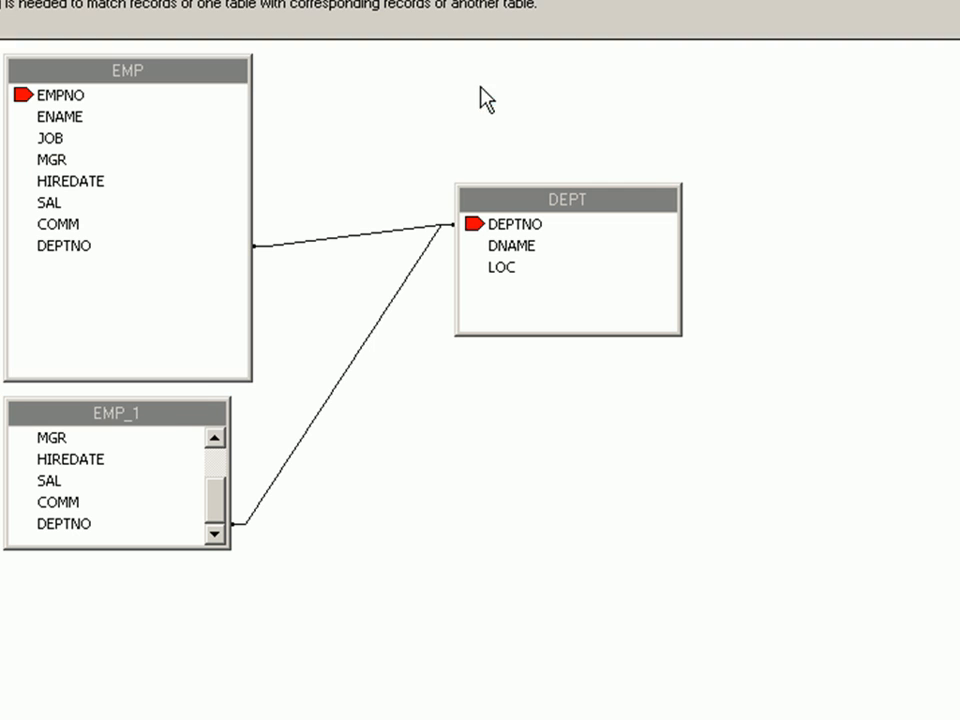
Arrange EMP_1 below DEPT in the Links diagram and confirm the table links
left_click_drag(116, 412, 514, 504)
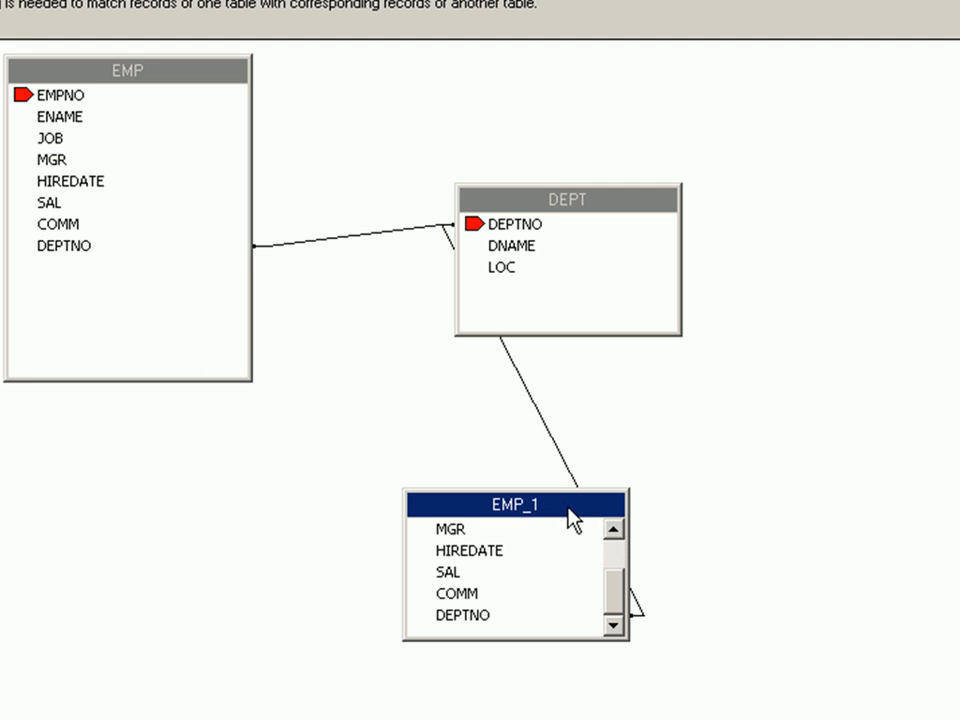
left_click(530, 420)
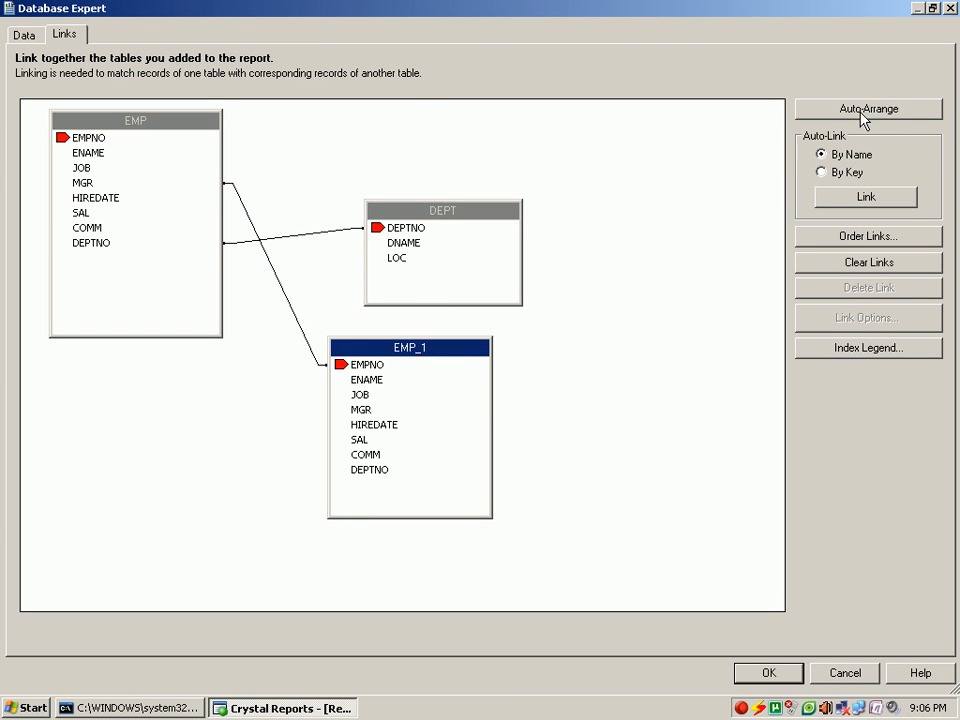
left_click(768, 672)
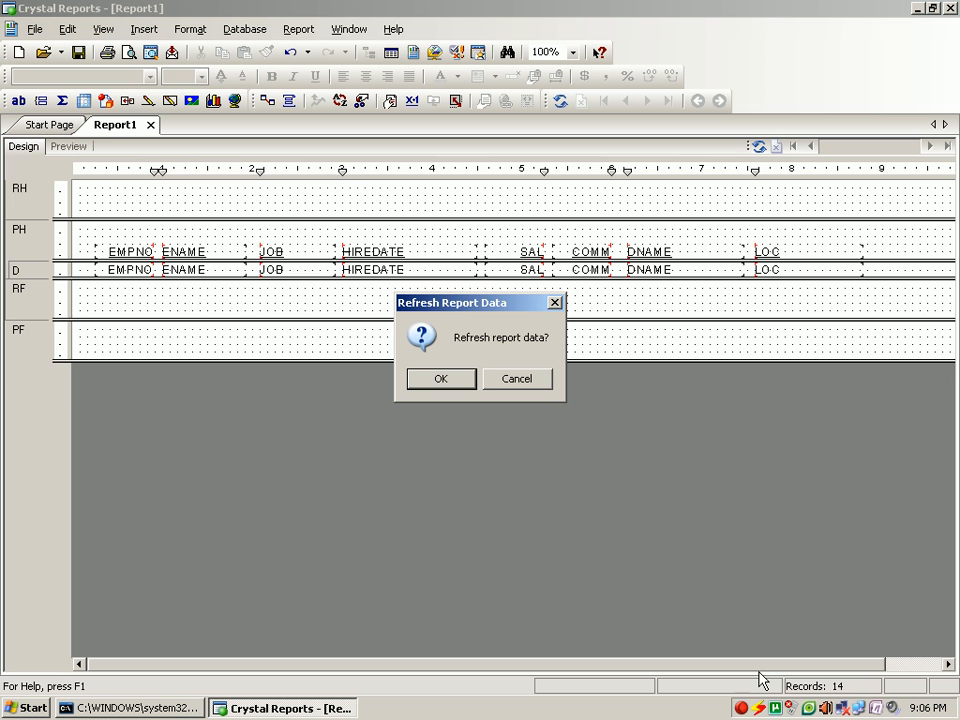
Refresh data and add EMP_1.ENAME after LOC with its header renamed to MANAGER
left_click(440, 378)
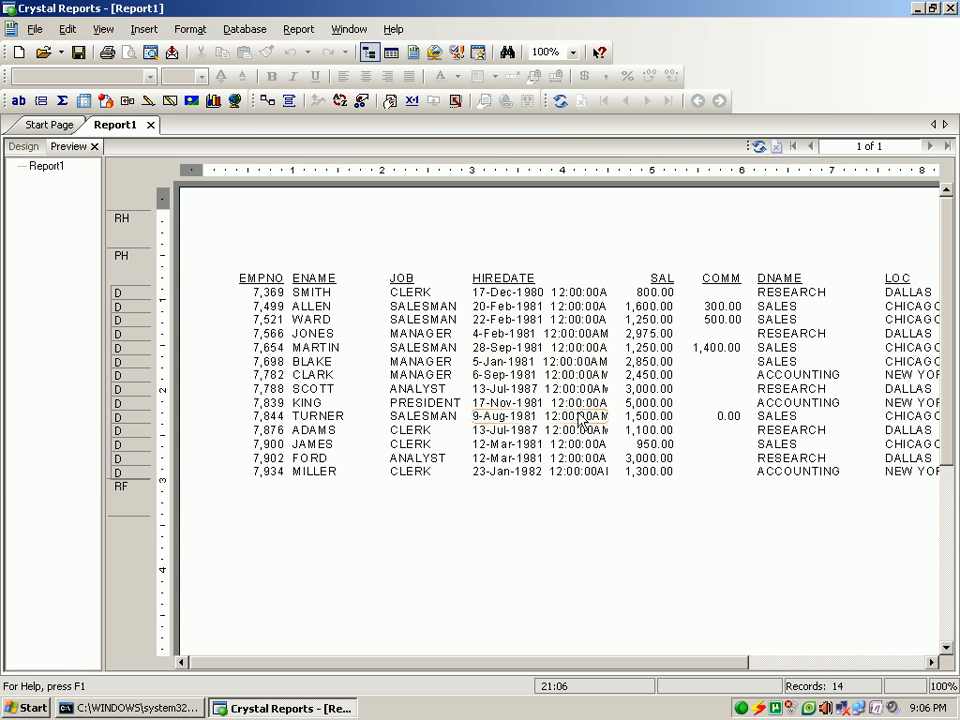
left_click(22, 146)
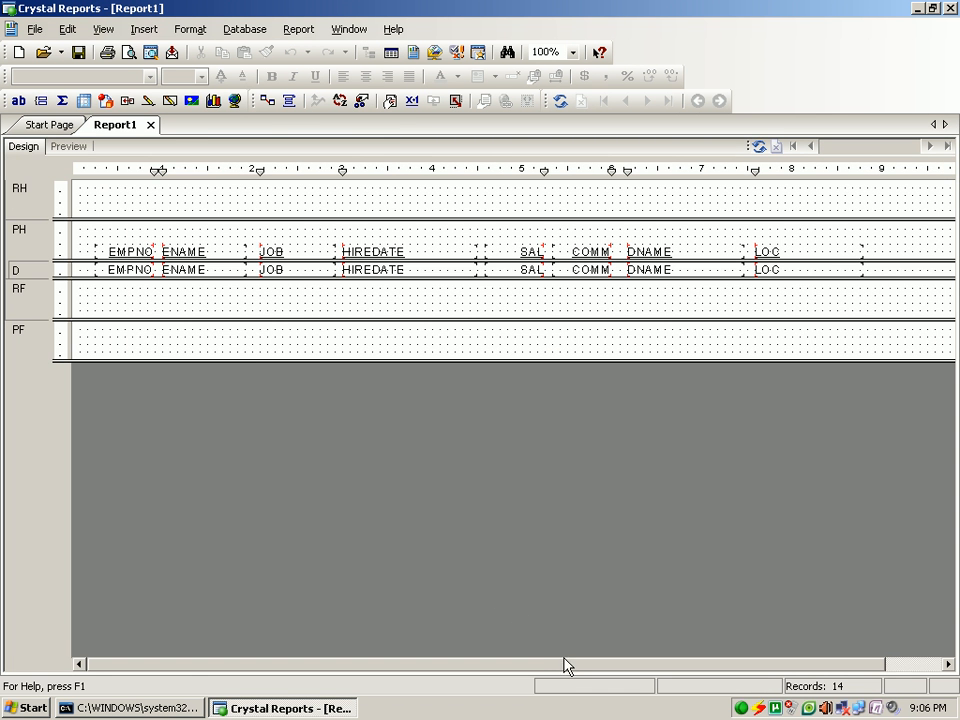
left_click(392, 52)
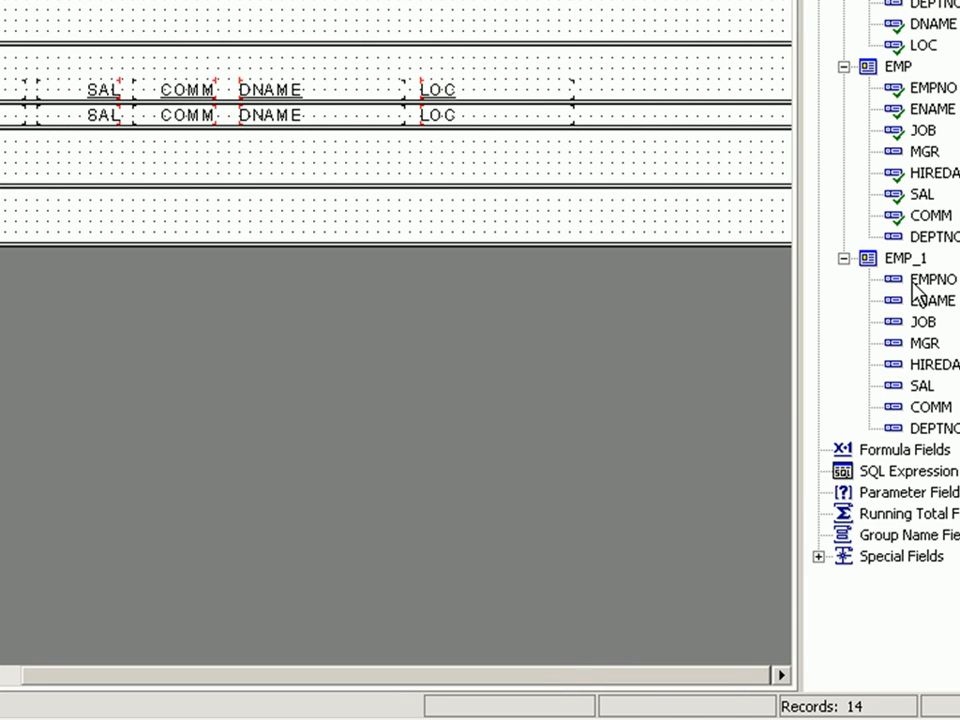
left_click_drag(930, 300, 656, 112)
type("M")
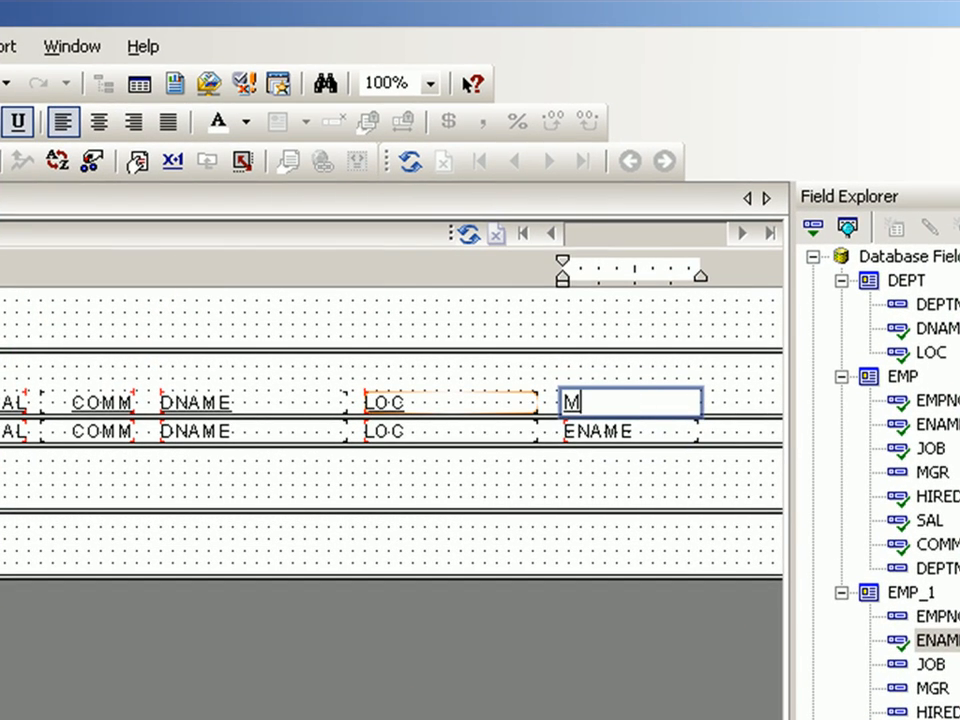
type("ANAGER")
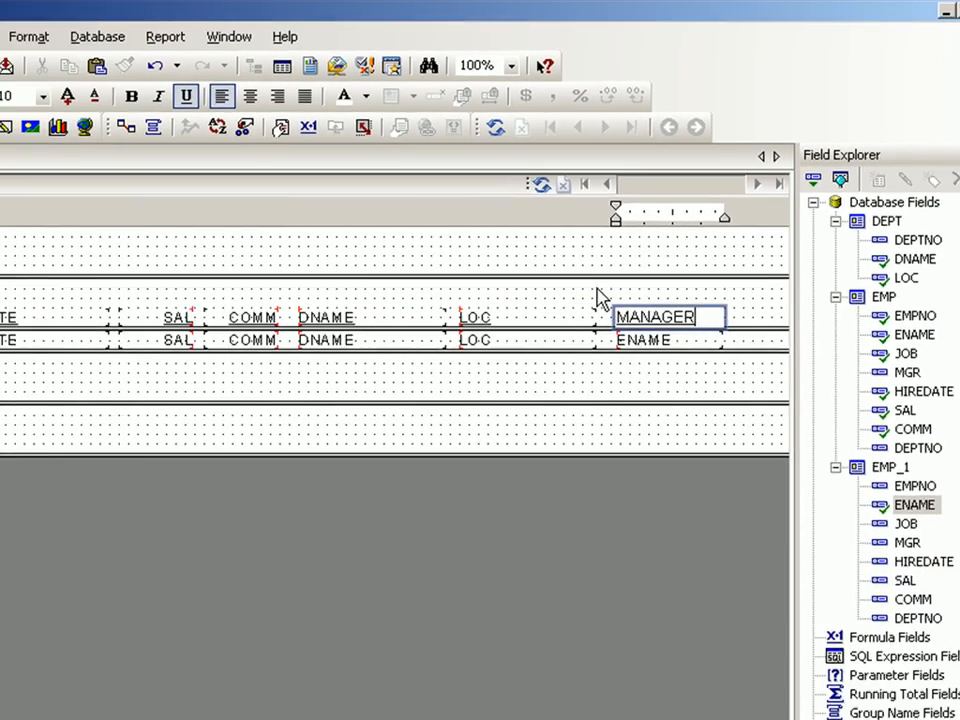
Preview the report showing the new MANAGER column
left_click(68, 146)
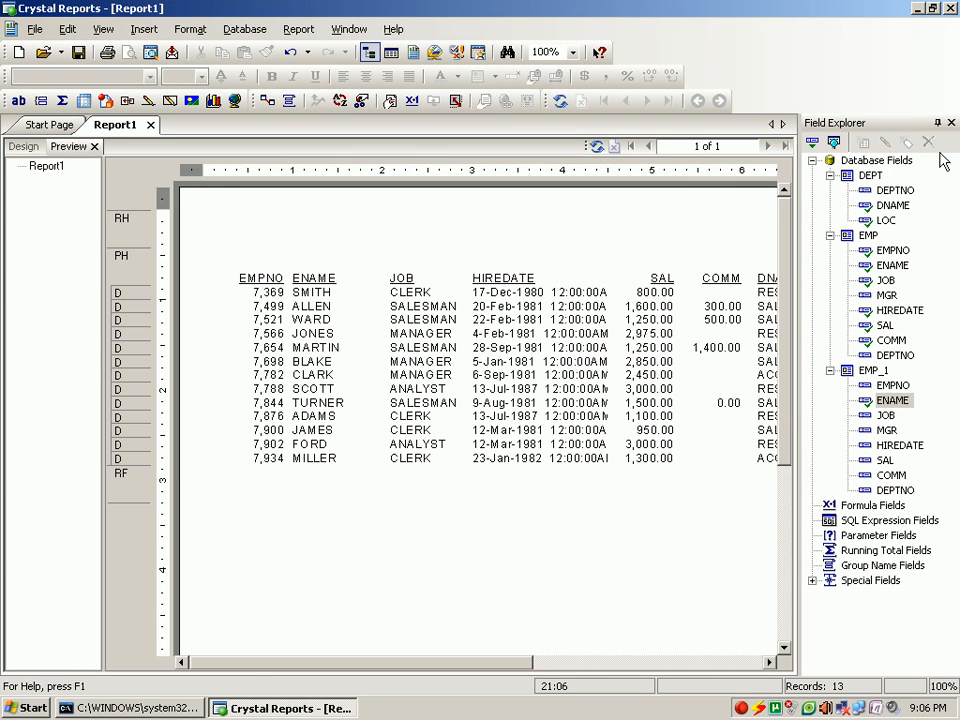
left_click(952, 122)
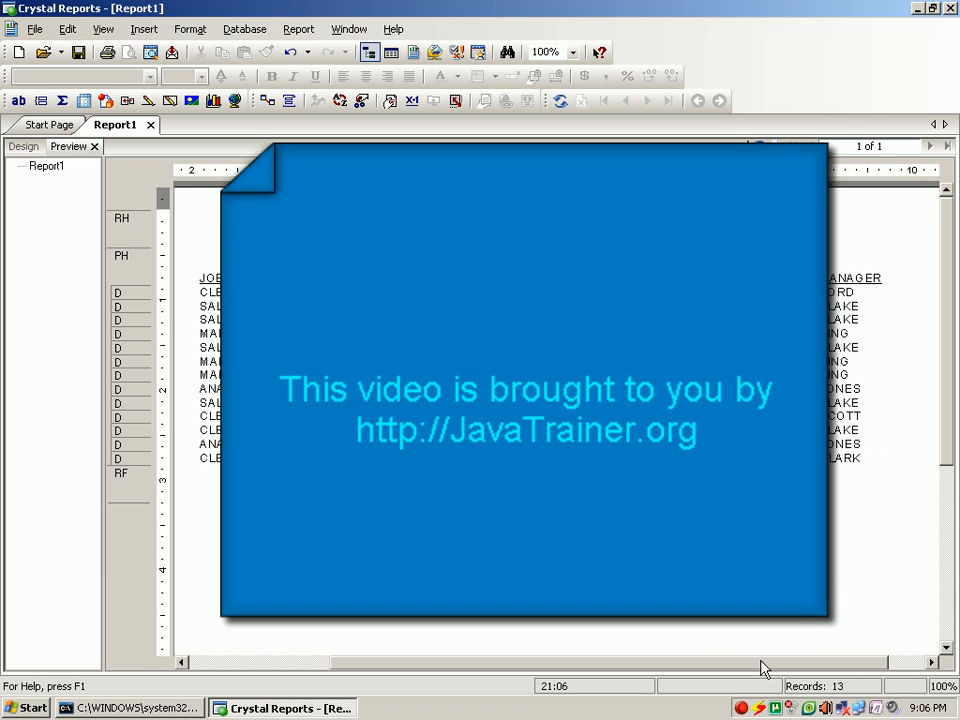
scroll("left", 3)
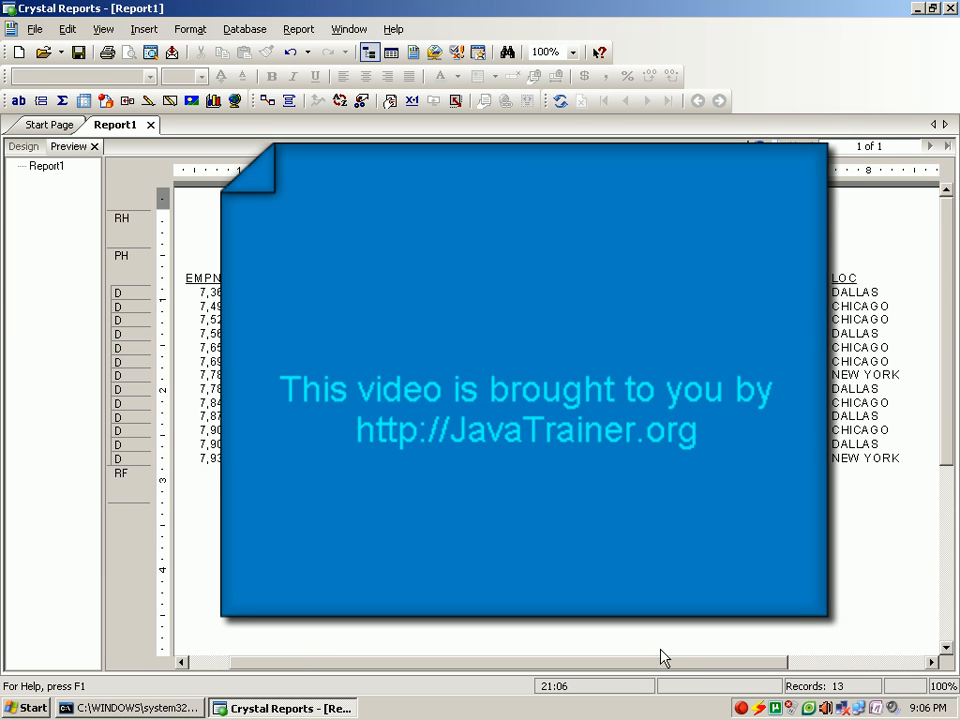